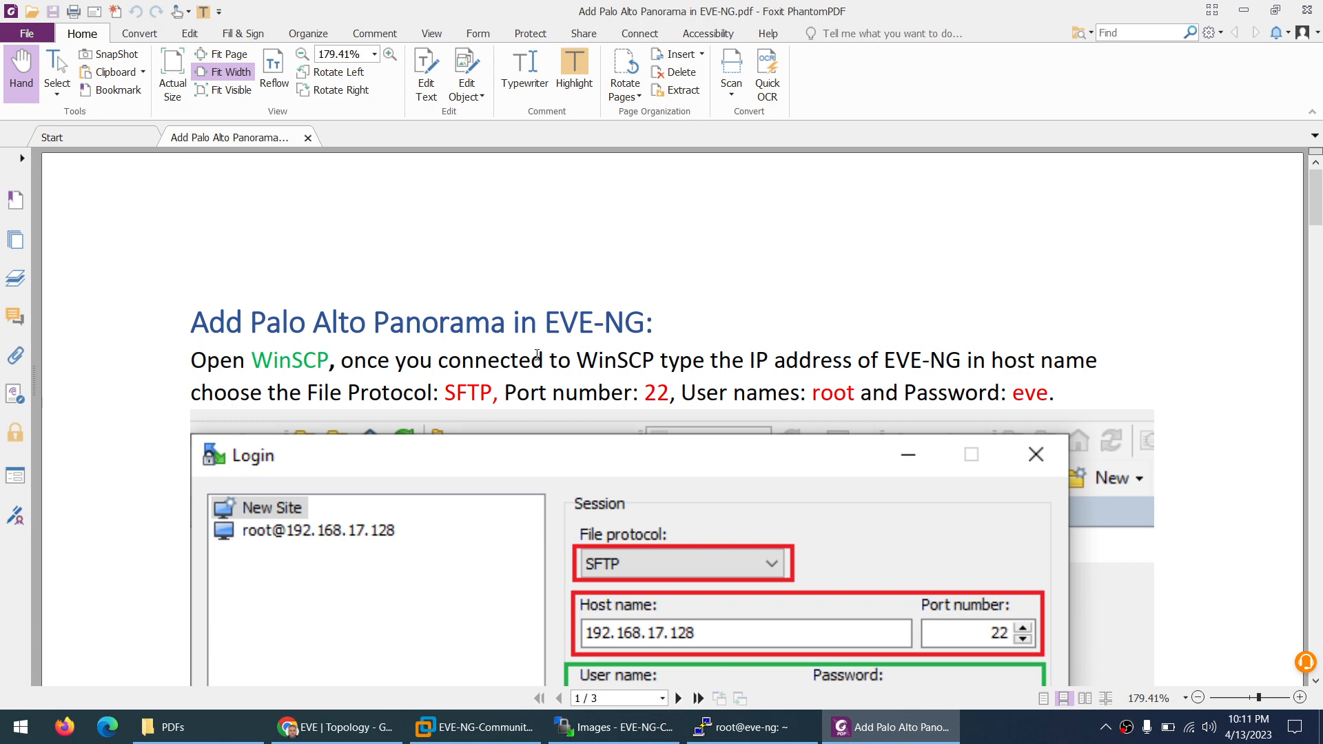
Step: Review the guide's WinSCP login and qemu path pages, then return to WinSCP's qemu folder
{"action": "scroll", "scroll_direction": "down", "scroll_amount": 3}
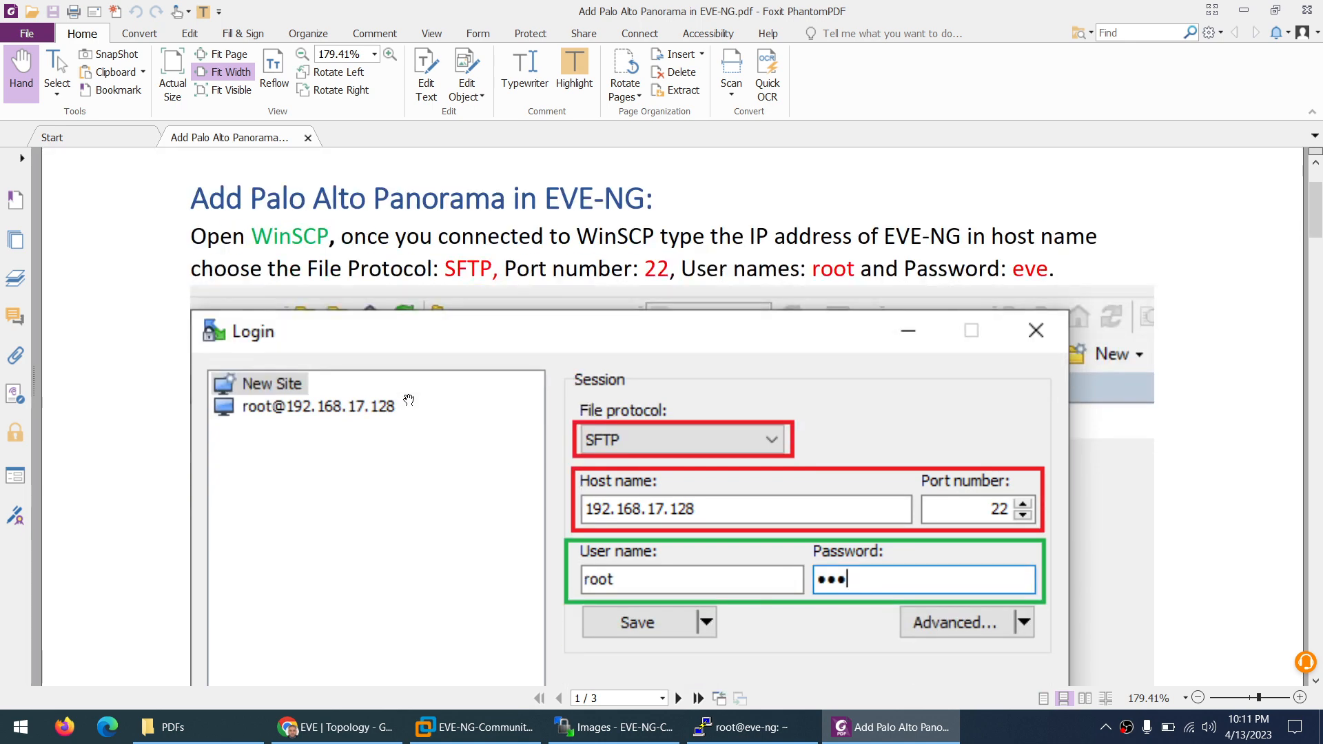
{"action": "mouse_move", "coordinate": [309, 314]}
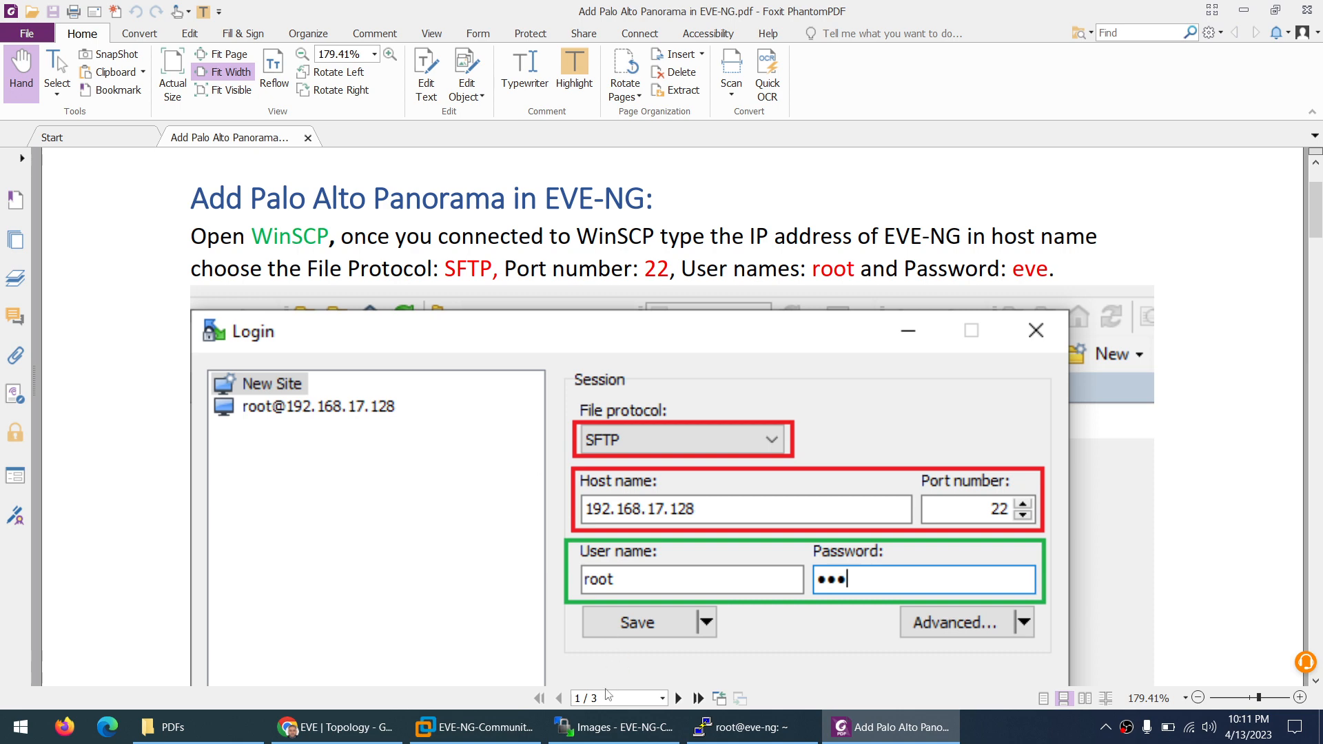
{"action": "left_click", "coordinate": [614, 727]}
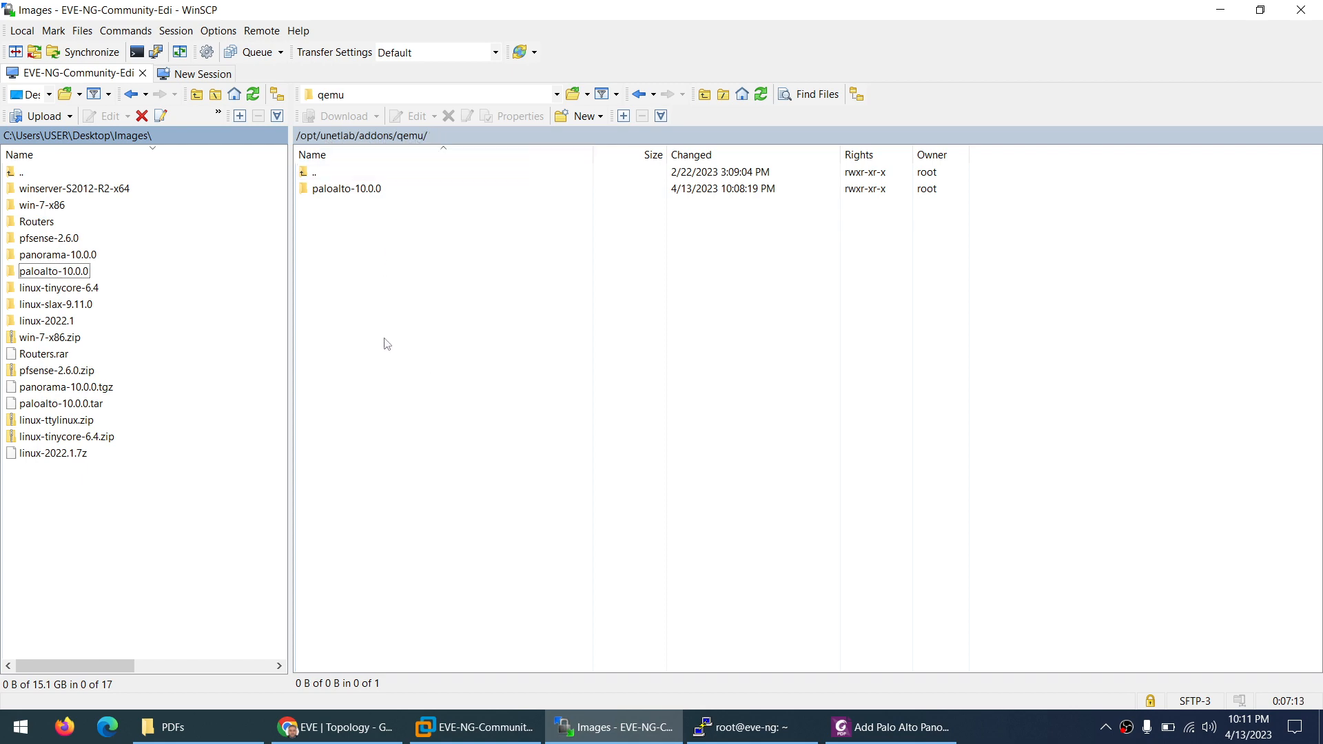
{"action": "left_click", "coordinate": [901, 727]}
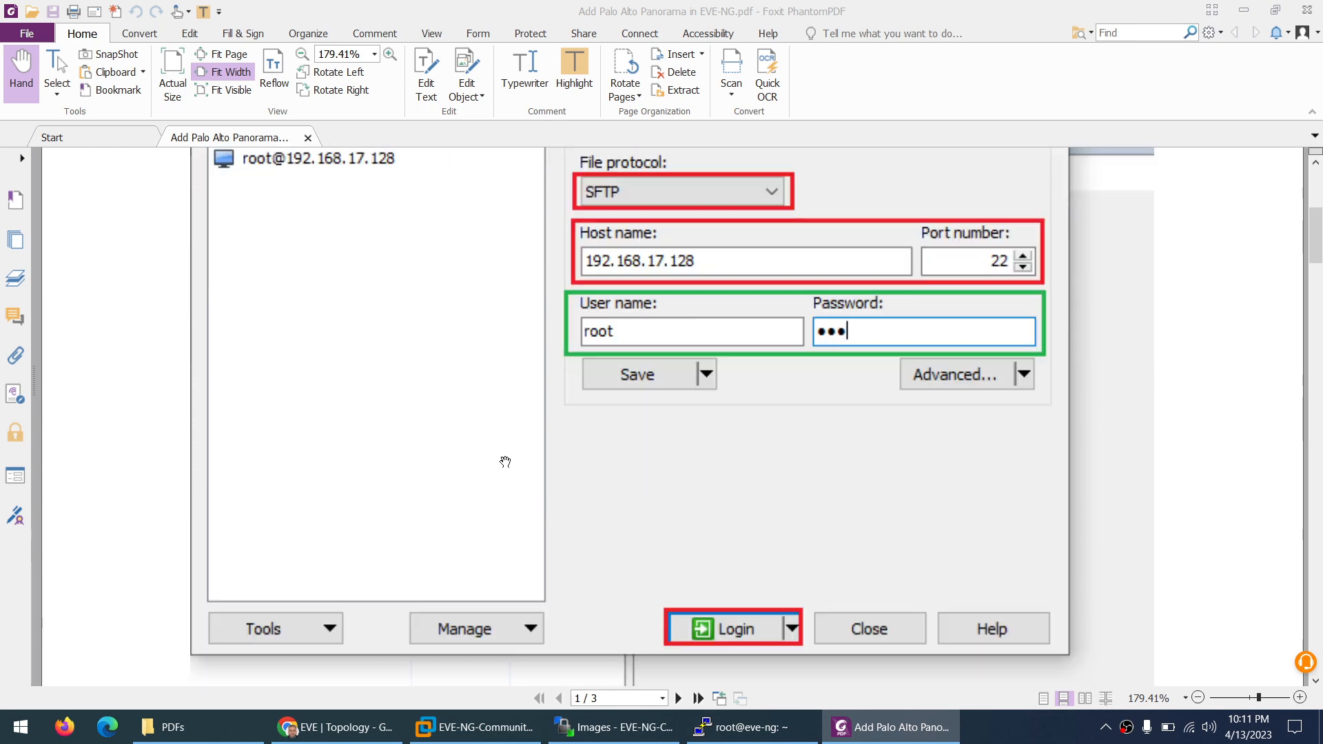
{"action": "left_click", "coordinate": [729, 628]}
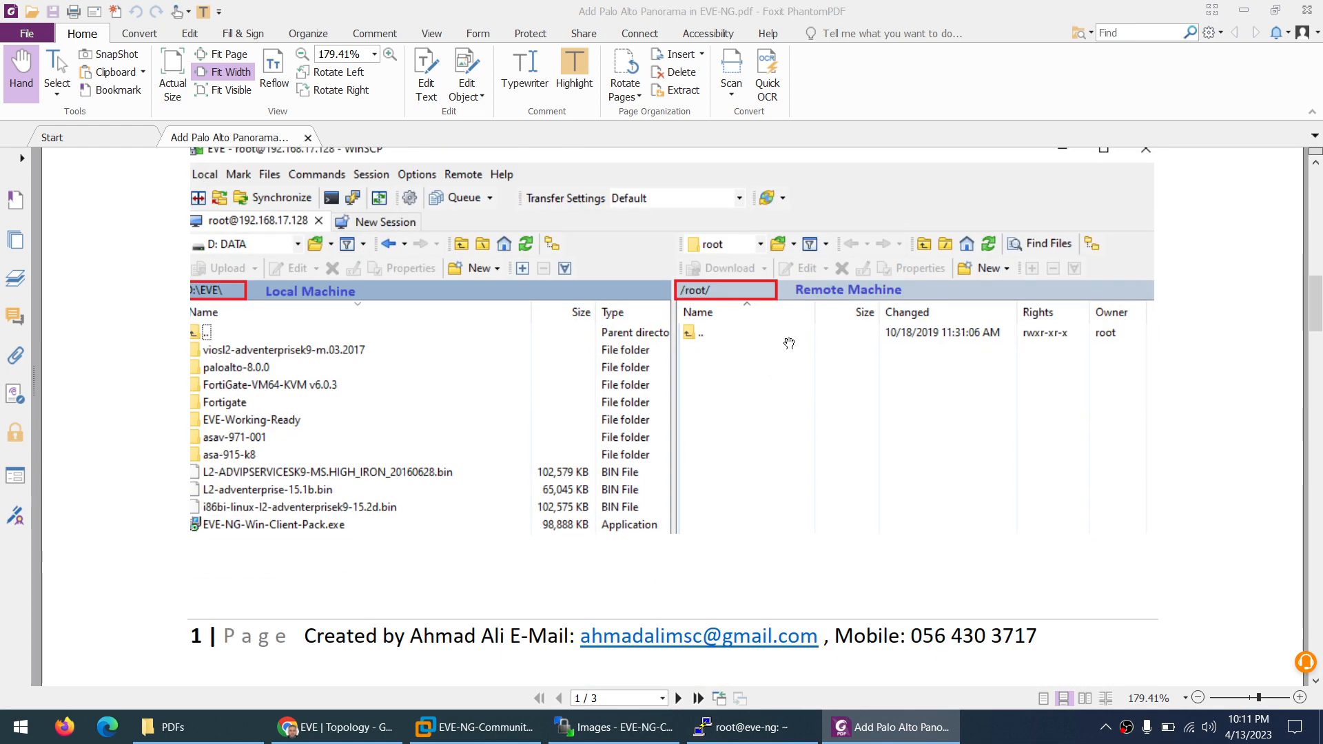
{"action": "mouse_move", "coordinate": [848, 310]}
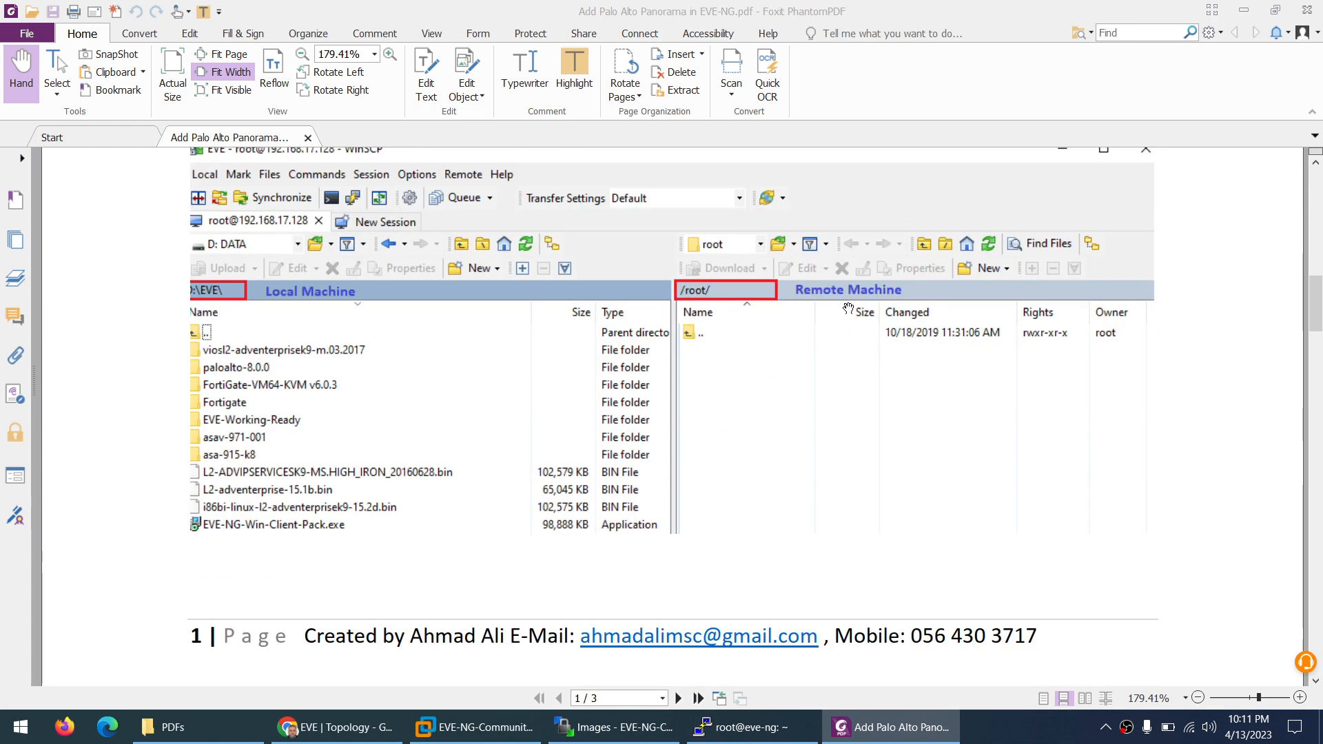
{"action": "mouse_move", "coordinate": [801, 430]}
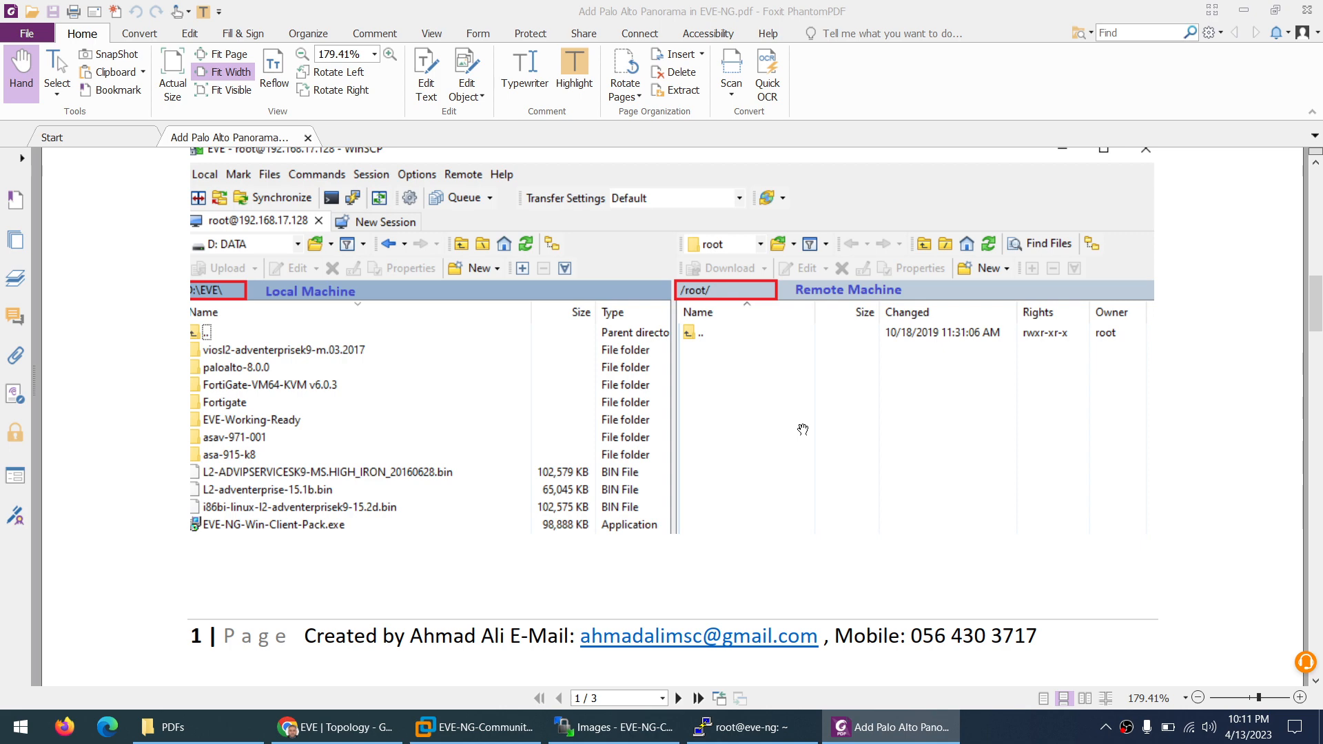
{"action": "mouse_move", "coordinate": [402, 420]}
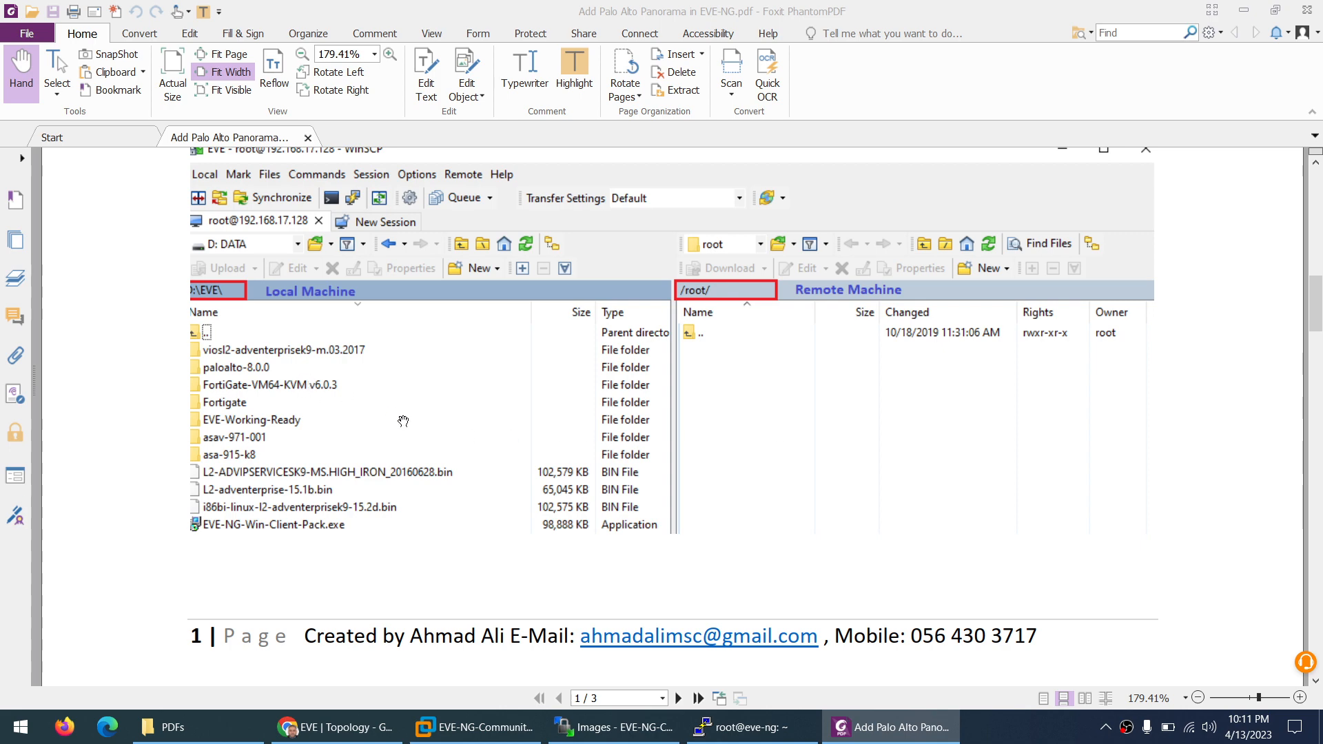
{"action": "left_click", "coordinate": [683, 697]}
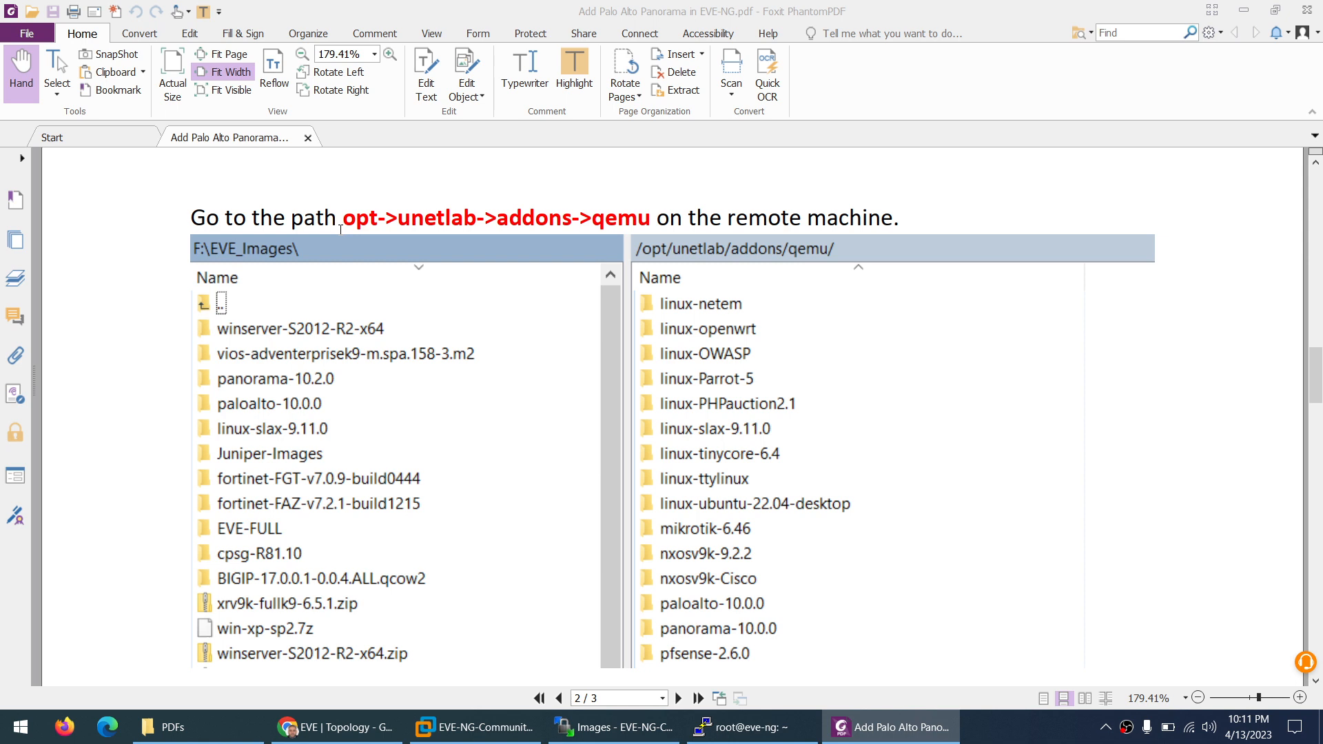
{"action": "mouse_move", "coordinate": [453, 230]}
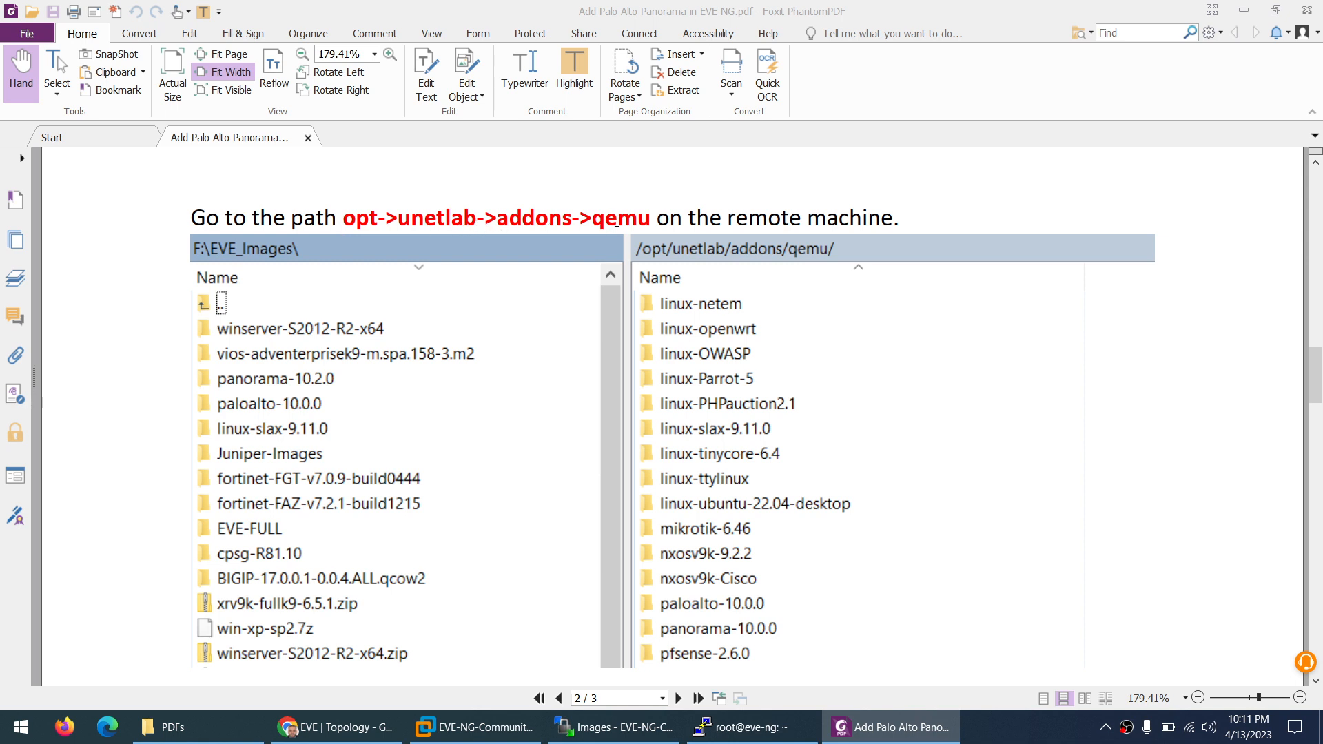
{"action": "mouse_move", "coordinate": [516, 376]}
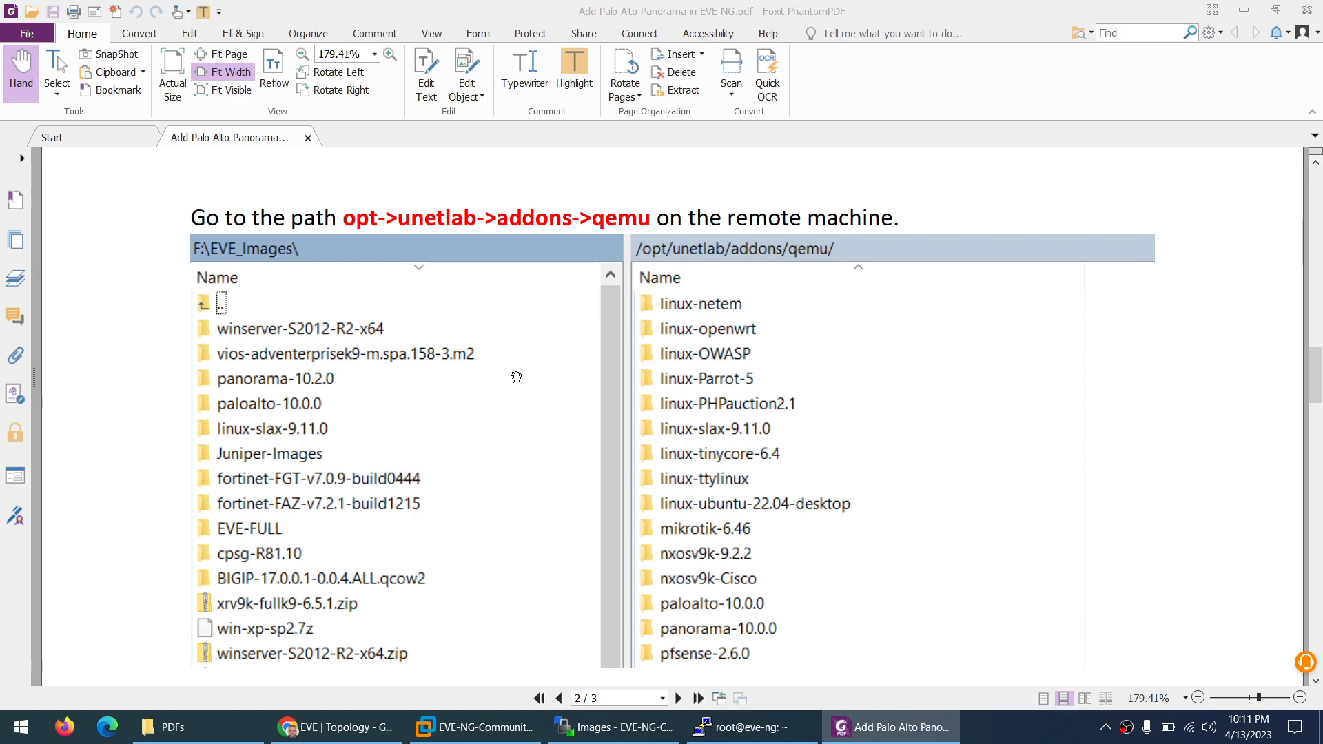
{"action": "left_click", "coordinate": [613, 727]}
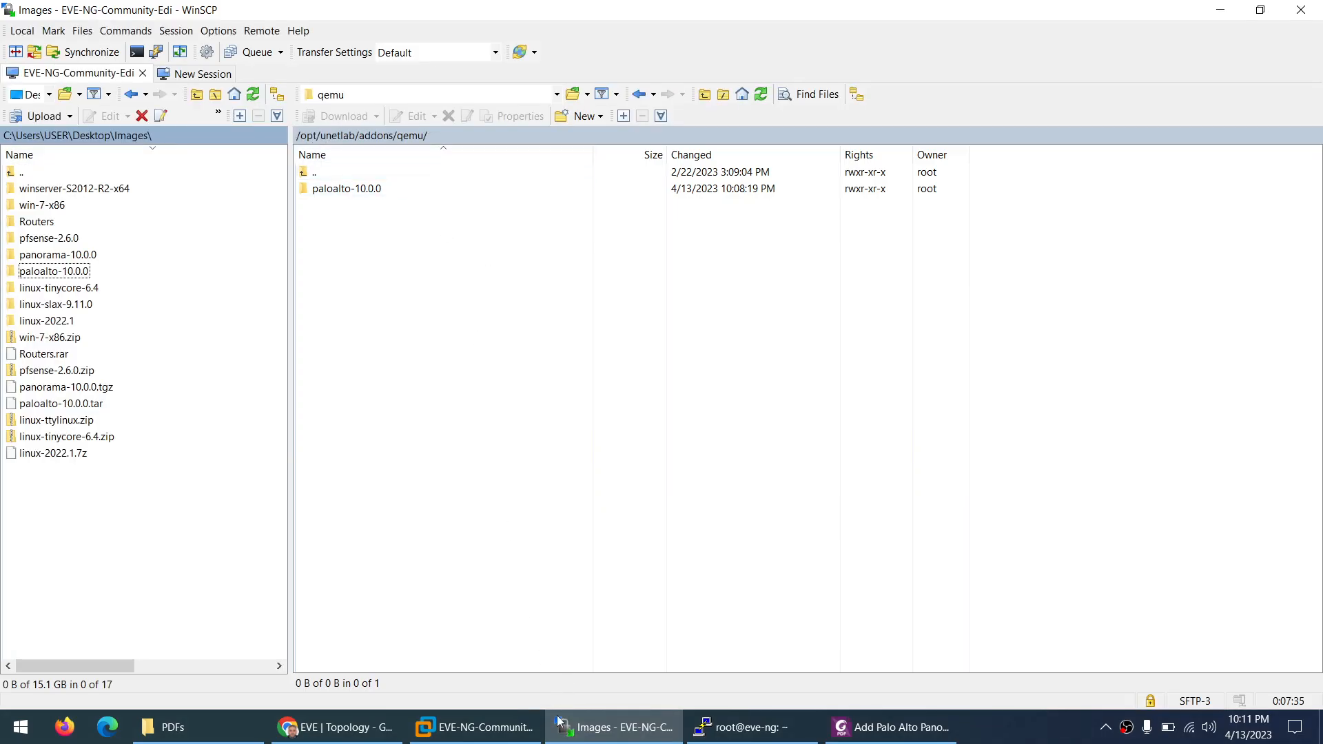
Step: Bring the PDF guide forward at its 7-Zip unzip step
{"action": "left_click", "coordinate": [891, 727]}
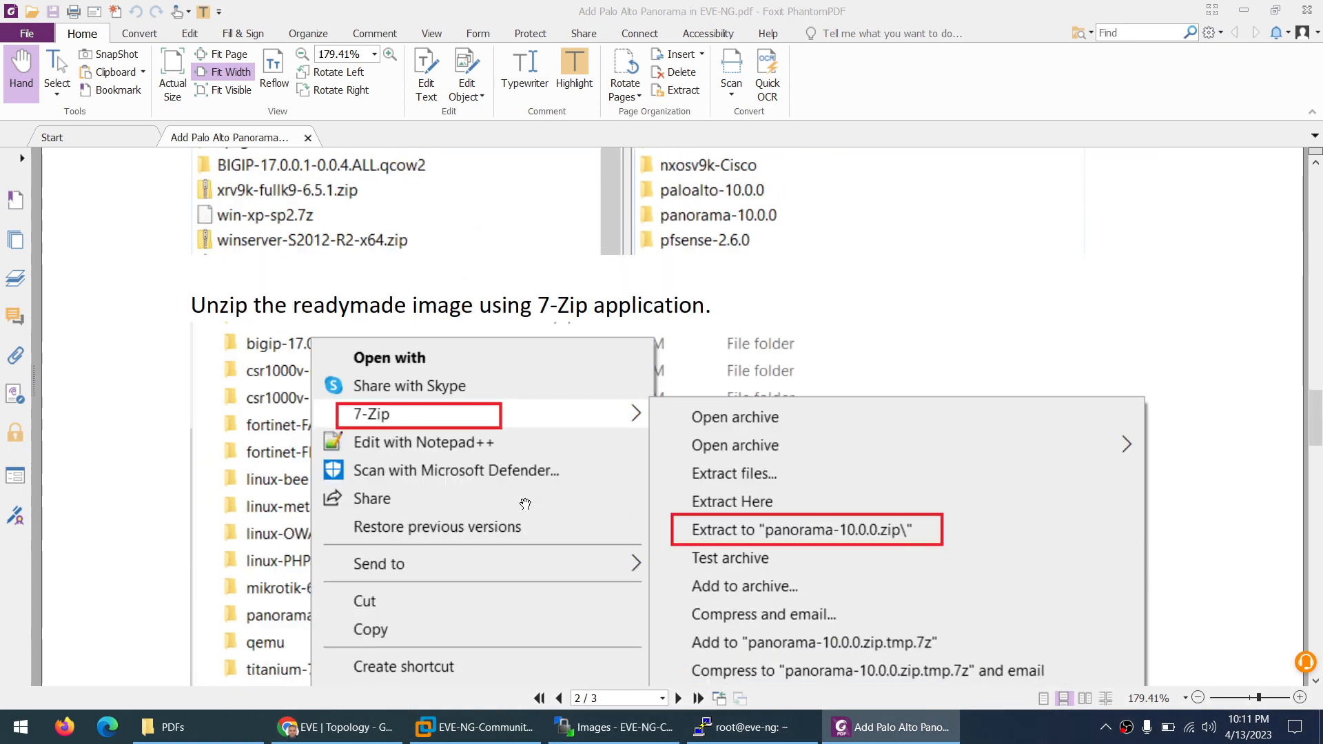
{"action": "mouse_move", "coordinate": [338, 387]}
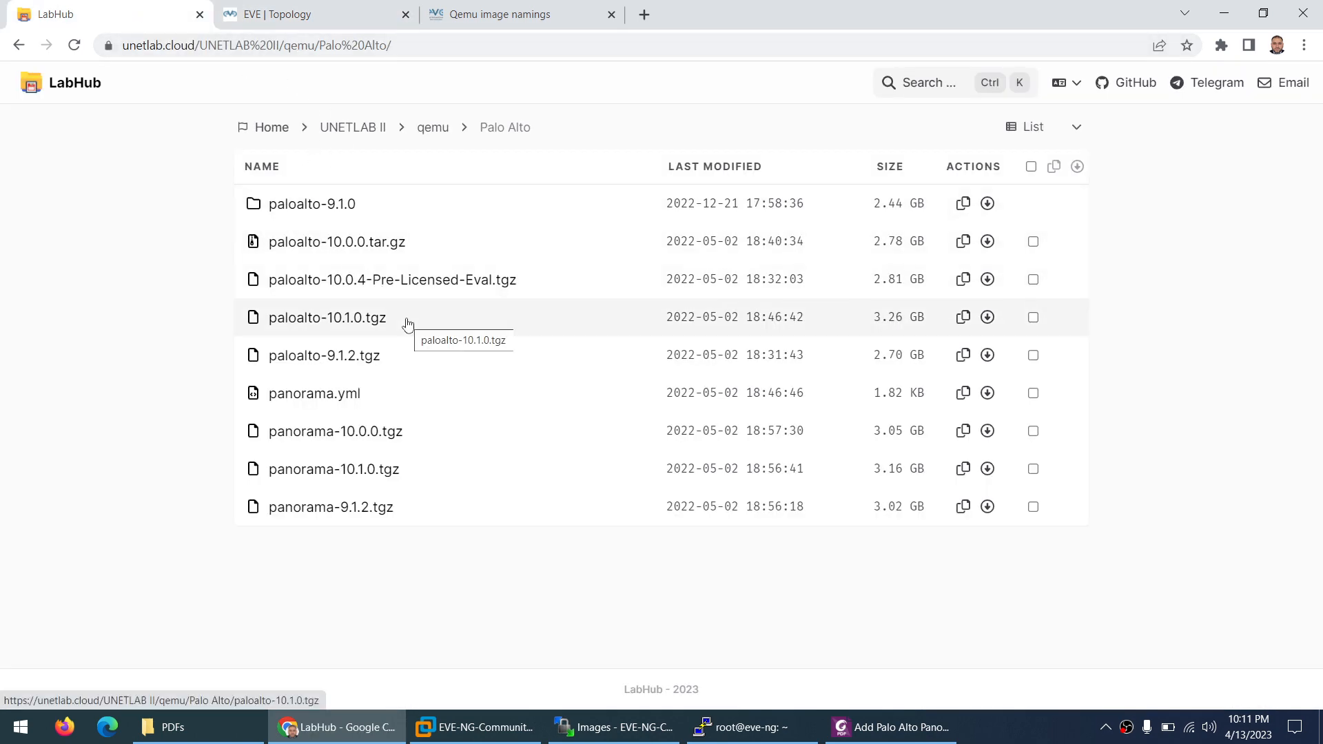
{"action": "mouse_move", "coordinate": [320, 440]}
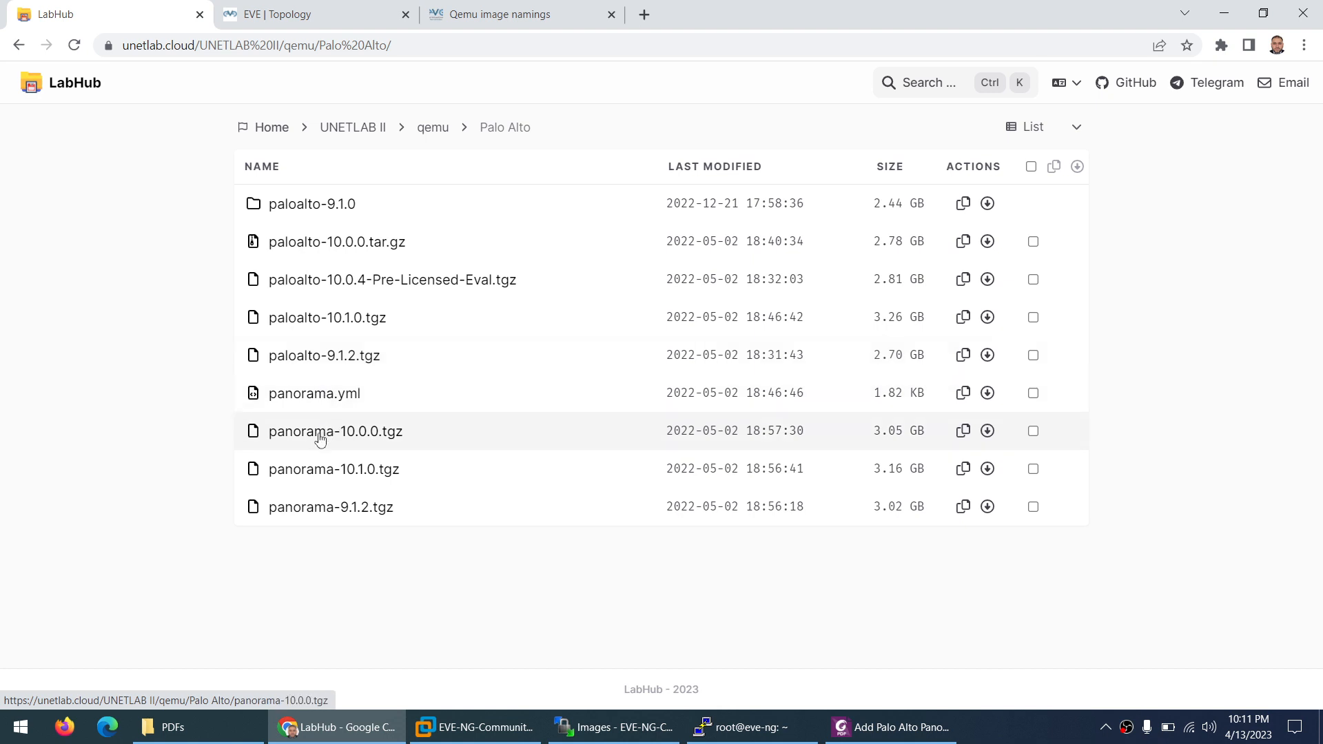
{"action": "mouse_move", "coordinate": [346, 444]}
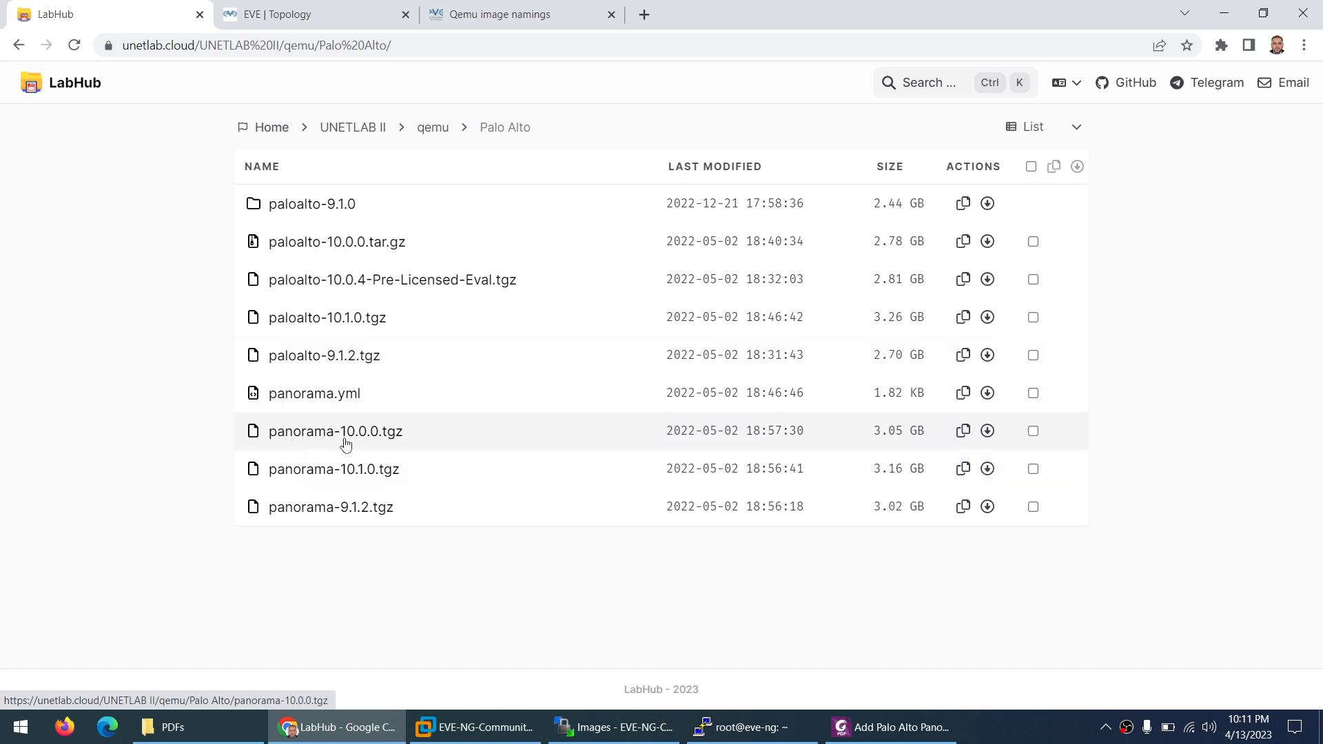
{"action": "mouse_move", "coordinate": [395, 440]}
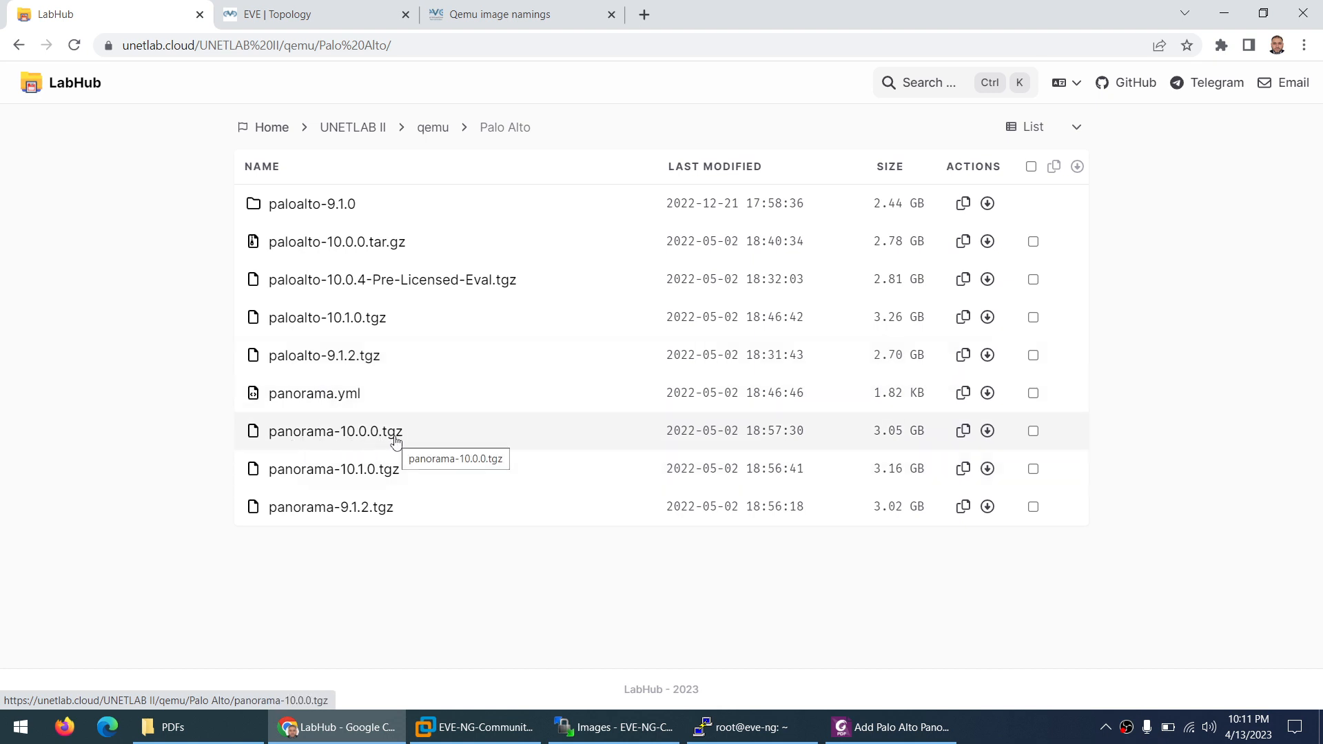
{"action": "mouse_move", "coordinate": [357, 484]}
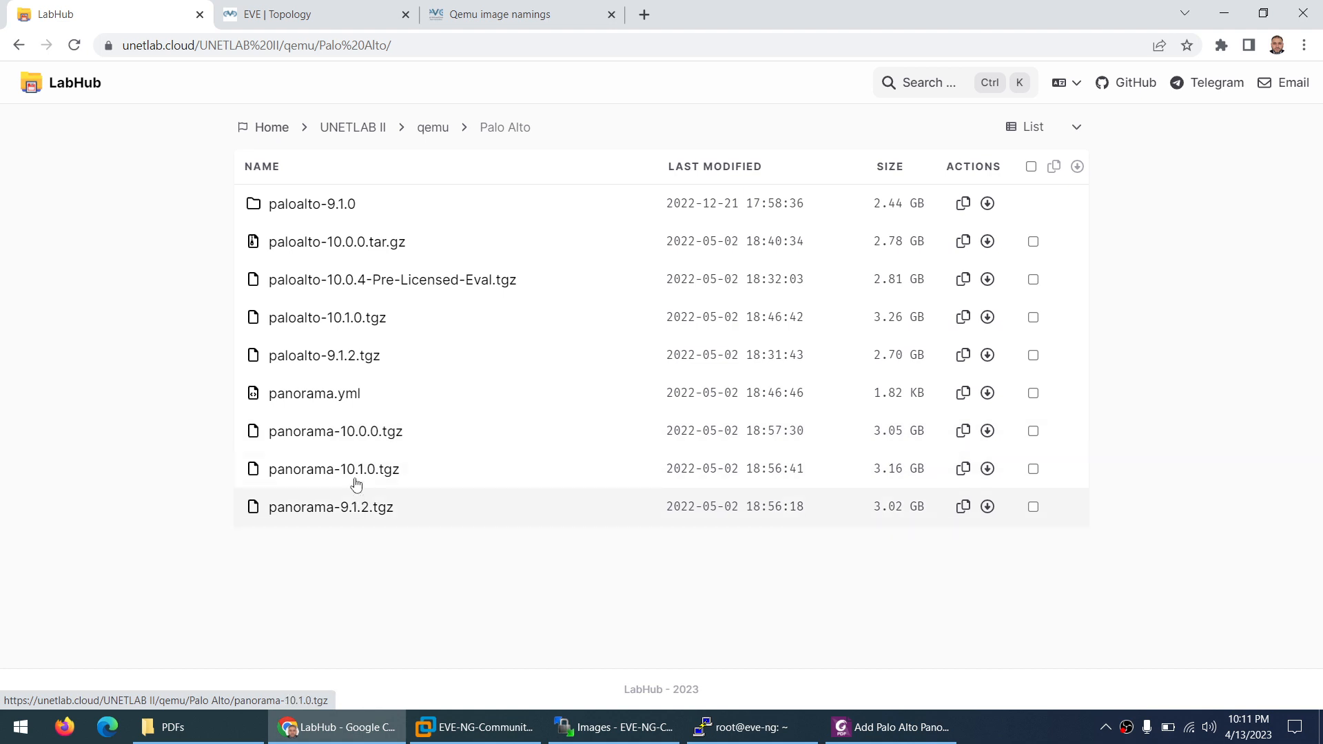
{"action": "mouse_move", "coordinate": [434, 461]}
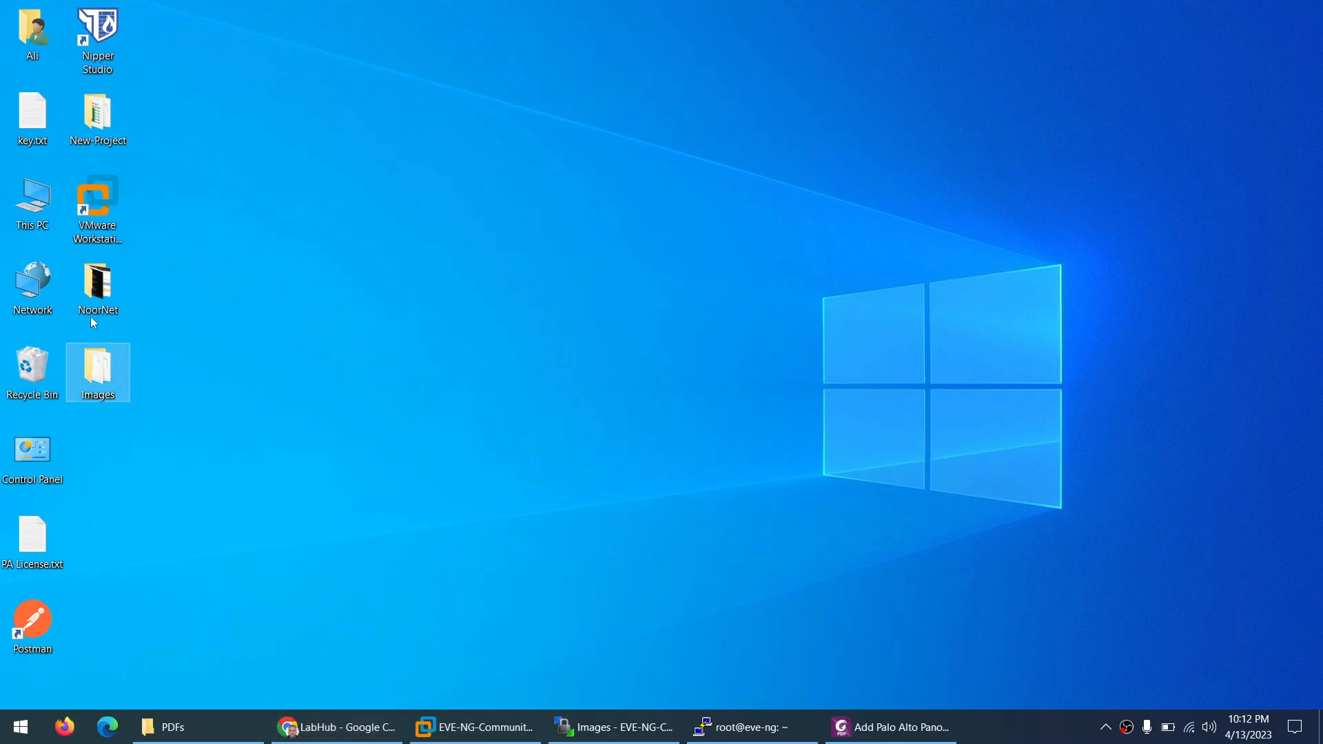
Step: Extract panorama-10.0.0.tgz with 7-Zip into panorama-10.0.0 and confirm virtioa.qcow2 inside
{"action": "double_click", "coordinate": [97, 366]}
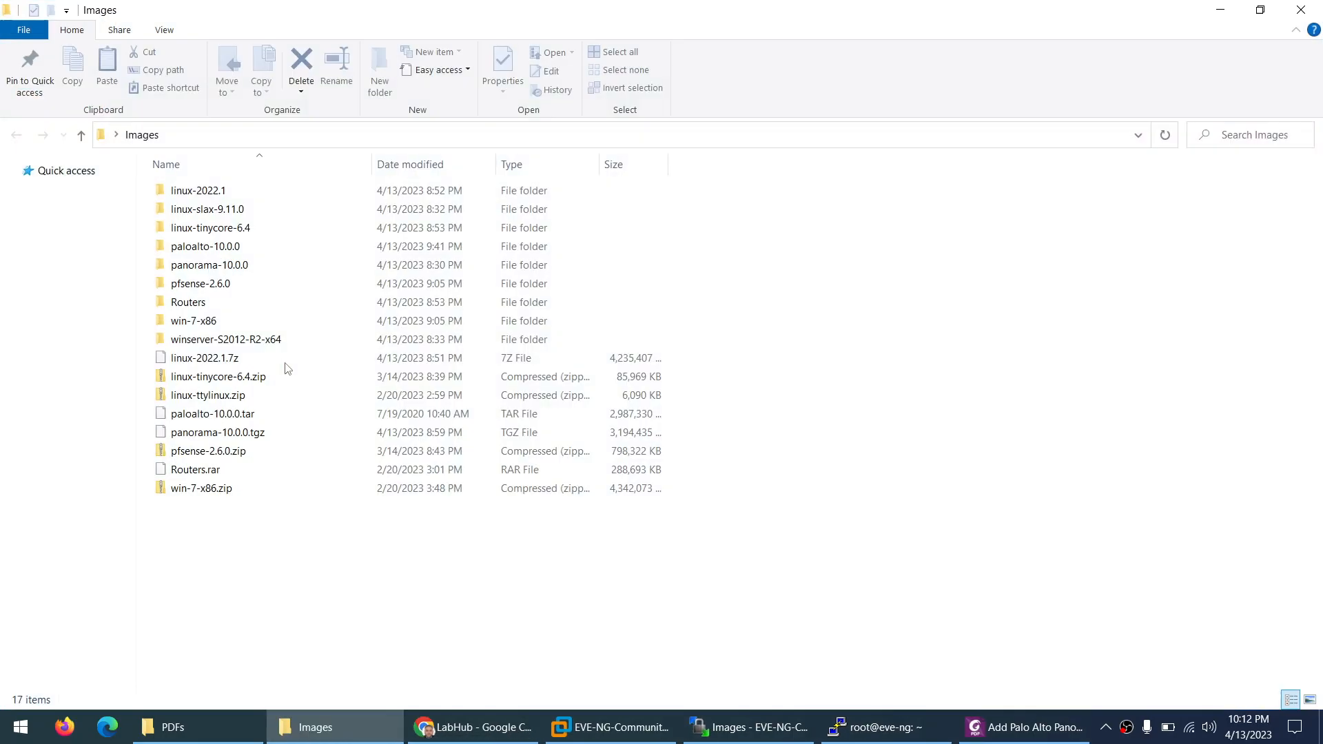
{"action": "left_click", "coordinate": [217, 432]}
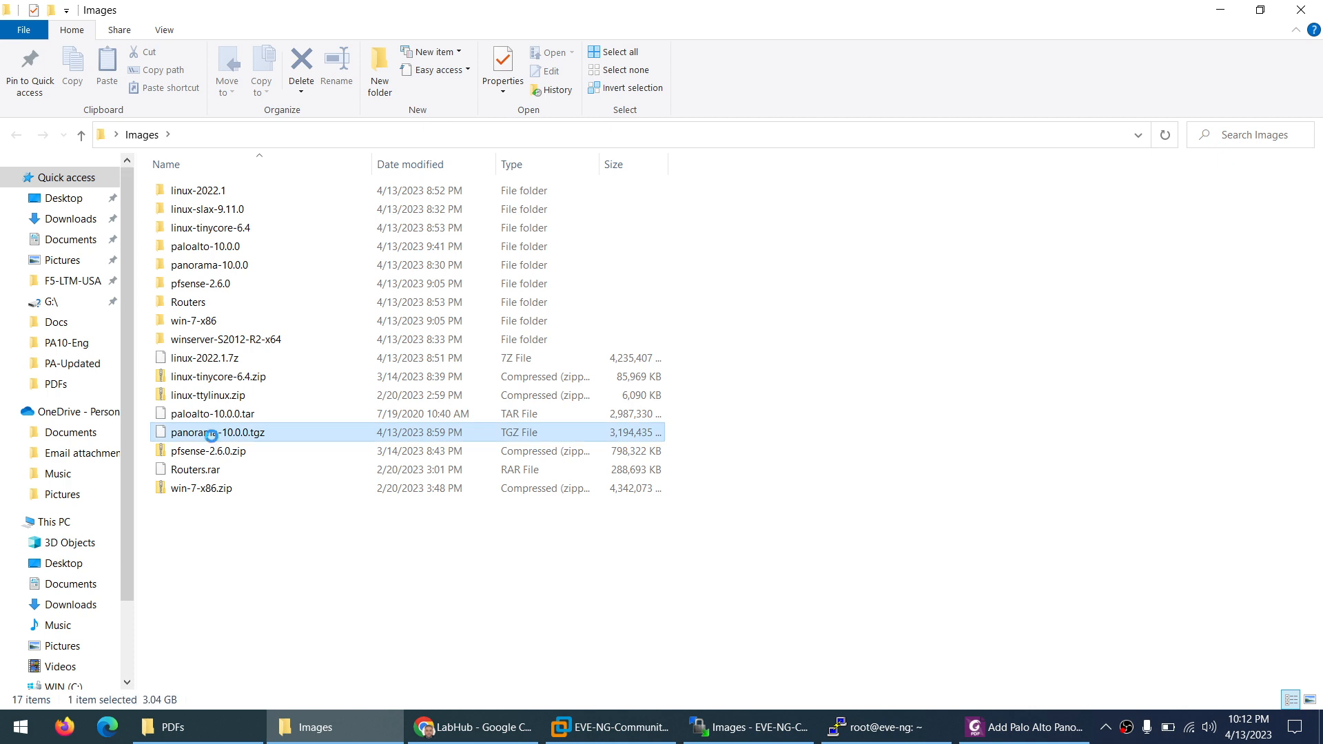
{"action": "right_click", "coordinate": [207, 432]}
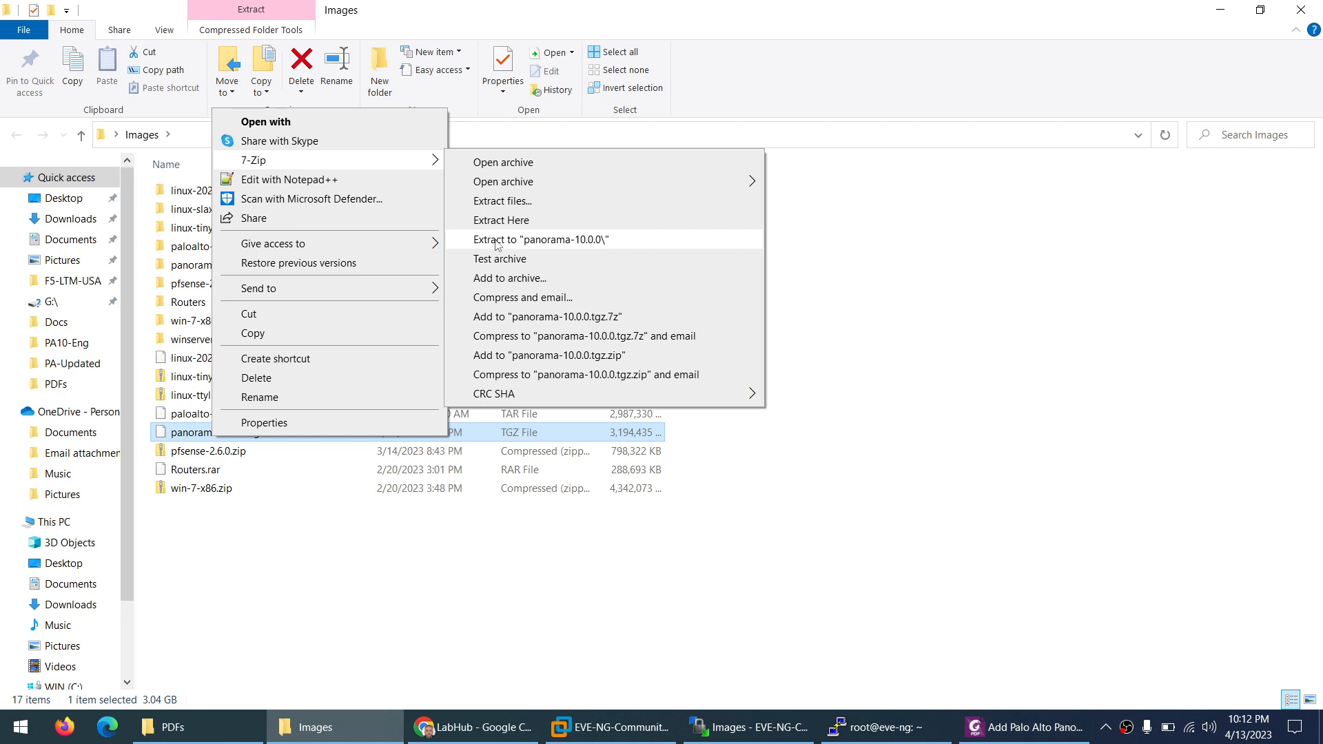
{"action": "left_click", "coordinate": [539, 239]}
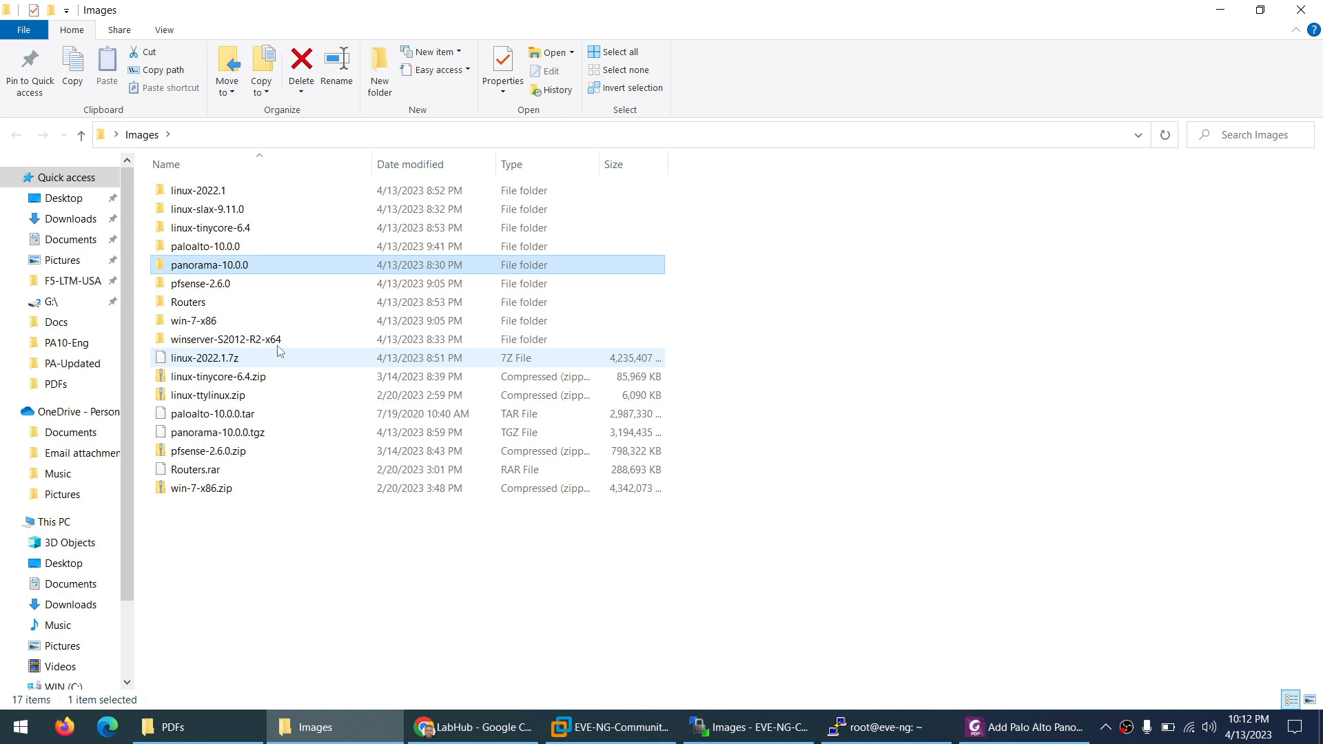
{"action": "double_click", "coordinate": [208, 265]}
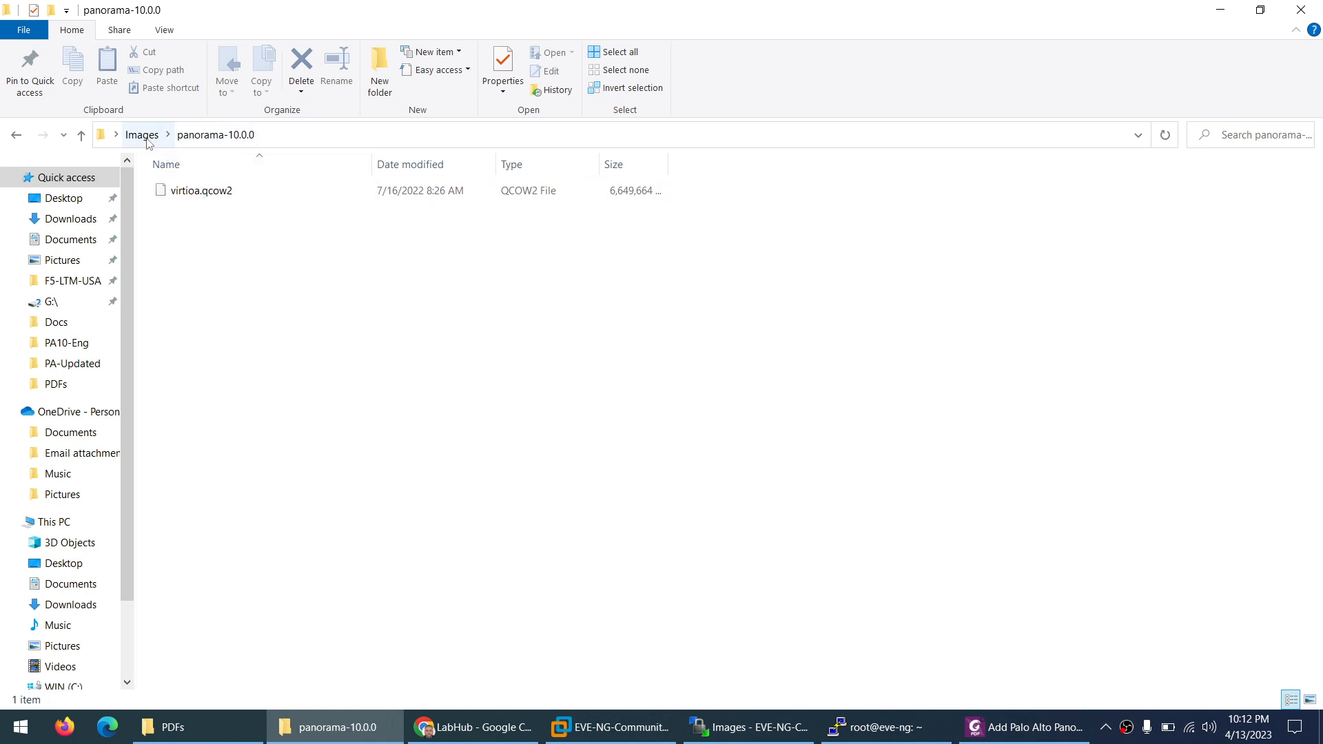
{"action": "left_click", "coordinate": [141, 134]}
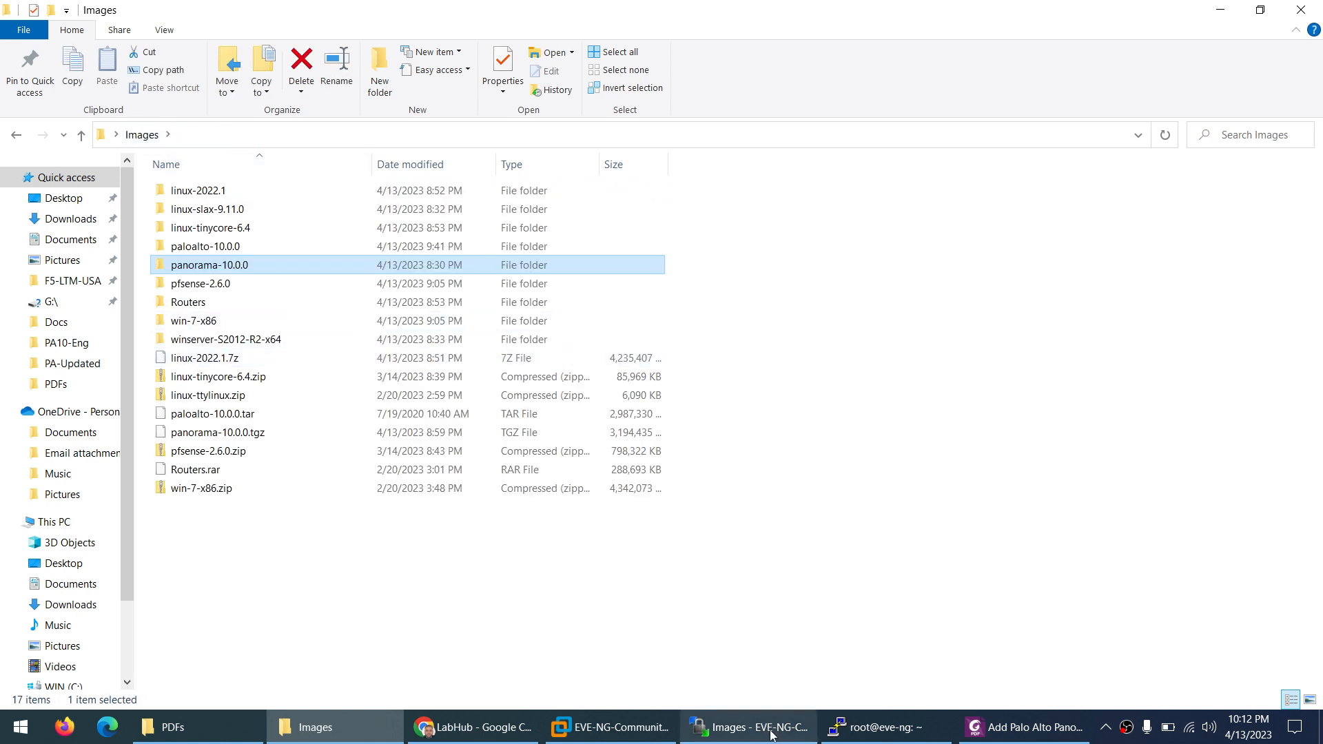
Step: Upload the local panorama-10.0.0 folder into the remote /opt/unetlab/addons/qemu directory
{"action": "left_click", "coordinate": [756, 727]}
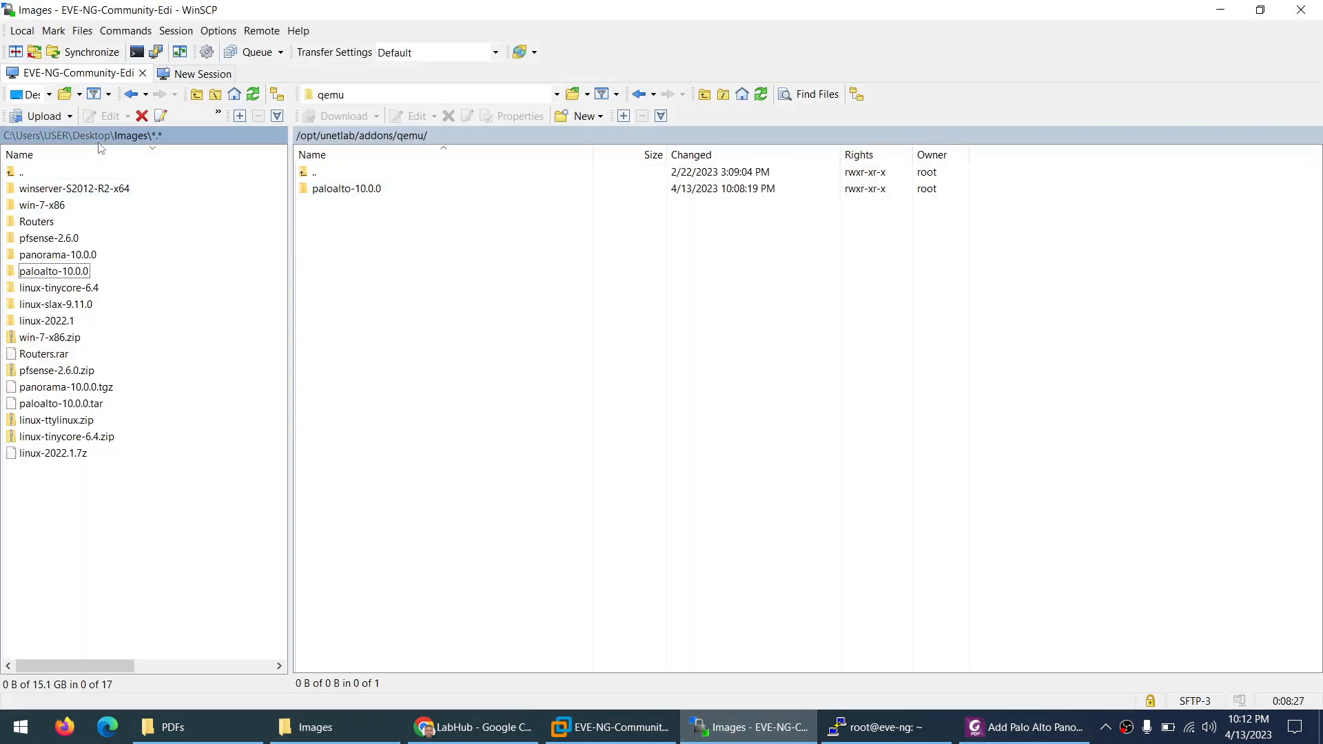
{"action": "left_click", "coordinate": [58, 254]}
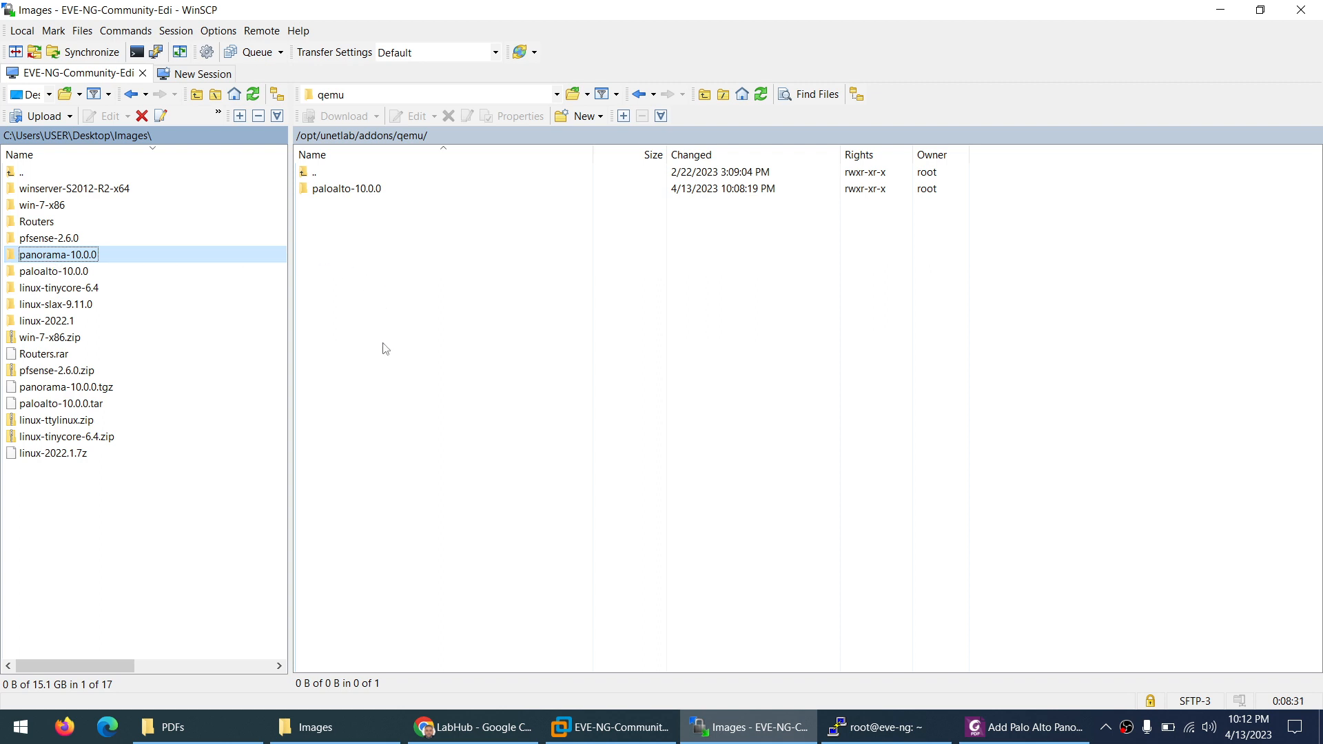
{"action": "left_click", "coordinate": [34, 116]}
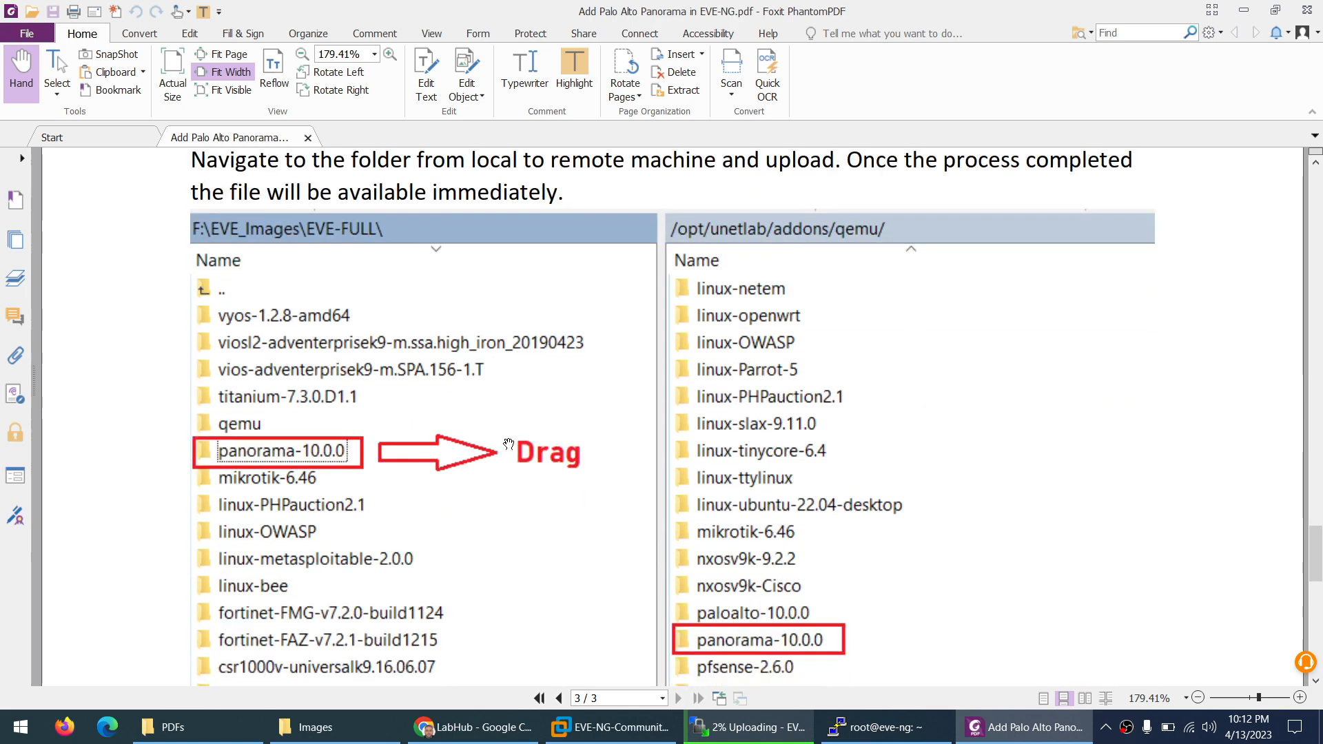
Step: Scroll the guide to the qemu-img command creating the 100G virtiob.qcow2 syslog disk
{"action": "scroll", "scroll_direction": "down", "scroll_amount": 3}
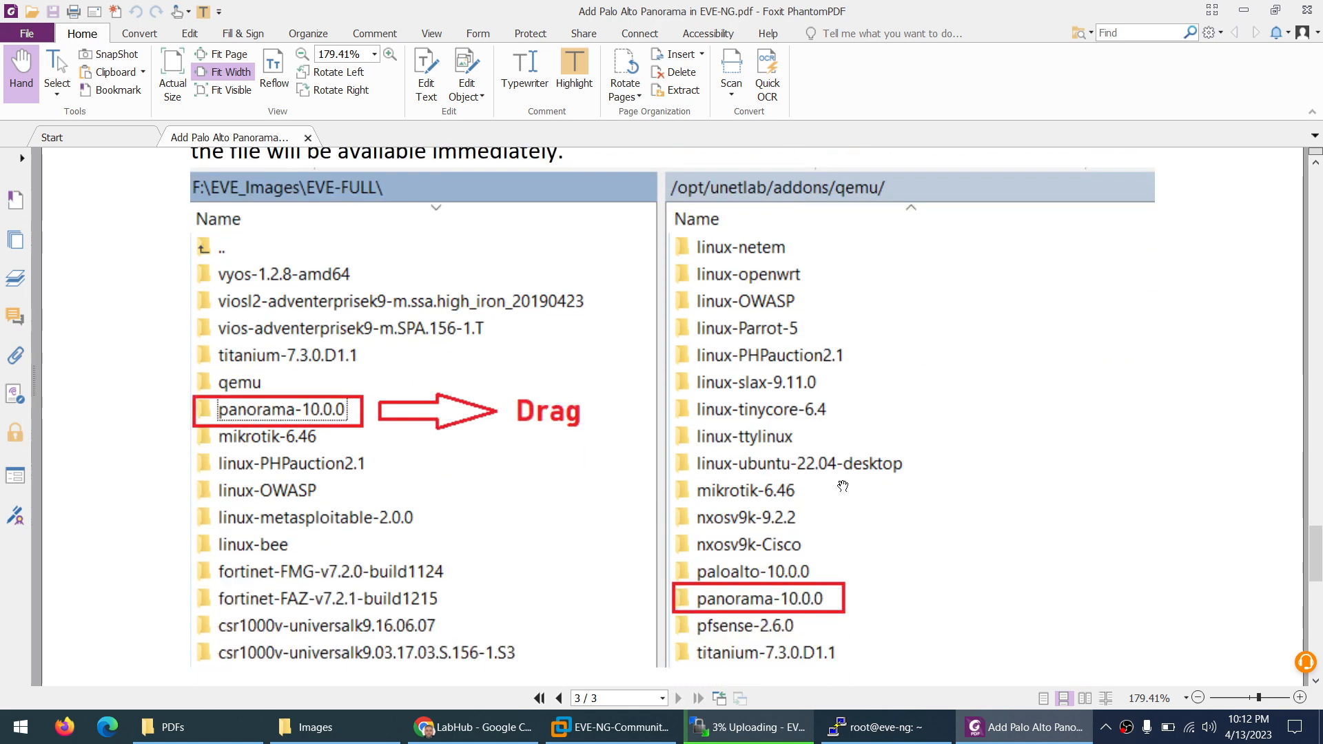
{"action": "scroll", "scroll_direction": "down", "scroll_amount": 3}
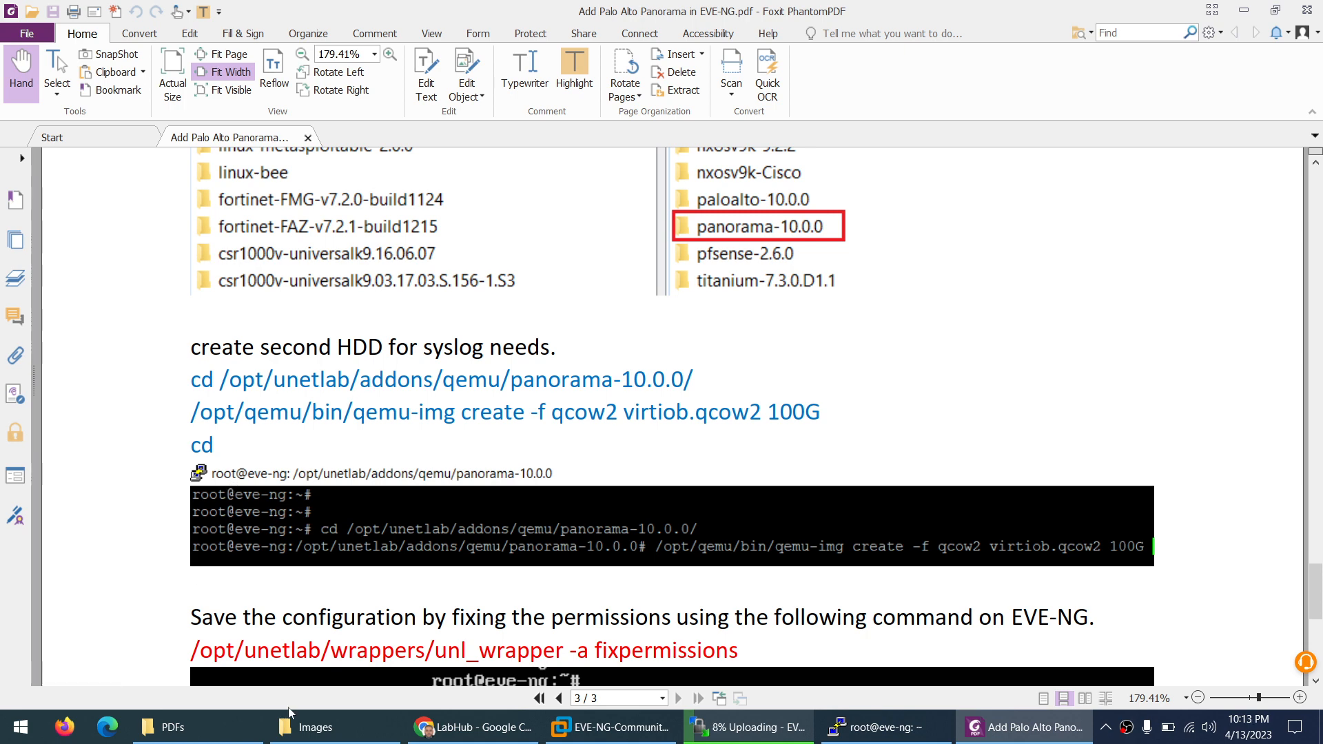
Step: Open the local panorama-10.0.0 image folder in File Explorer
{"action": "left_click", "coordinate": [315, 728]}
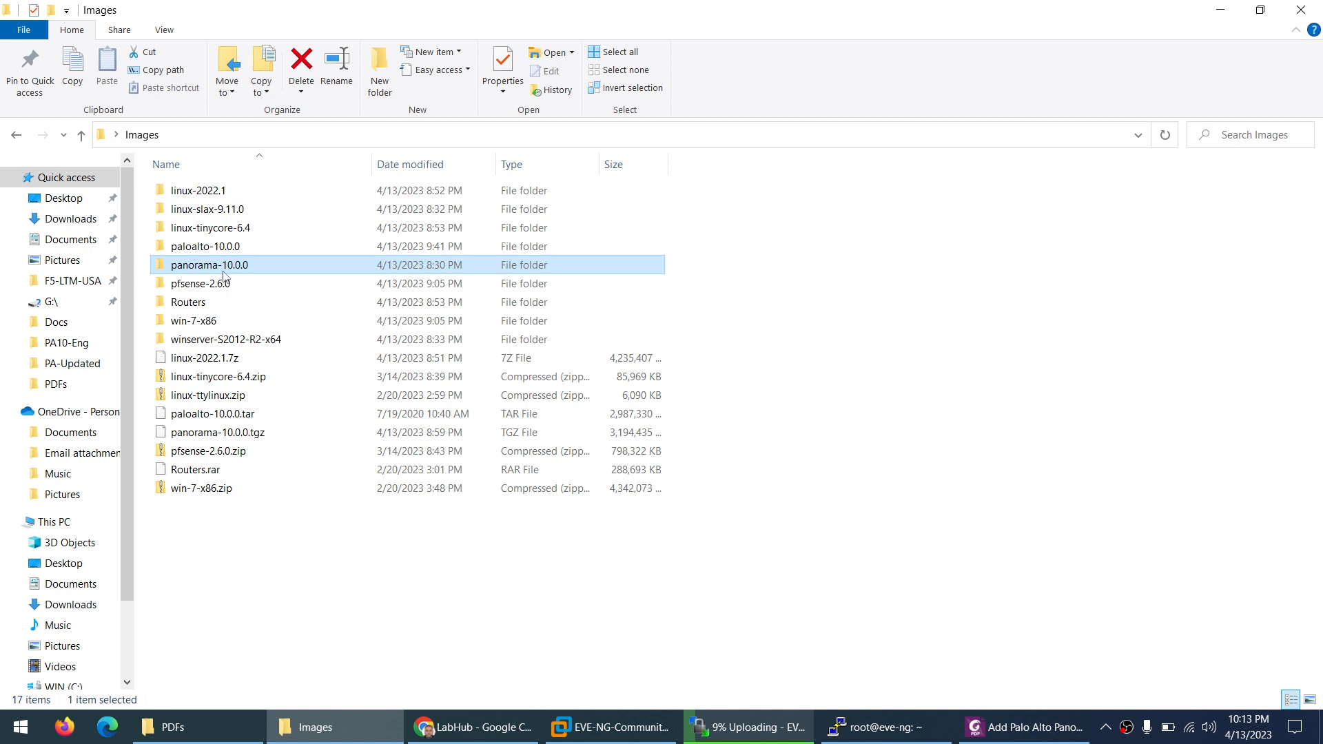
{"action": "double_click", "coordinate": [209, 265]}
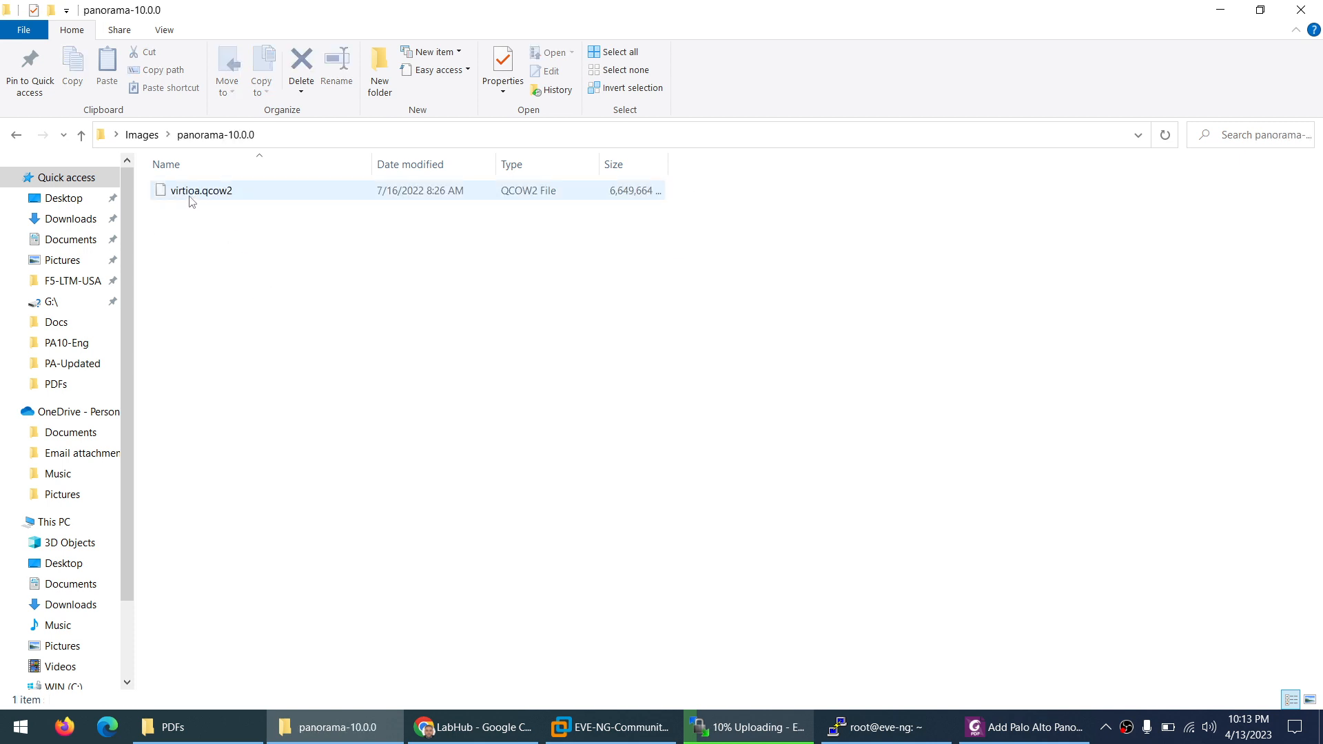
{"action": "left_click", "coordinate": [239, 335]}
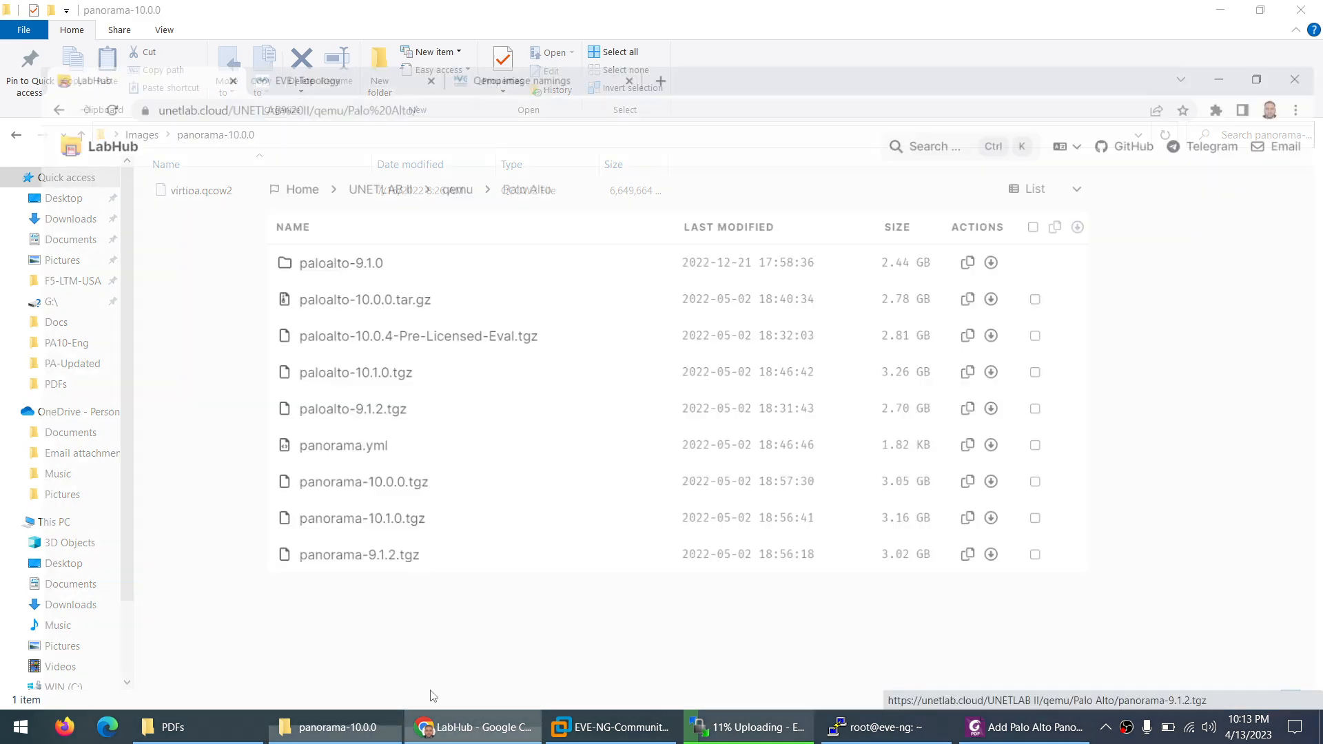
Step: Find the panorama- row in EVE-NG's QEMU image naming table
{"action": "left_click", "coordinate": [483, 727]}
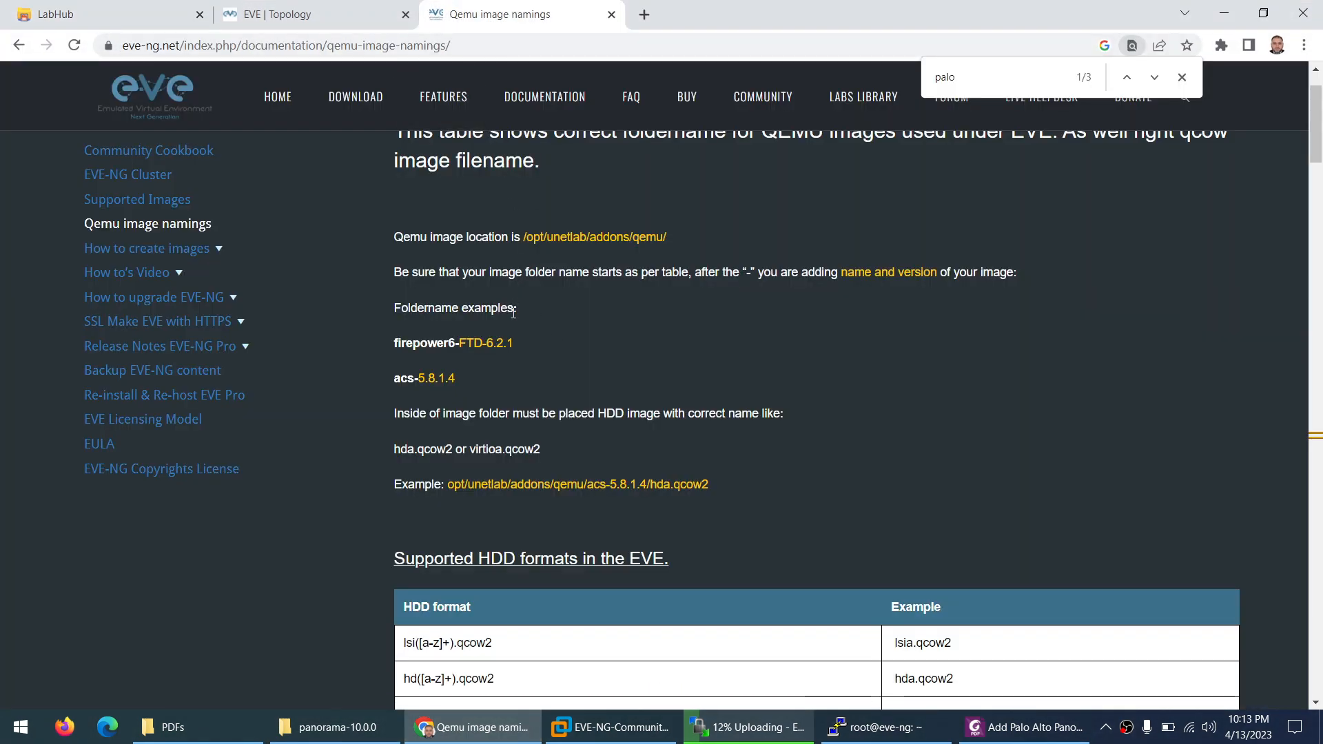
{"action": "scroll", "scroll_direction": "down", "scroll_amount": 3}
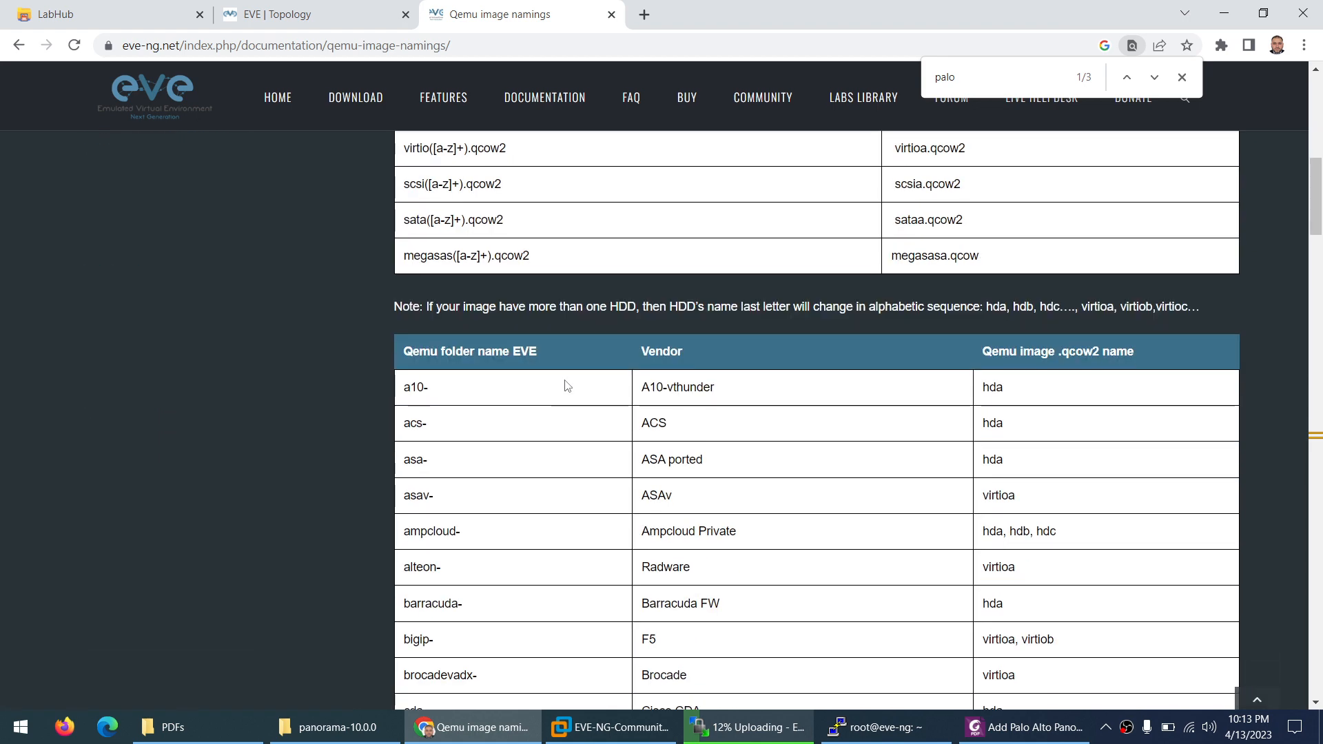
{"action": "left_click", "coordinate": [1154, 77]}
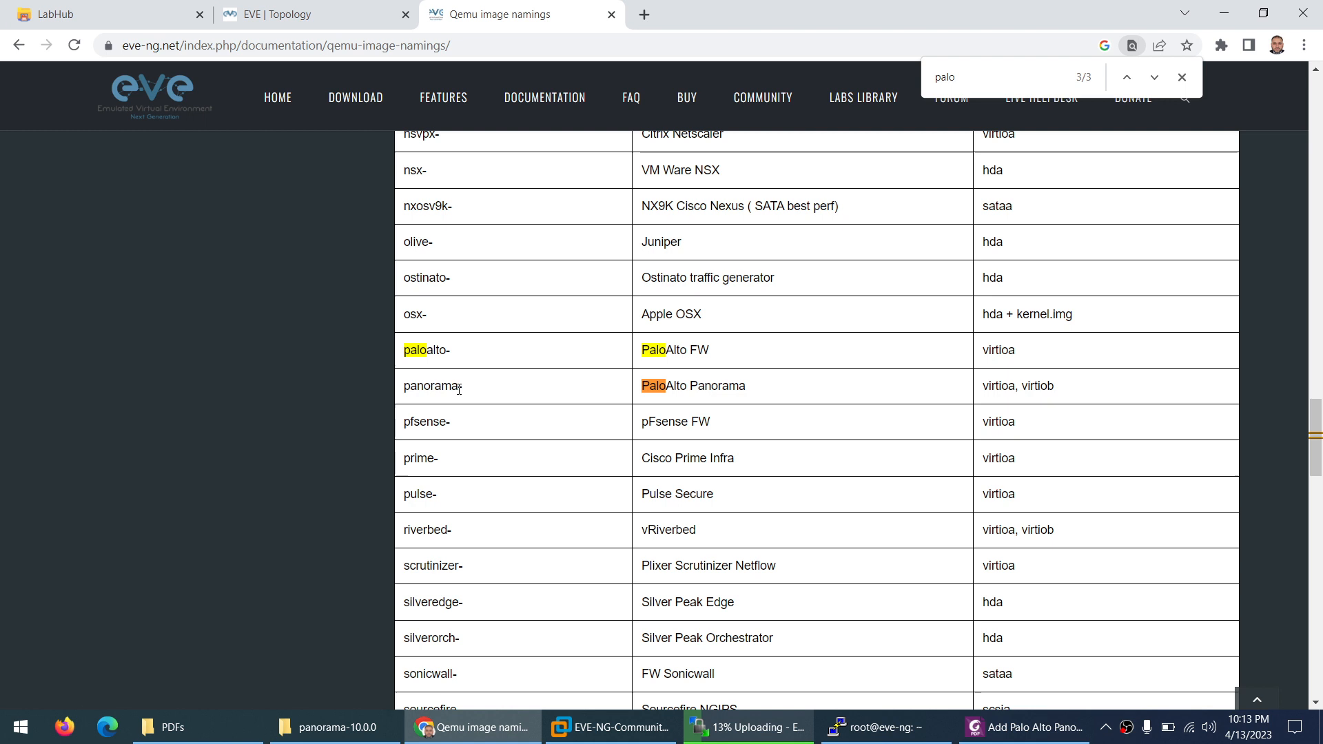
{"action": "double_click", "coordinate": [429, 386]}
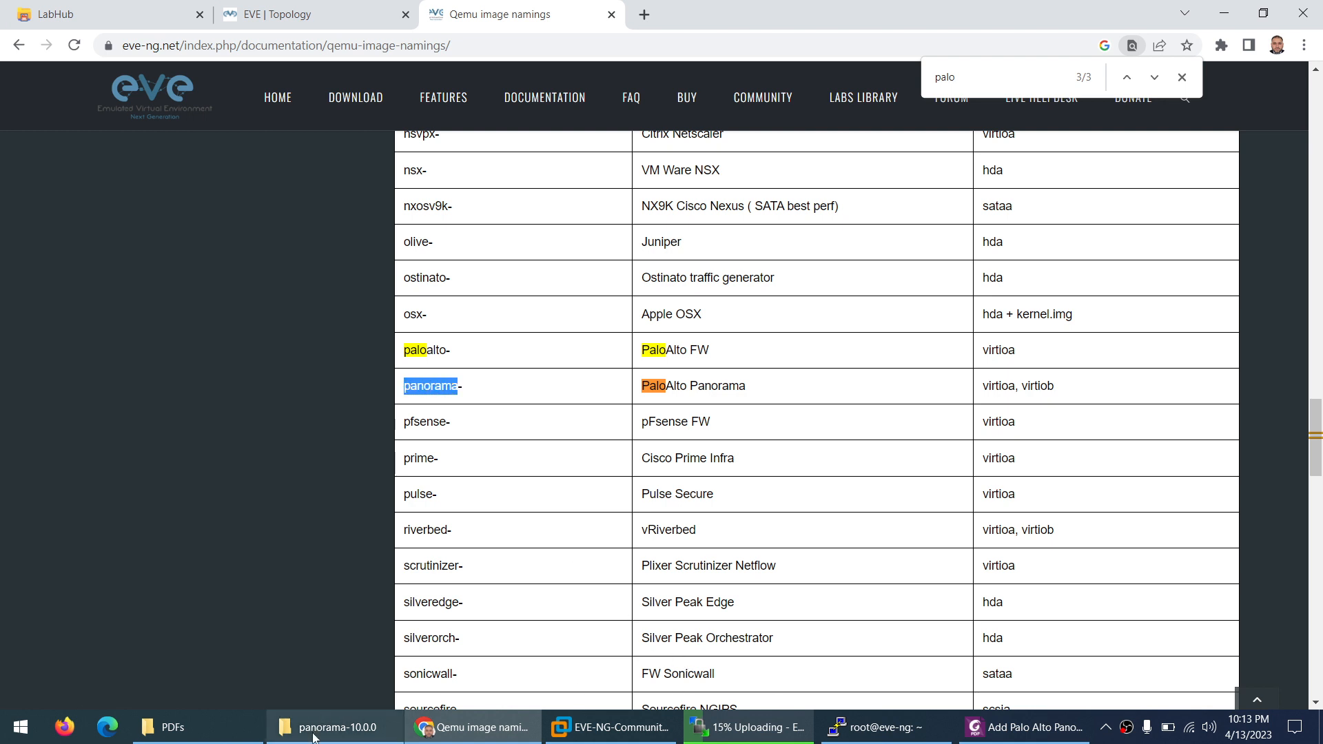
{"action": "left_click", "coordinate": [333, 727]}
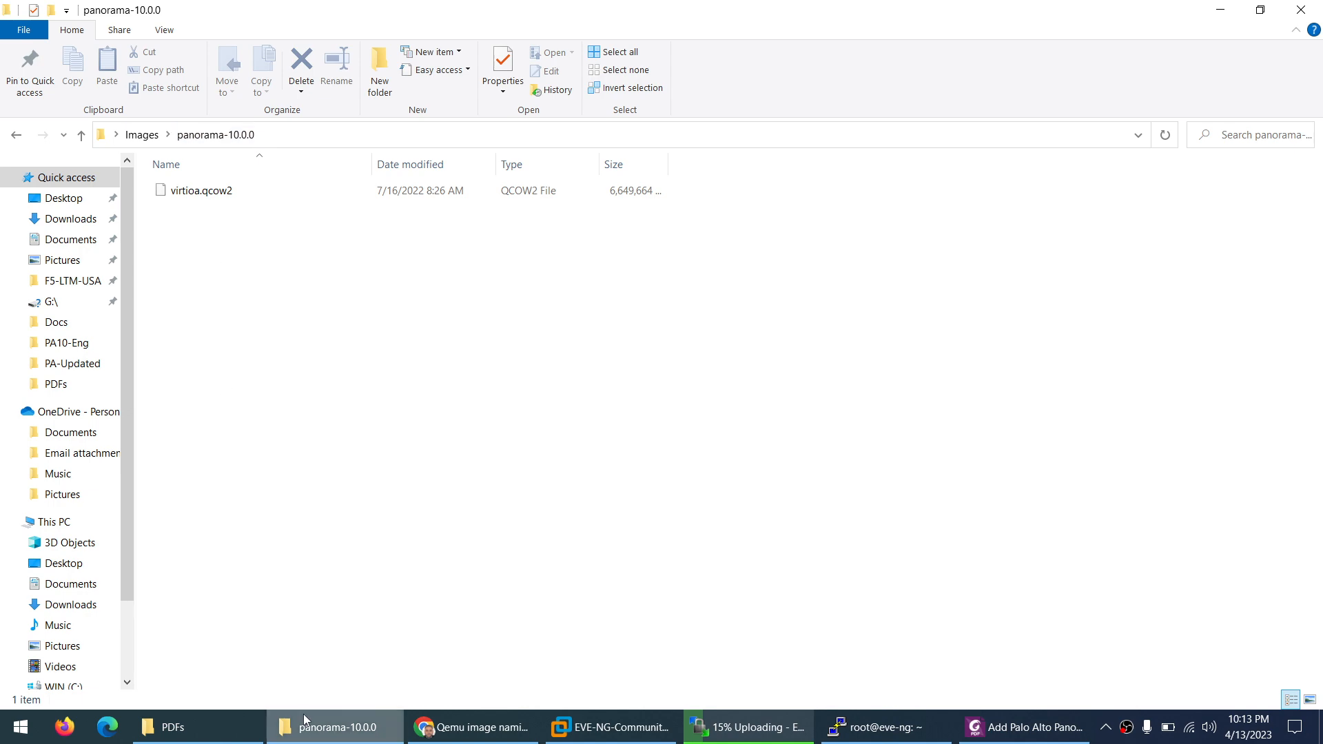
Step: Open EVE-NG's Palo Panorama how-to and highlight its 100G virtiob qemu-img create command
{"action": "left_click", "coordinate": [474, 726]}
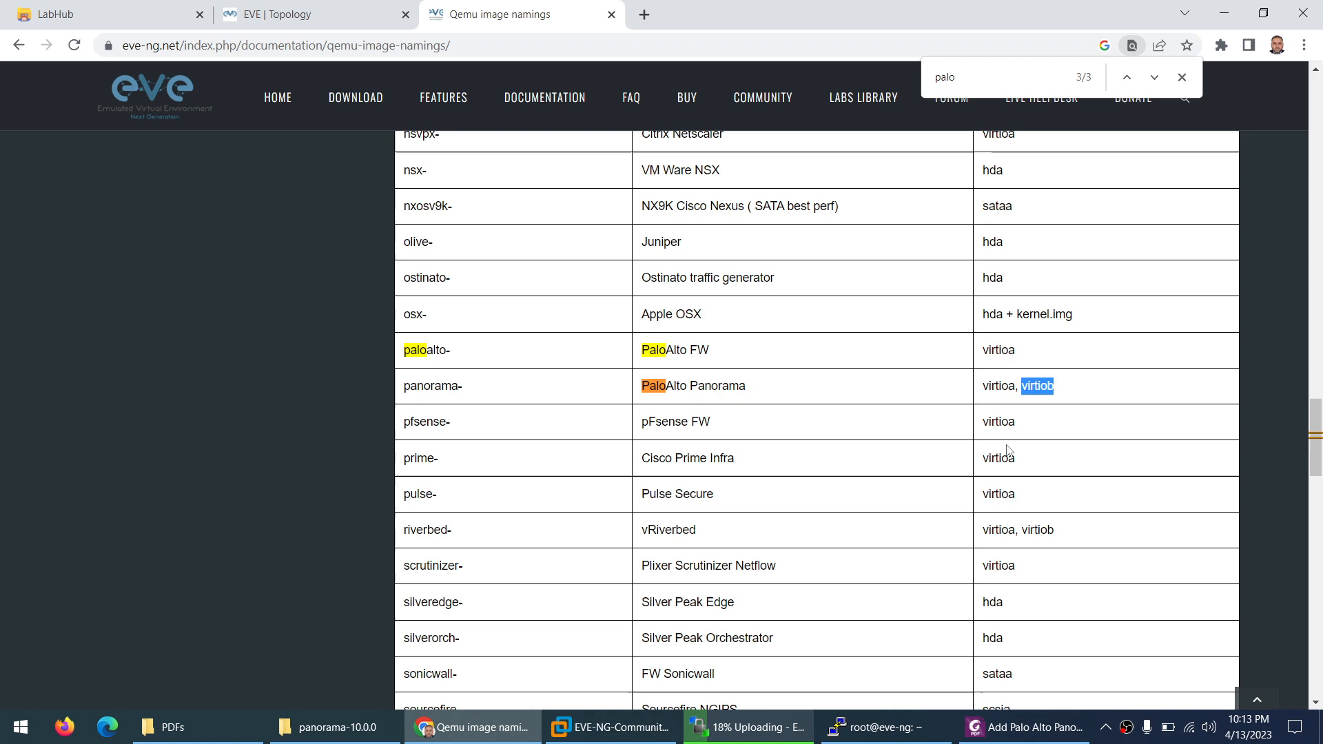
{"action": "scroll", "scroll_direction": "up", "scroll_amount": 3}
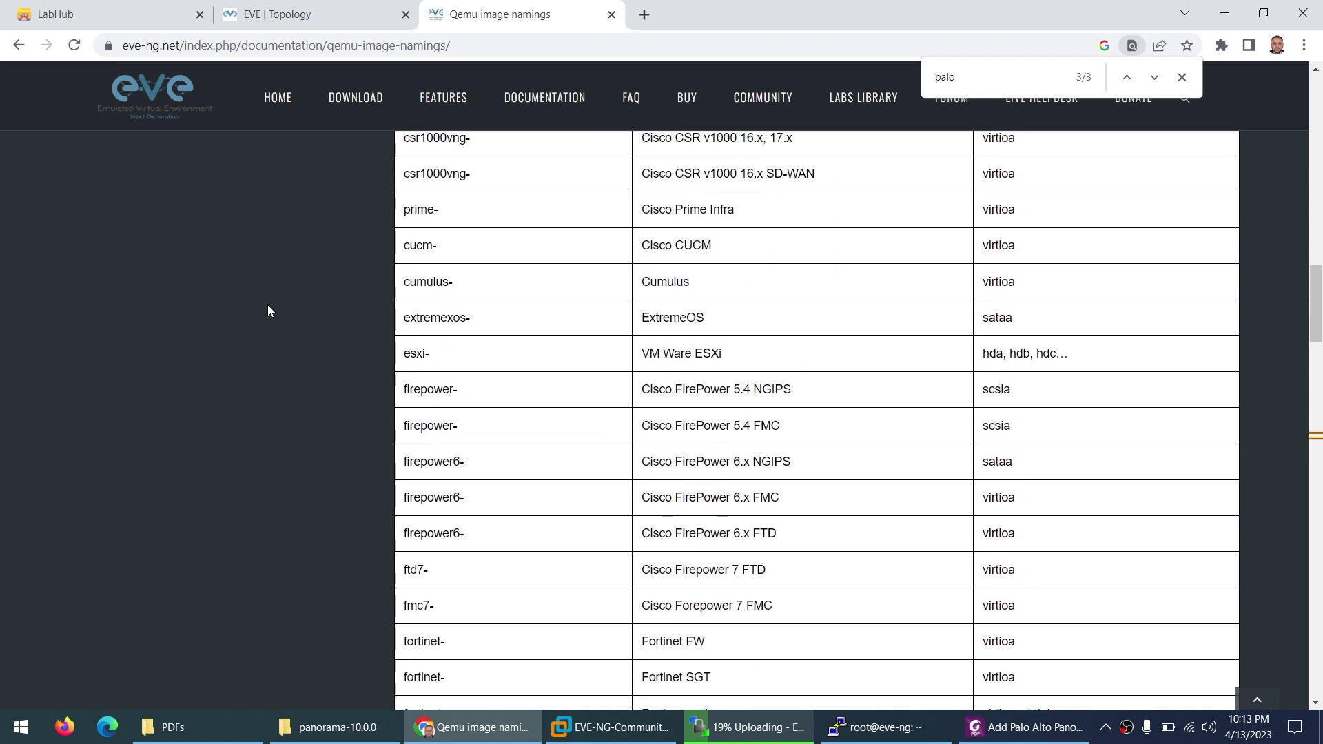
{"action": "scroll", "scroll_direction": "up", "scroll_amount": 3}
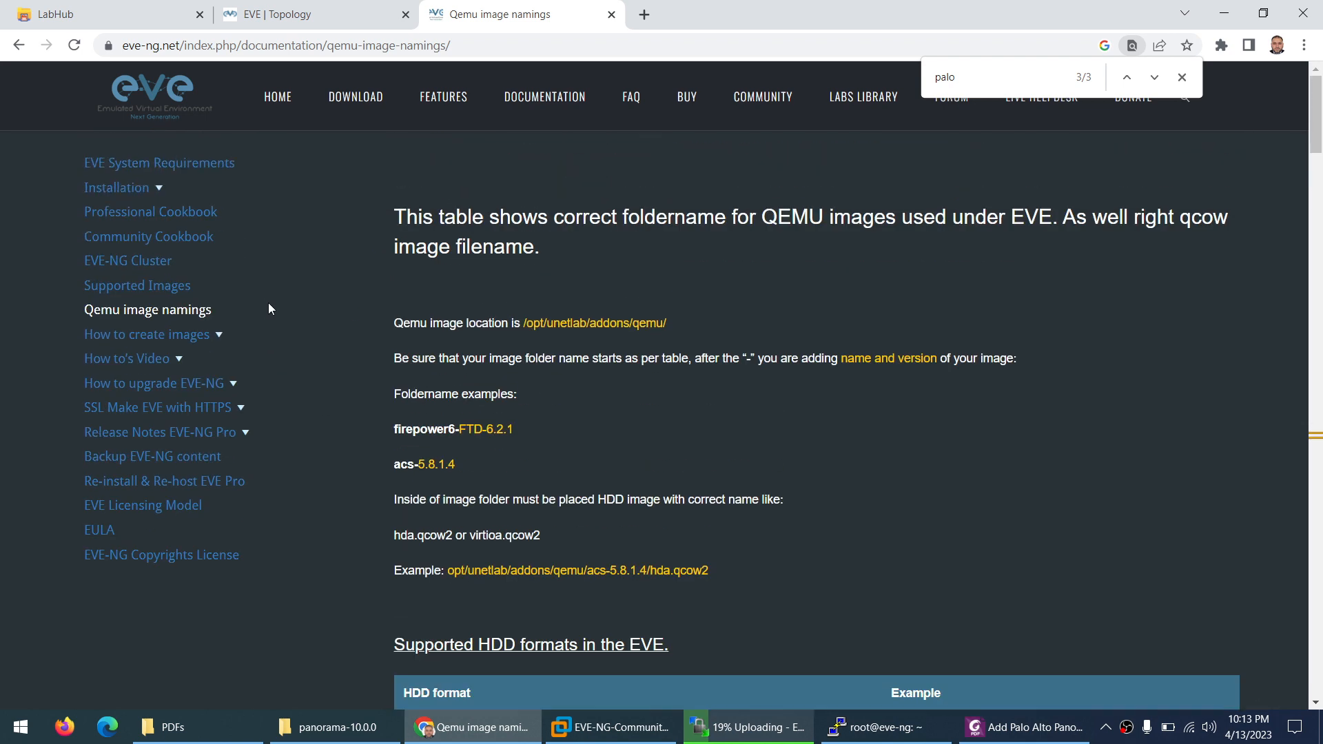
{"action": "mouse_move", "coordinate": [127, 343]}
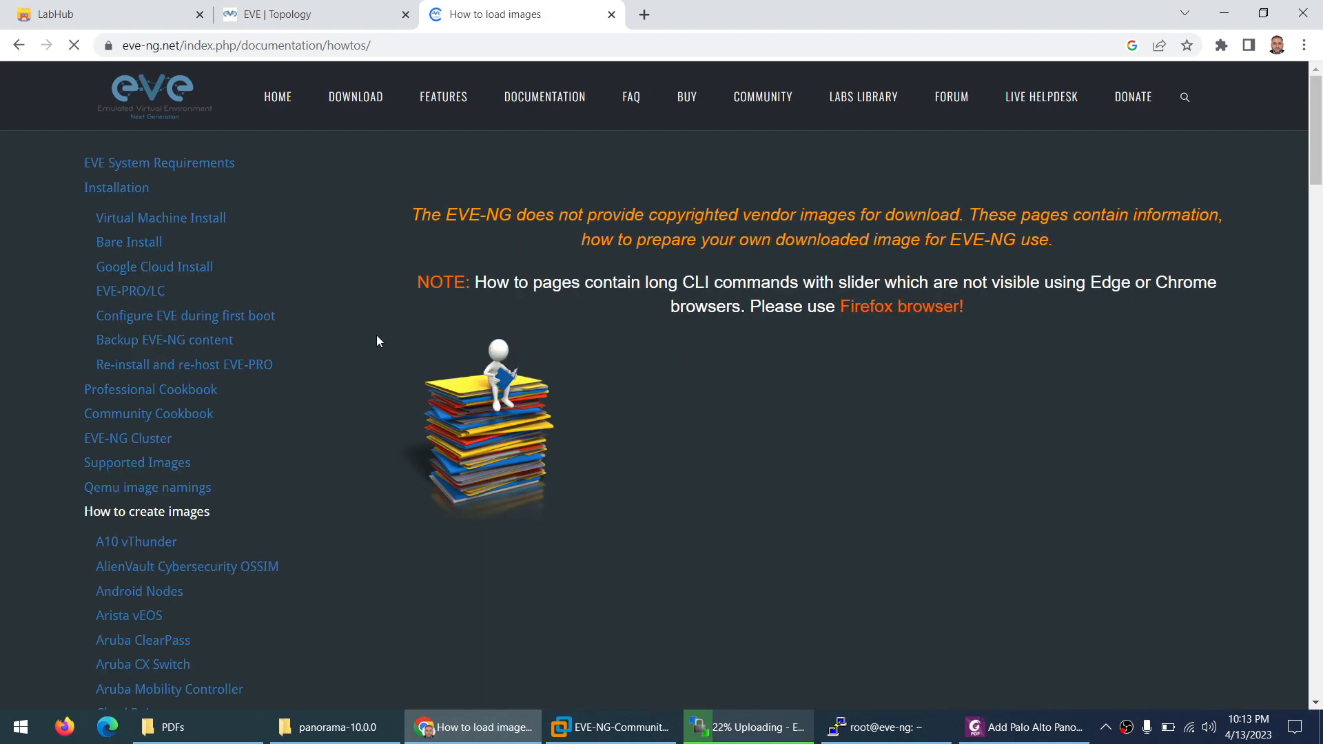
{"action": "scroll", "scroll_direction": "down", "scroll_amount": 3}
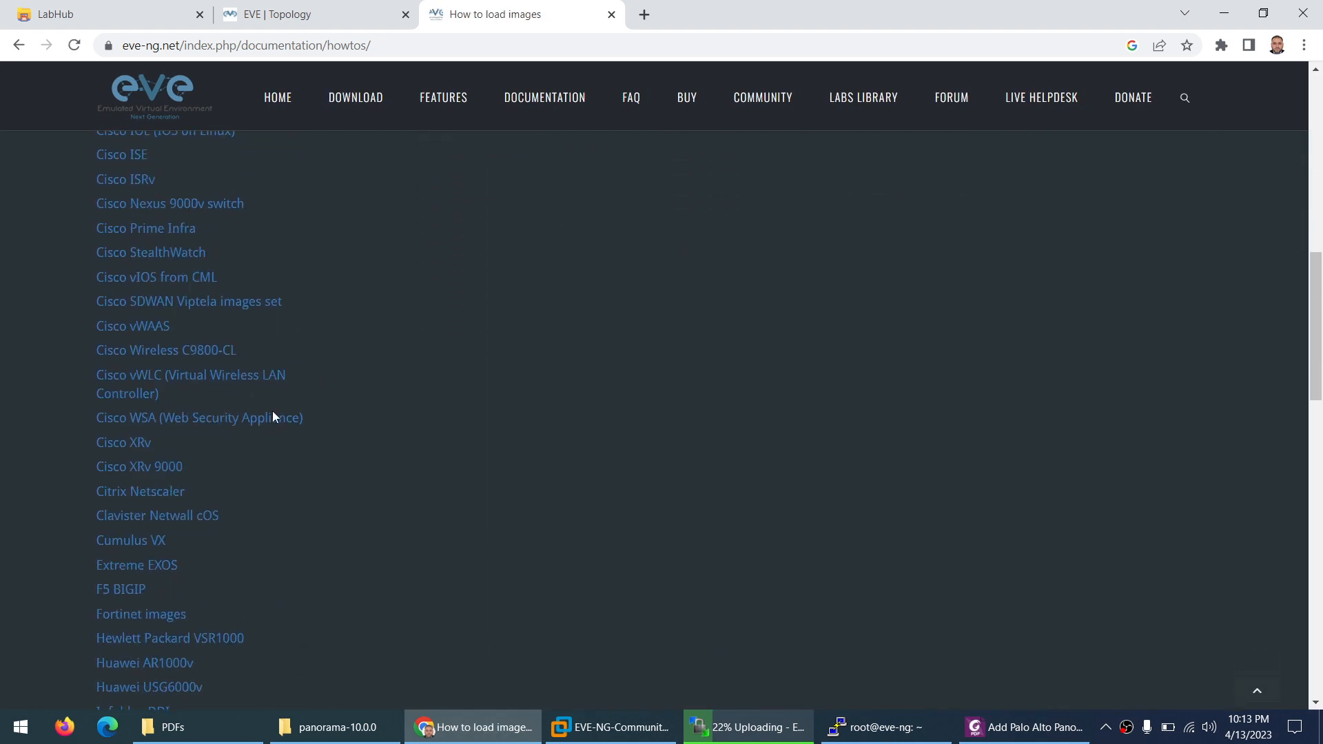
{"action": "scroll", "scroll_direction": "down", "scroll_amount": 3}
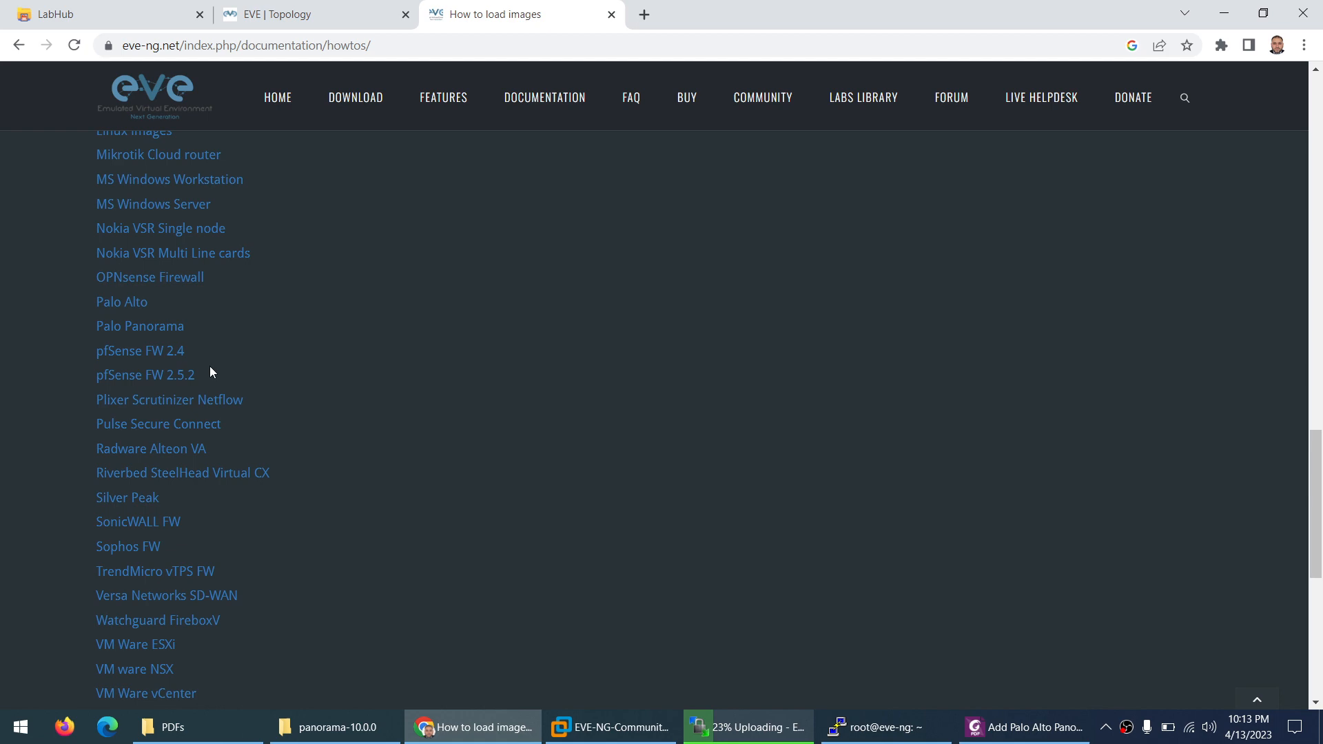
{"action": "left_click", "coordinate": [139, 326]}
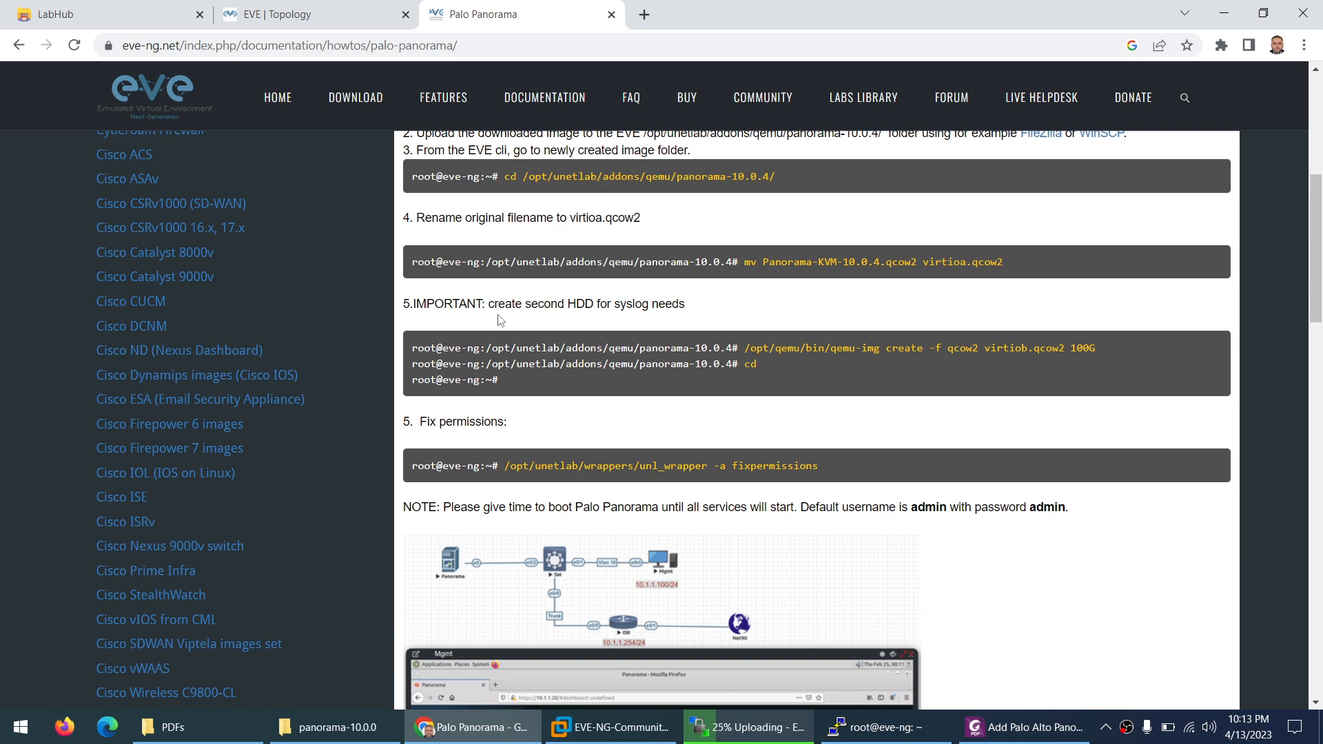
{"action": "left_click_drag", "start_coordinate": [487, 303], "coordinate": [618, 304]}
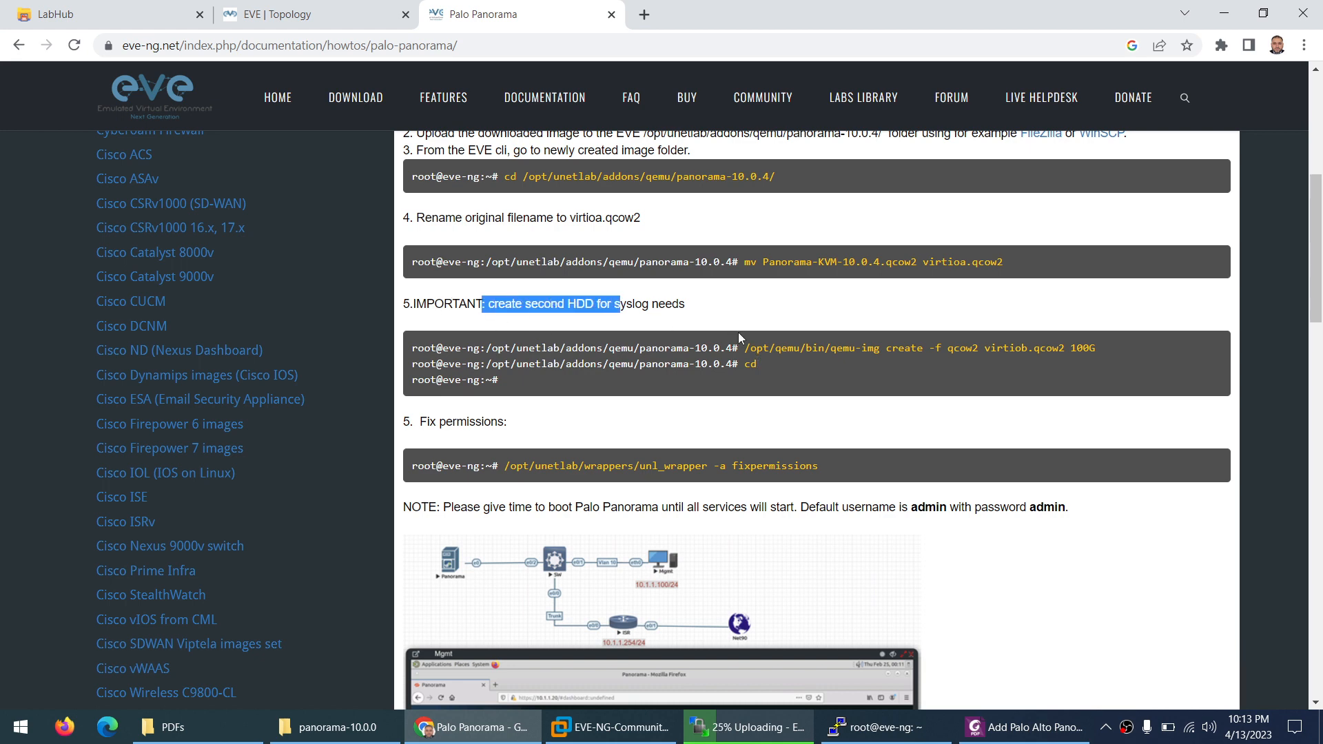
{"action": "left_click_drag", "start_coordinate": [753, 347], "coordinate": [1095, 347]}
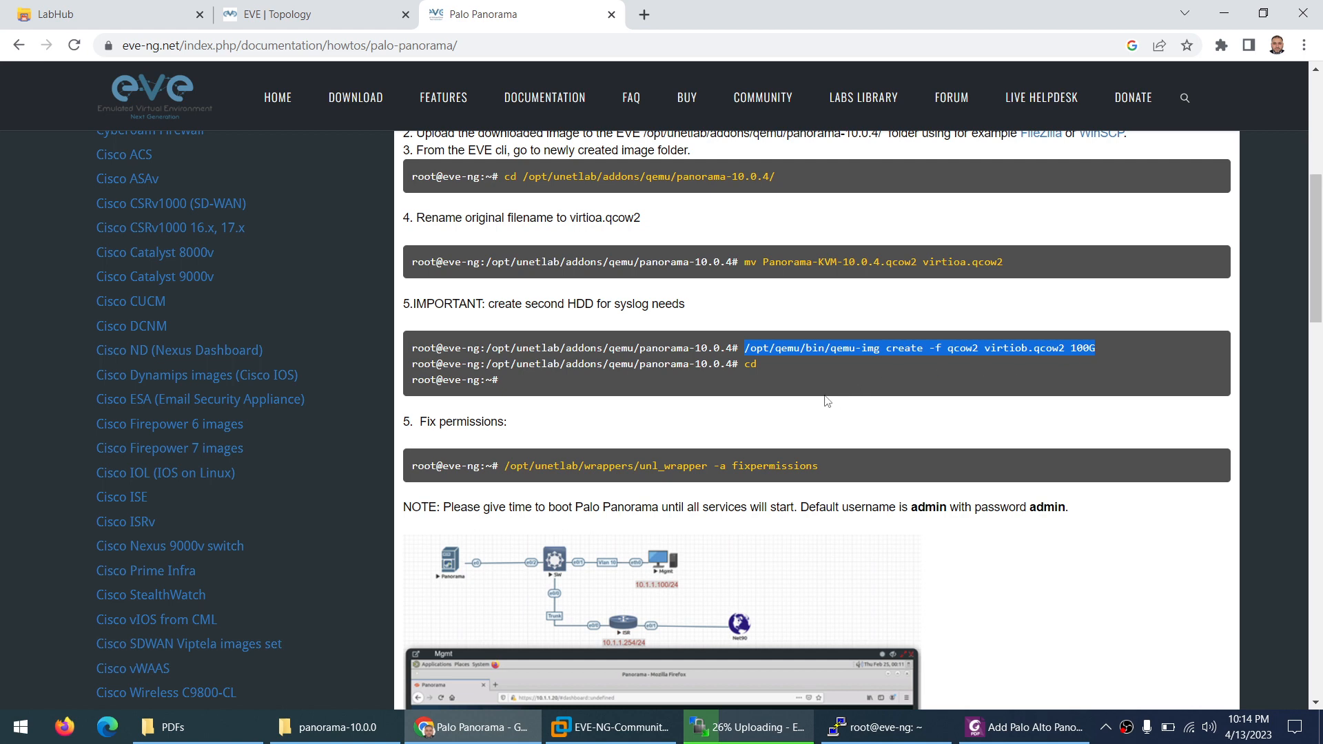
{"action": "mouse_move", "coordinate": [804, 436]}
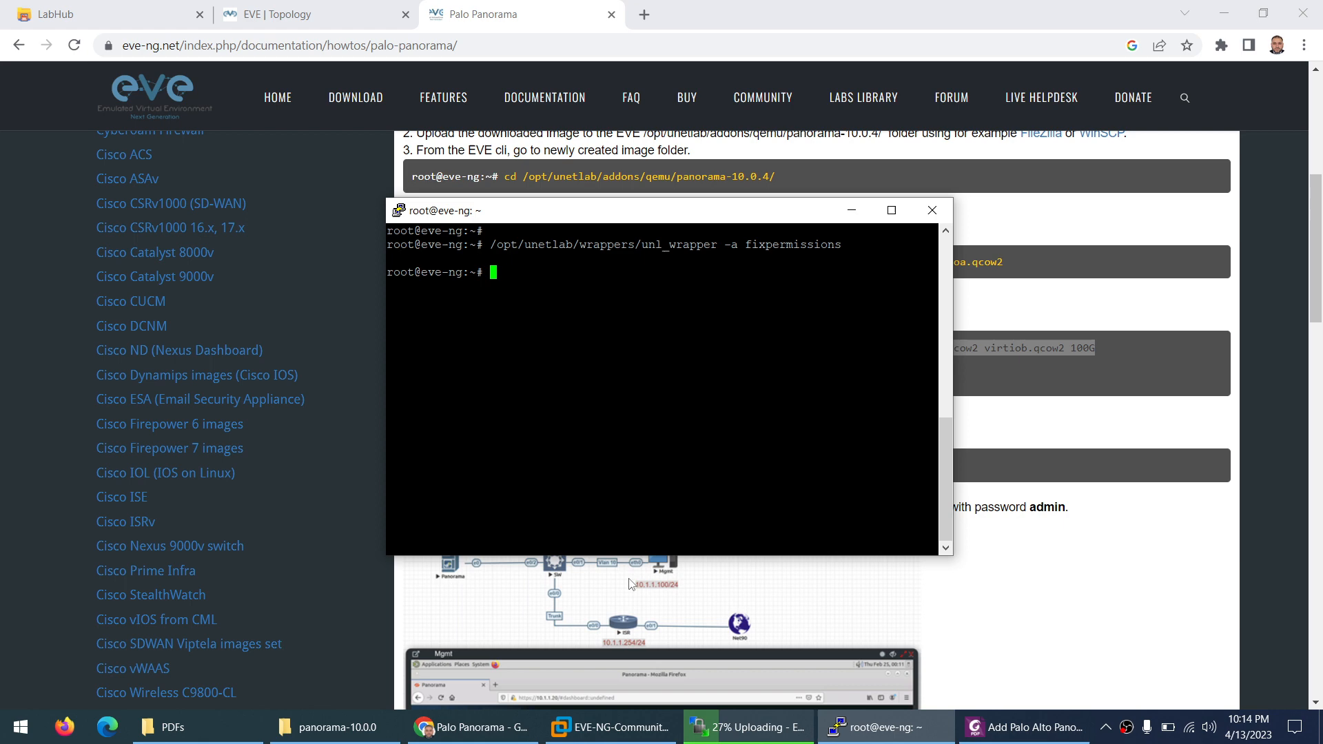
{"action": "left_click", "coordinate": [1022, 727]}
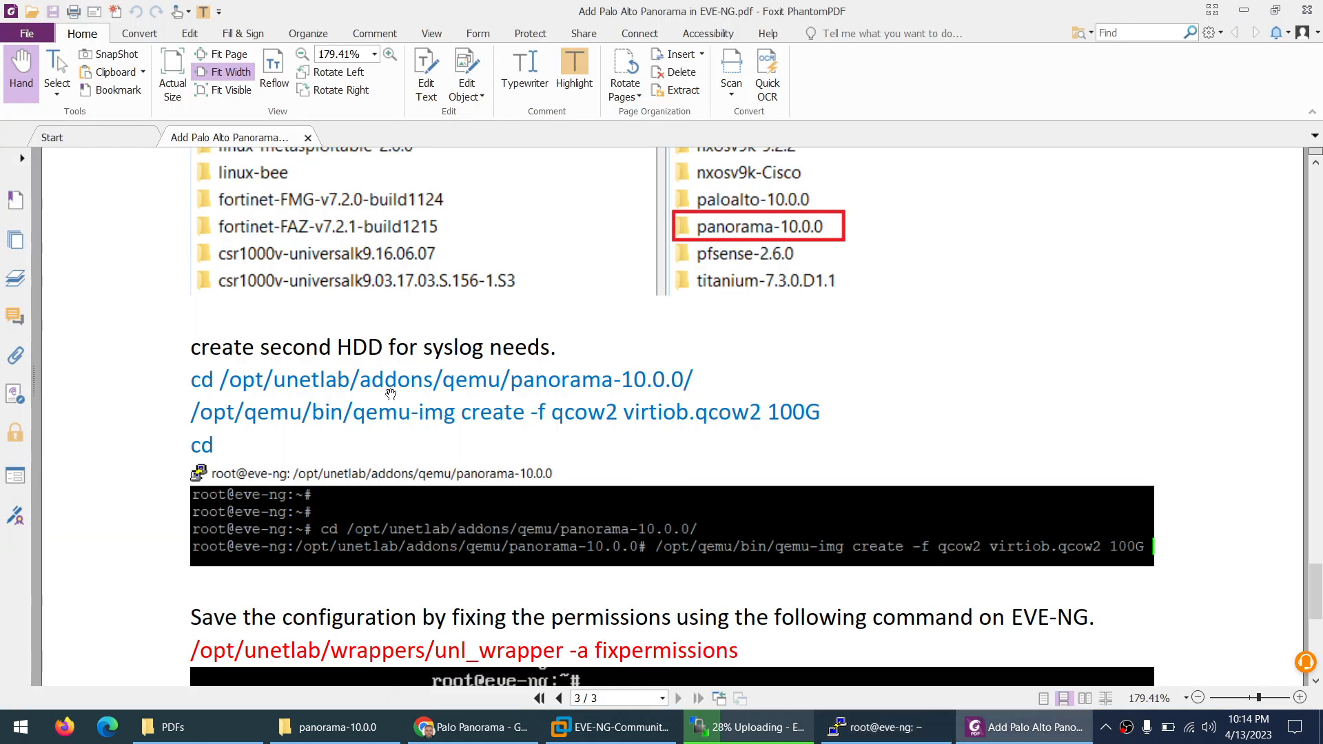
{"action": "mouse_move", "coordinate": [601, 685]}
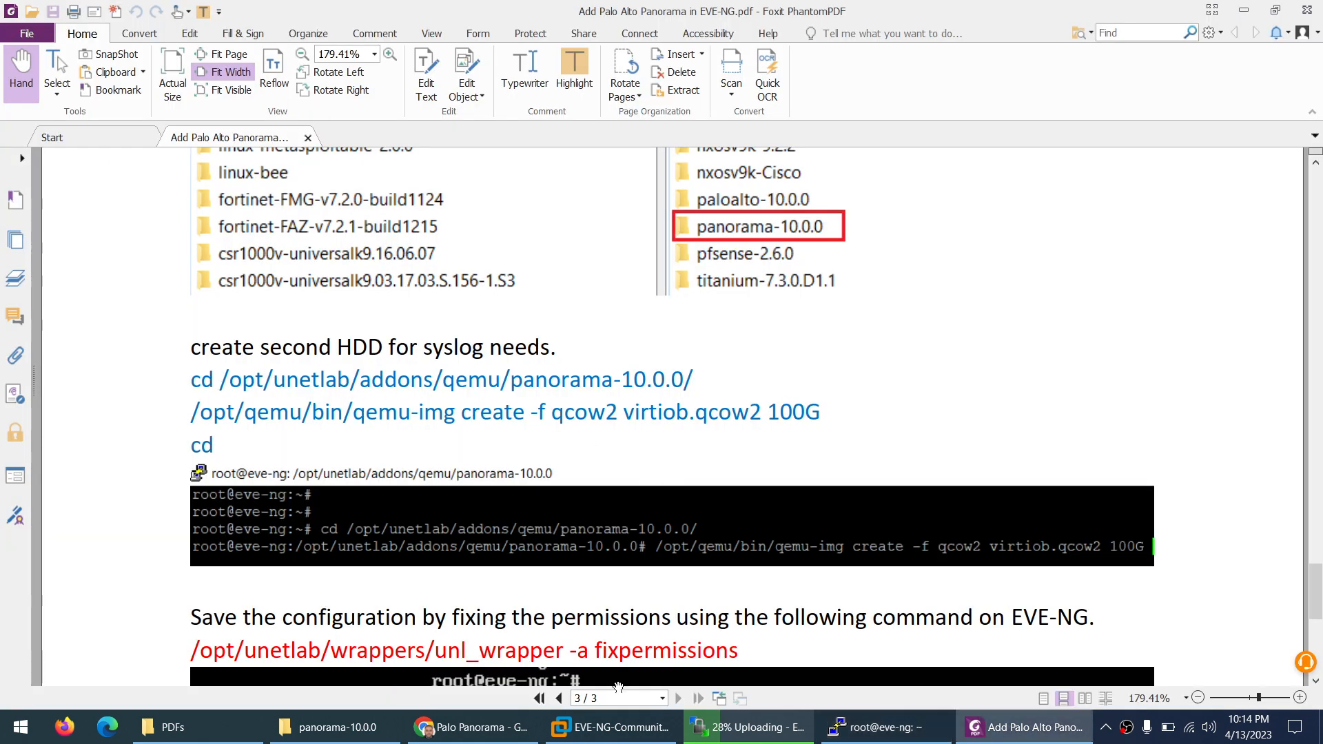
Step: Read the guide's unl_wrapper fixpermissions and admin login notes while the upload reaches 39%
{"action": "left_click", "coordinate": [745, 727]}
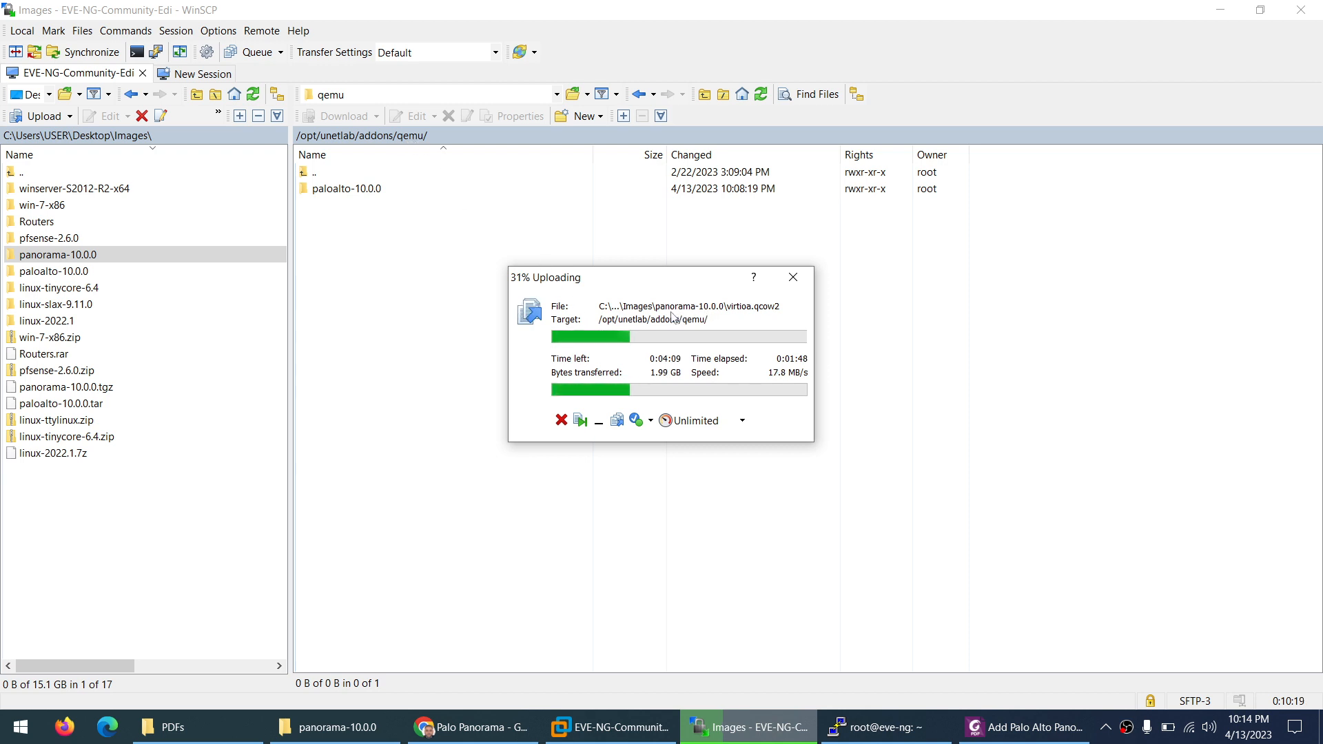
{"action": "mouse_move", "coordinate": [714, 320]}
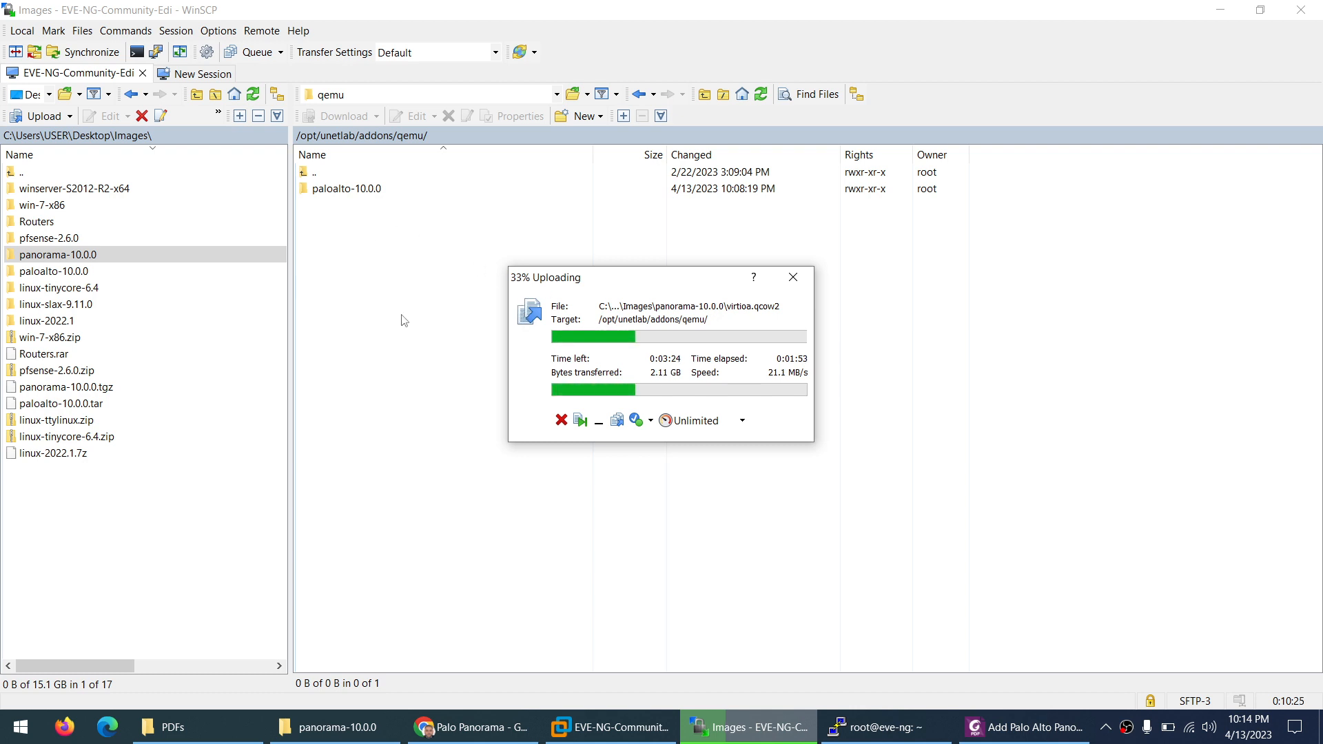
{"action": "mouse_move", "coordinate": [840, 632]}
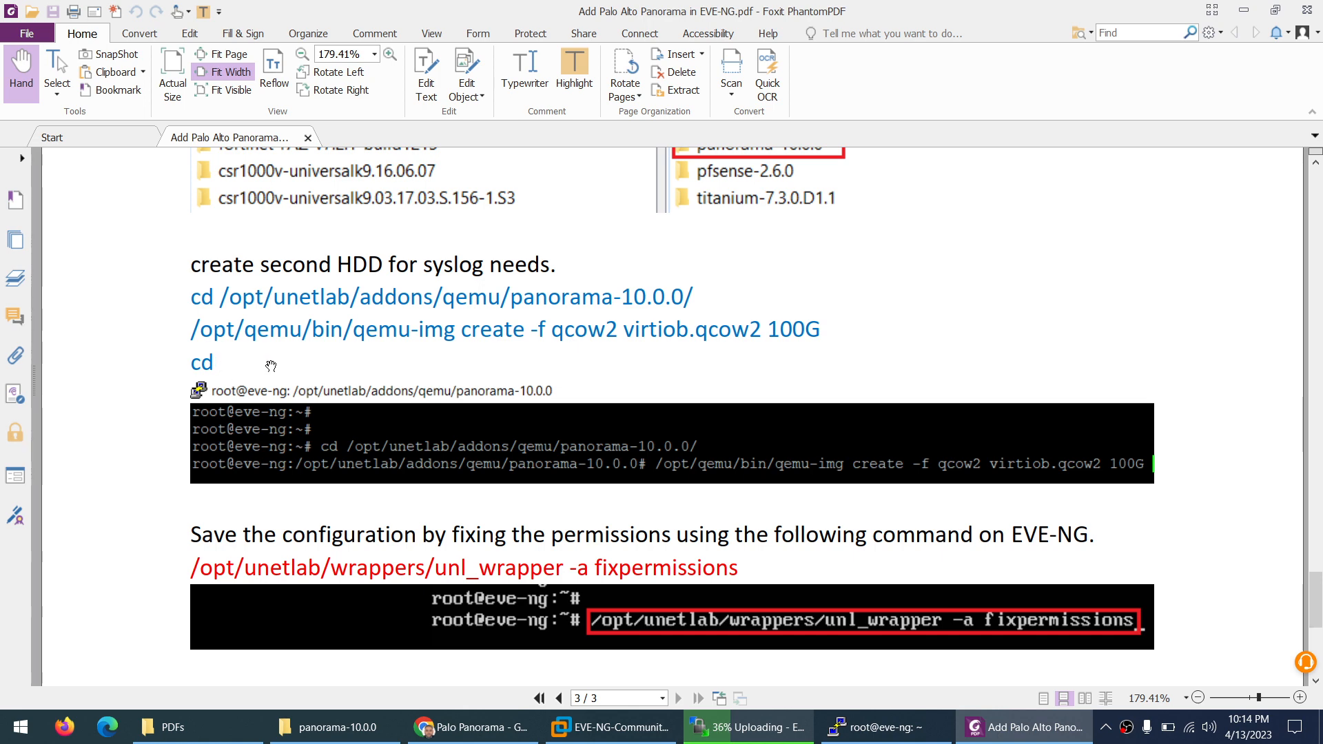
{"action": "scroll", "scroll_direction": "down", "scroll_amount": 3}
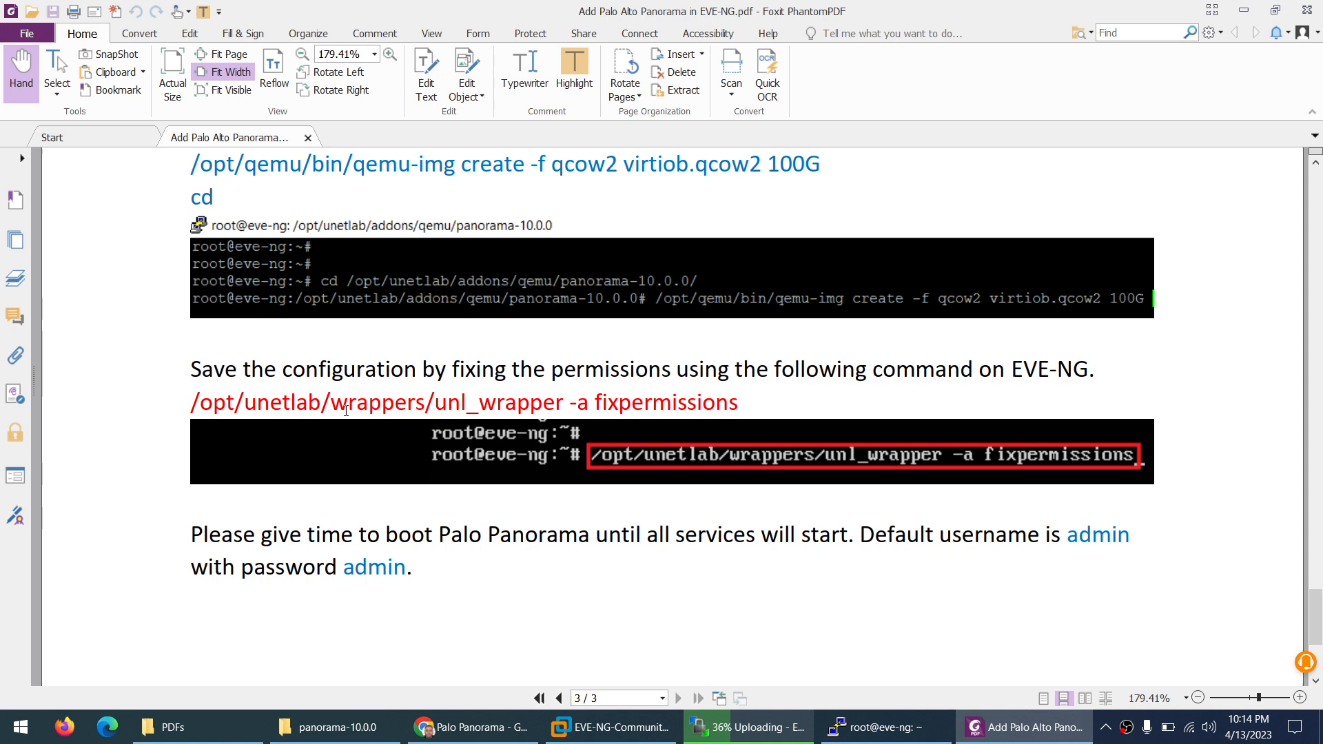
{"action": "scroll", "scroll_direction": "down", "scroll_amount": 3}
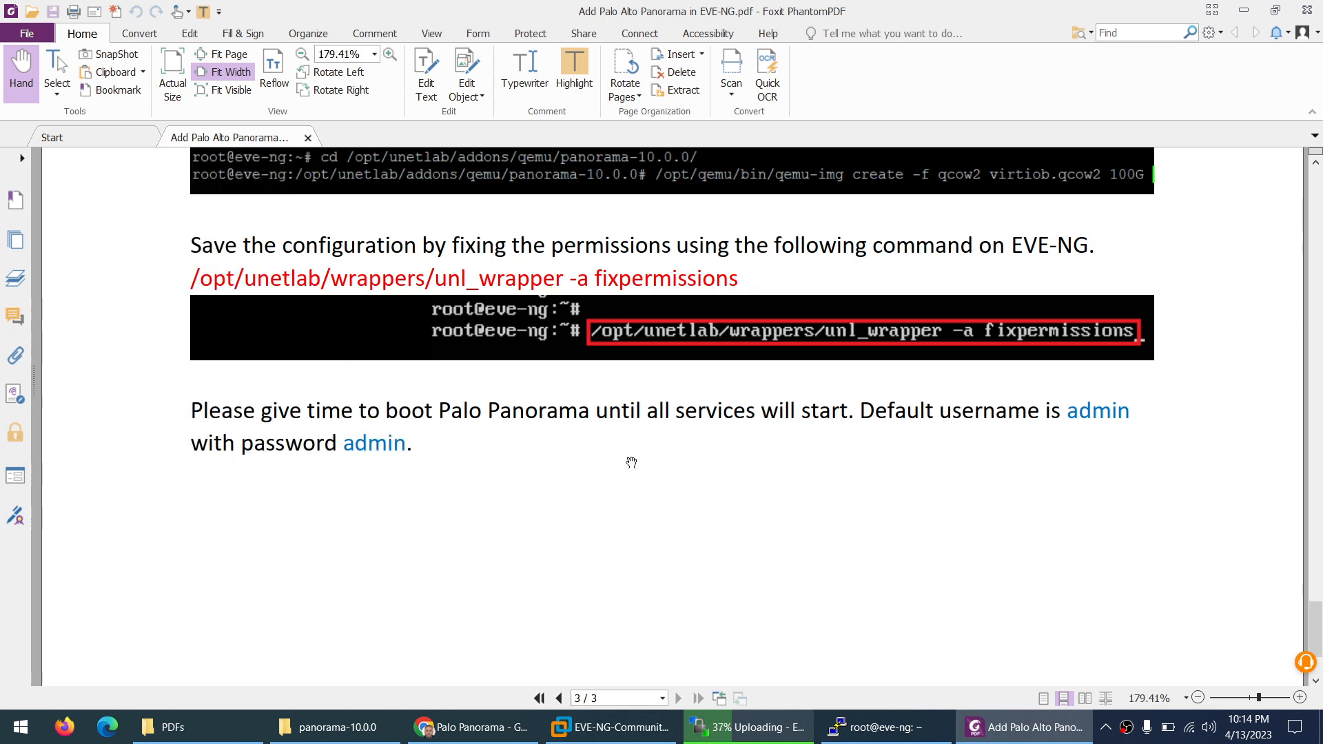
{"action": "mouse_move", "coordinate": [641, 461]}
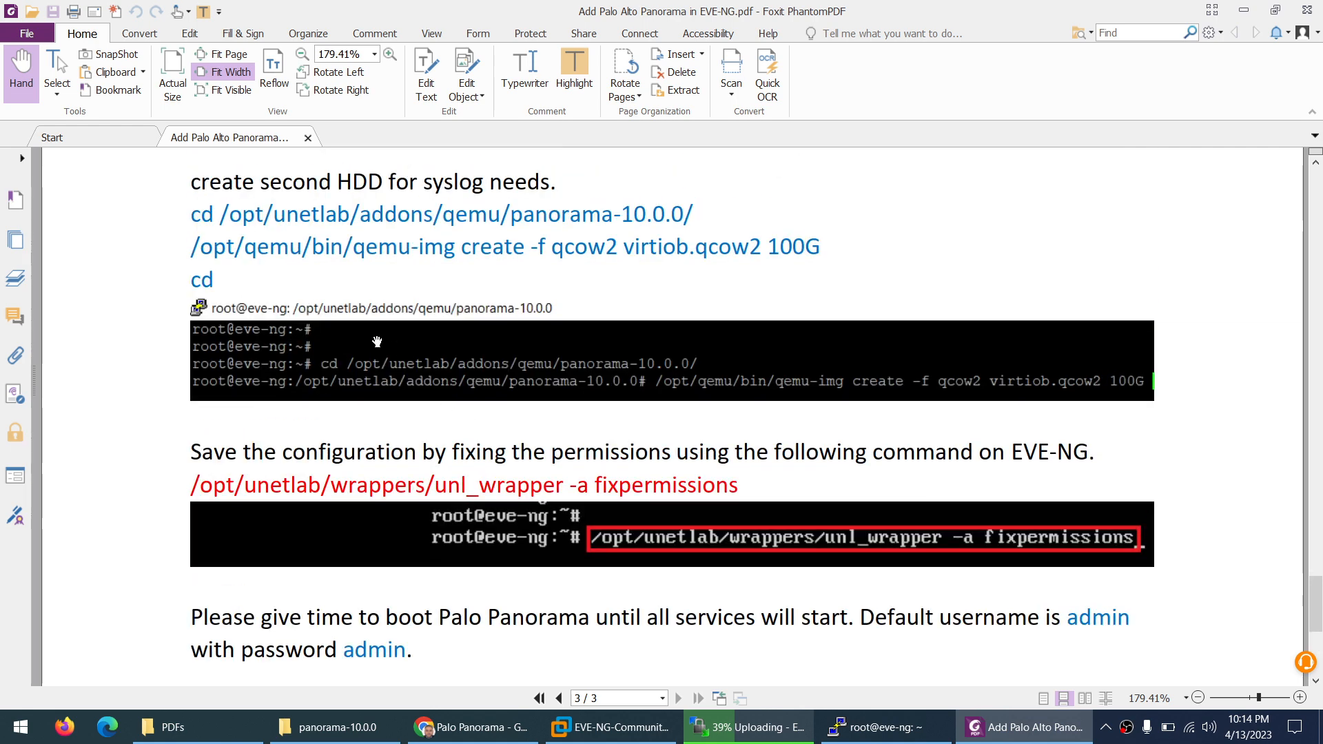
{"action": "left_click", "coordinate": [752, 726]}
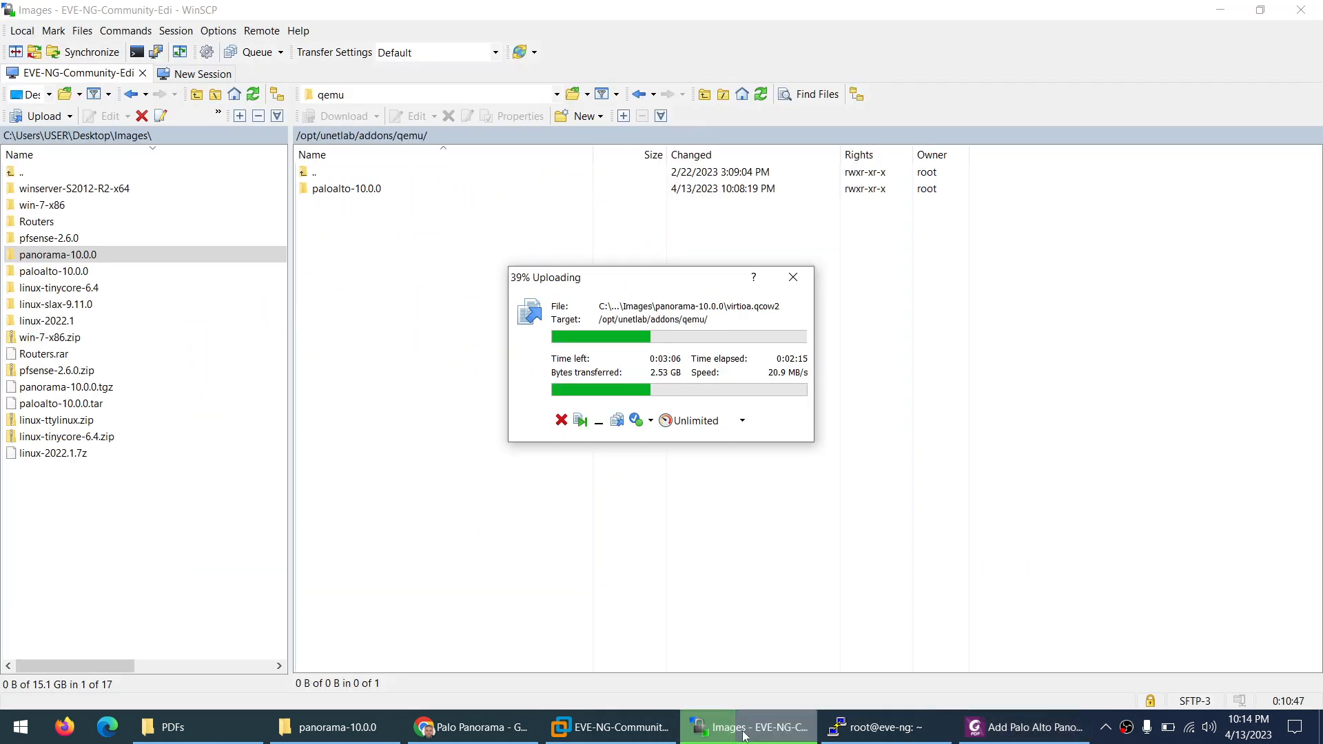
{"action": "mouse_move", "coordinate": [561, 535]}
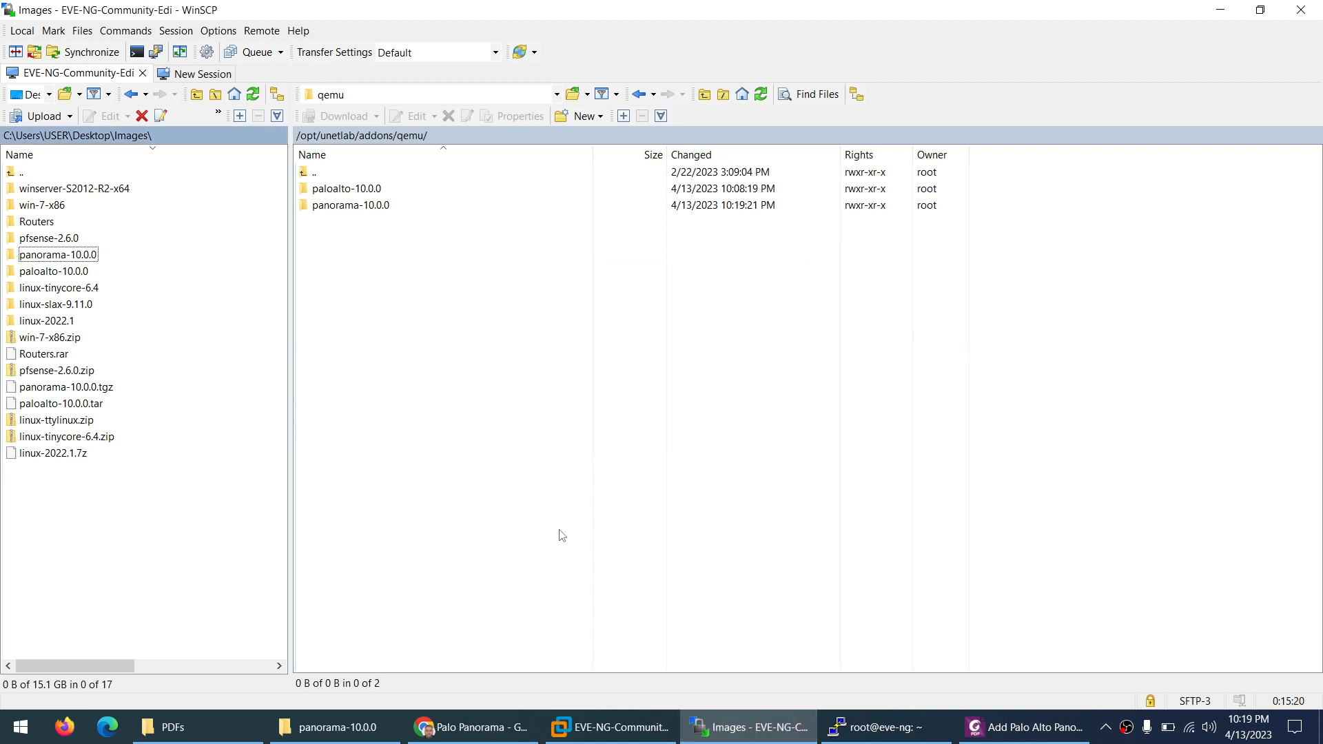
Step: Open the uploaded panorama-10.0.0 server folder showing the 6.34 GB virtioa.qcow2
{"action": "left_click", "coordinate": [351, 205]}
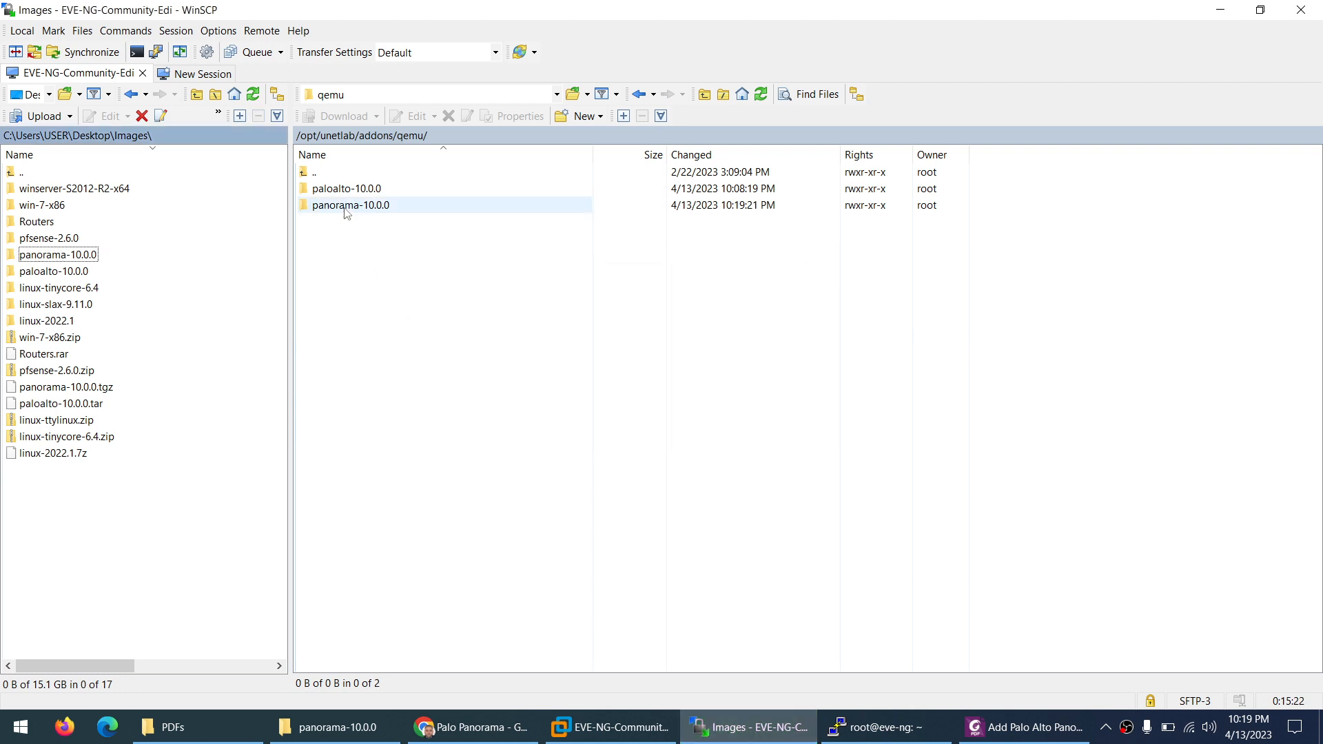
{"action": "double_click", "coordinate": [350, 205]}
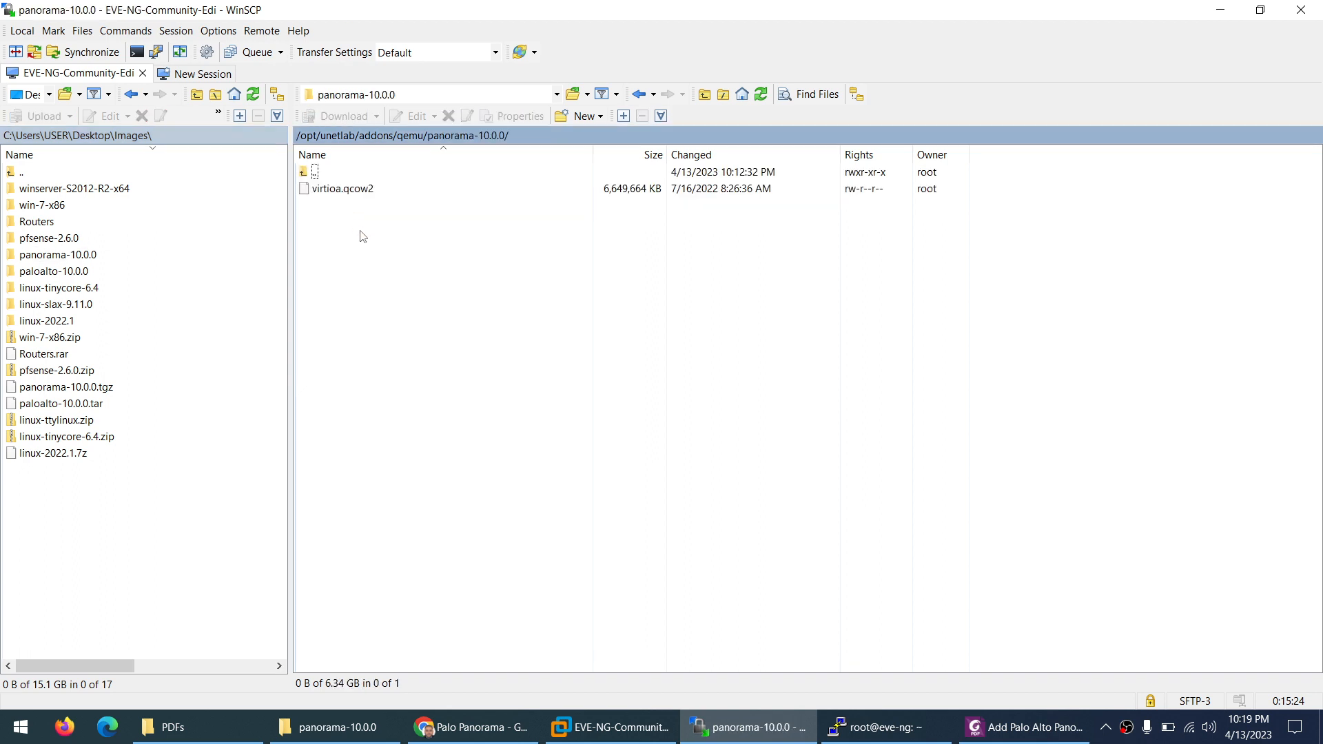
{"action": "mouse_move", "coordinate": [557, 482]}
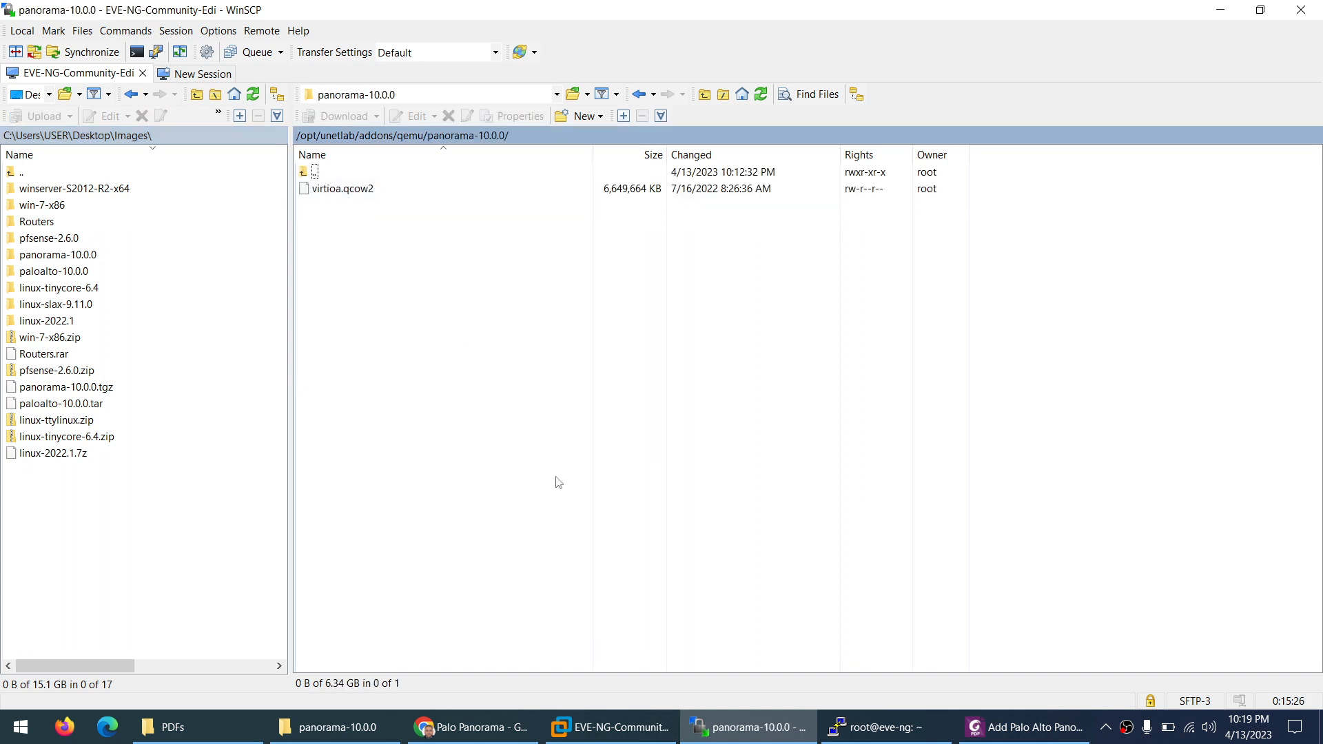
Step: In PuTTY, cd into /opt/unetlab/addons/qemu/panorama-10.0.0 and list its contents
{"action": "left_click", "coordinate": [882, 727]}
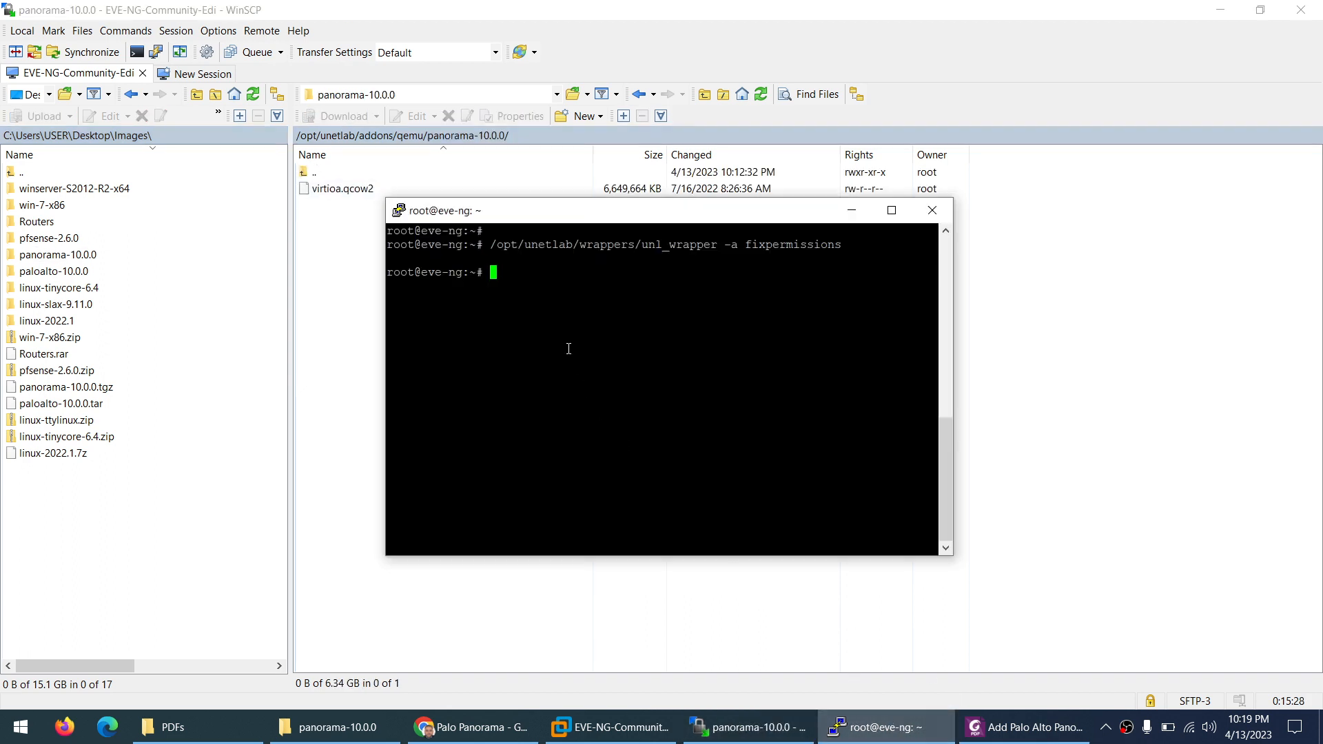
{"action": "type", "text": "cd"}
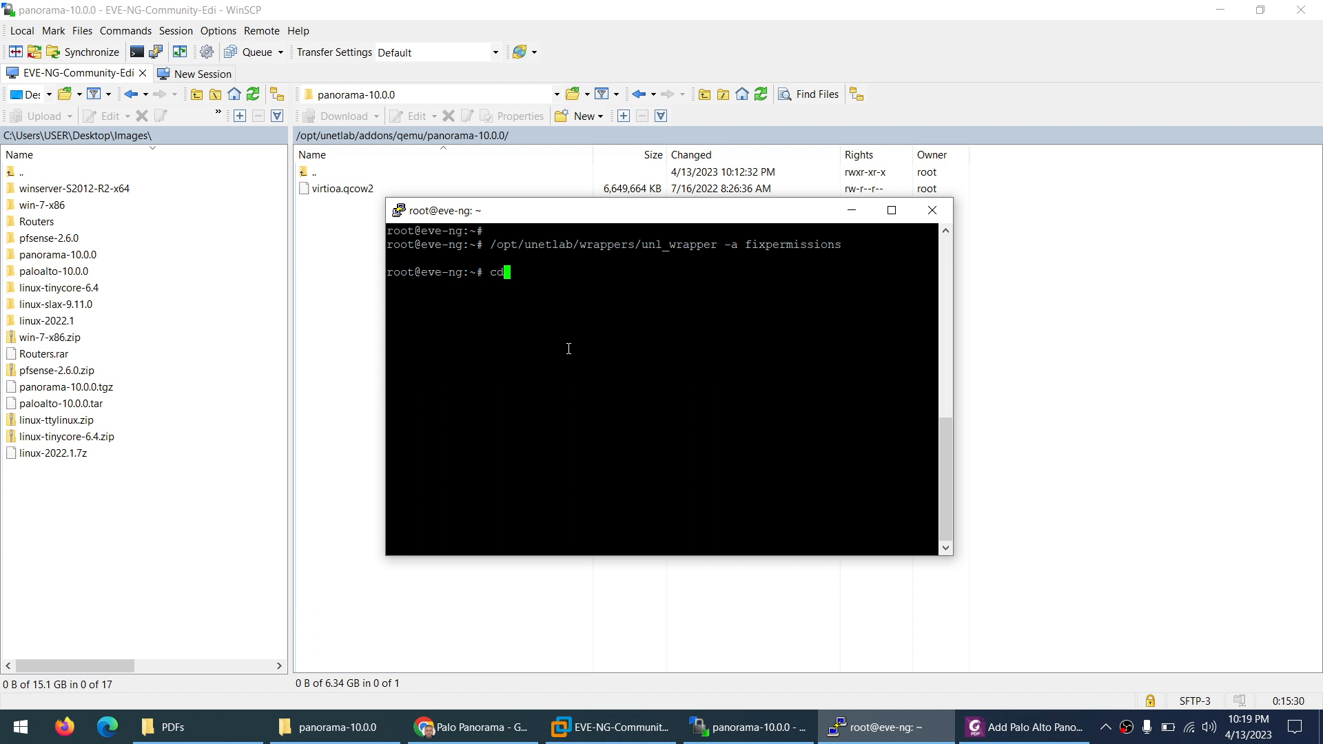
{"action": "type", "text": "/opt/unetlab/"}
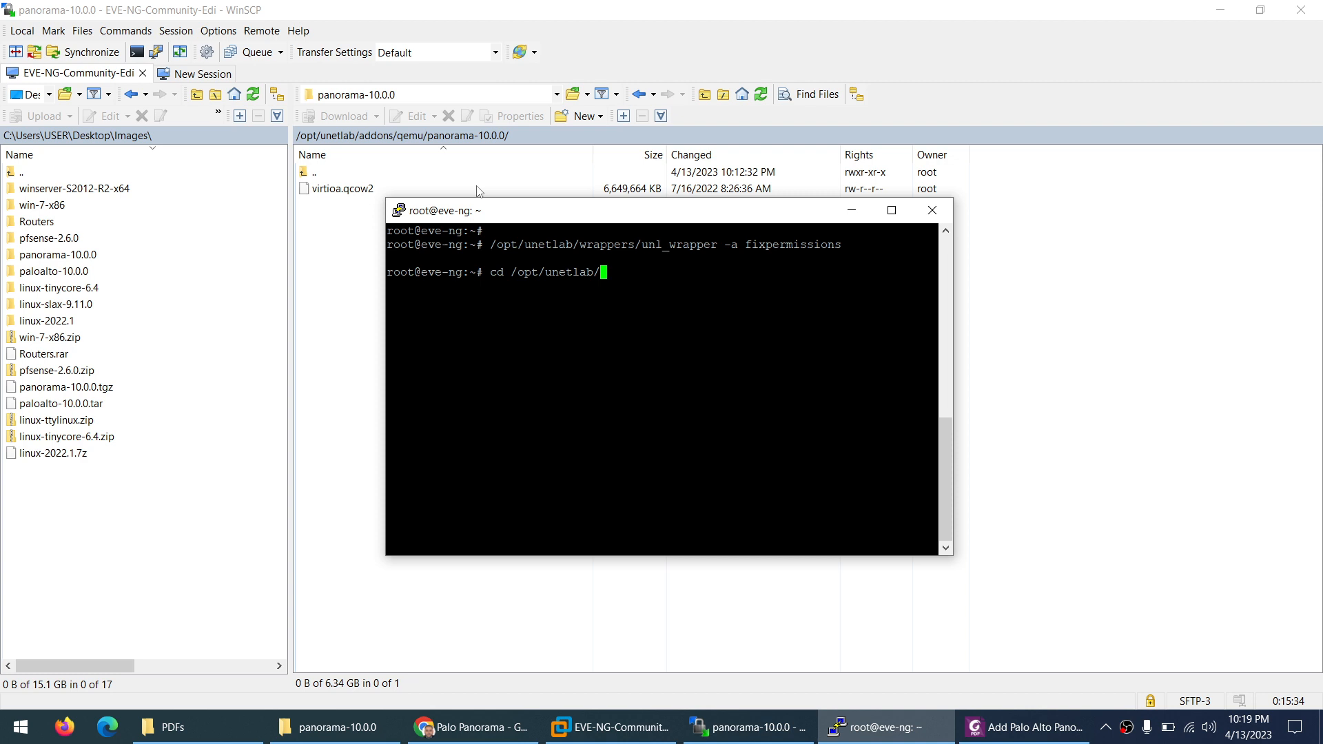
{"action": "mouse_move", "coordinate": [512, 304]}
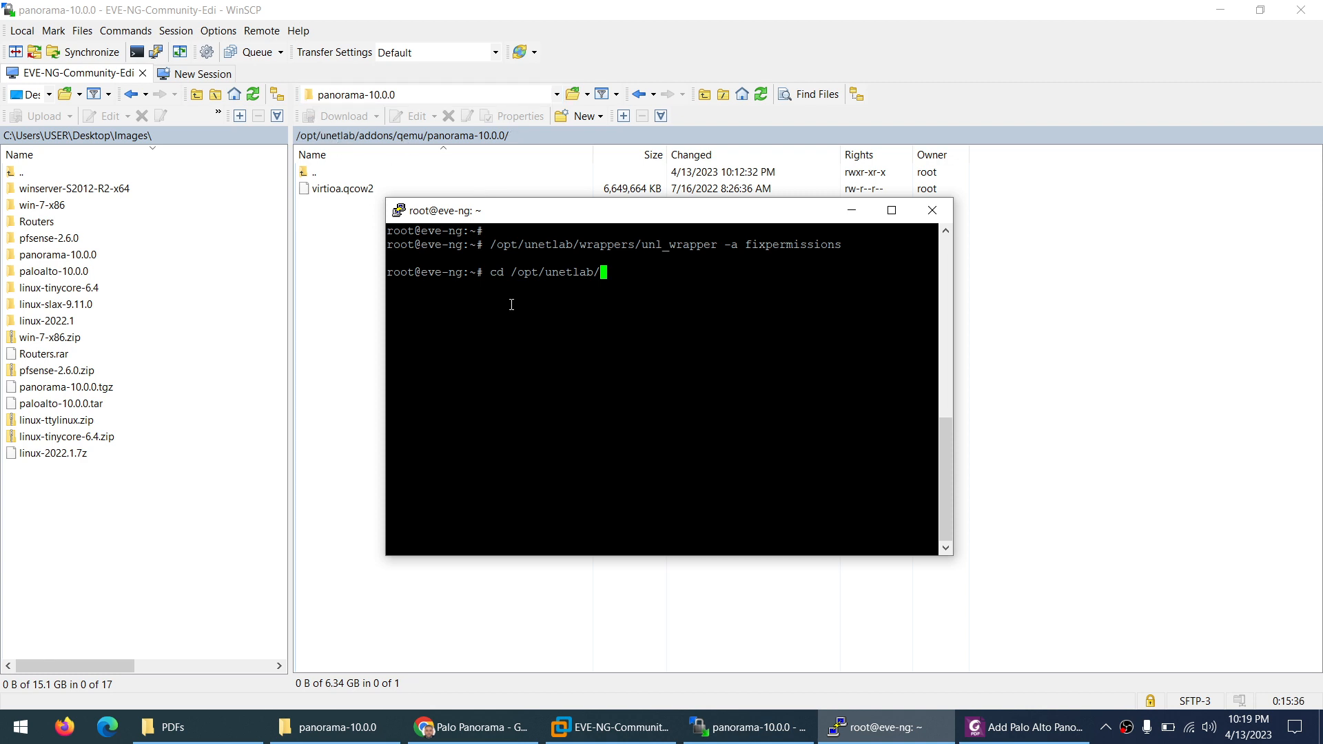
{"action": "type", "text": "addons/qemu/pan"}
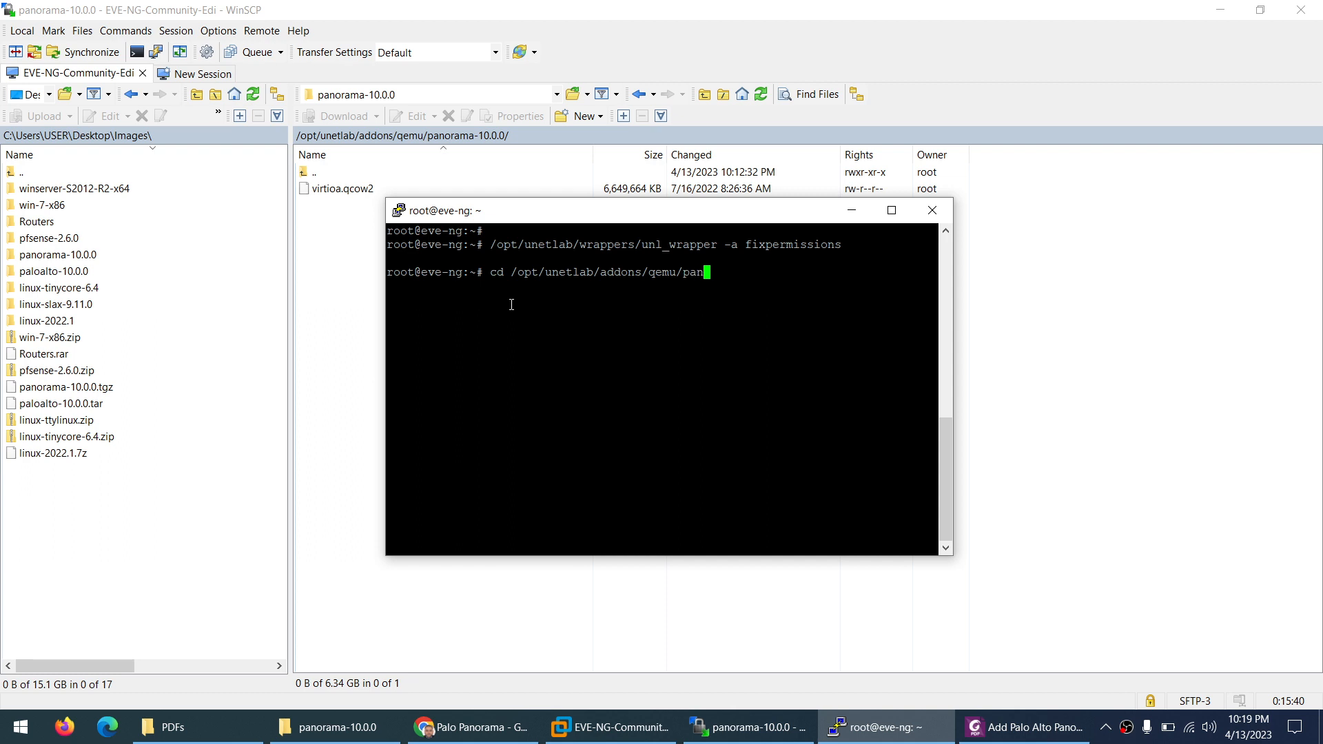
{"action": "type", "text": "ls"}
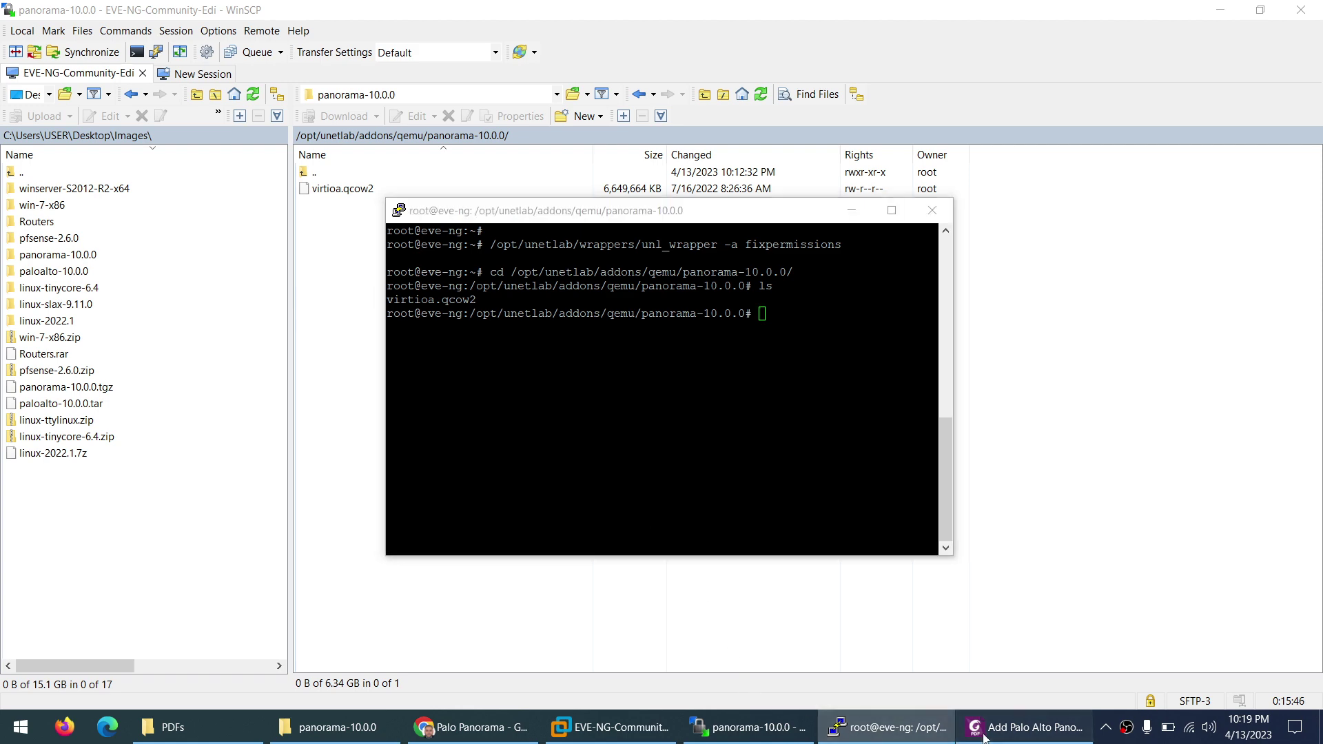
Step: Create the 100G virtiob.qcow2 disk with qemu-img and refresh WinSCP to confirm it
{"action": "left_click", "coordinate": [1034, 727]}
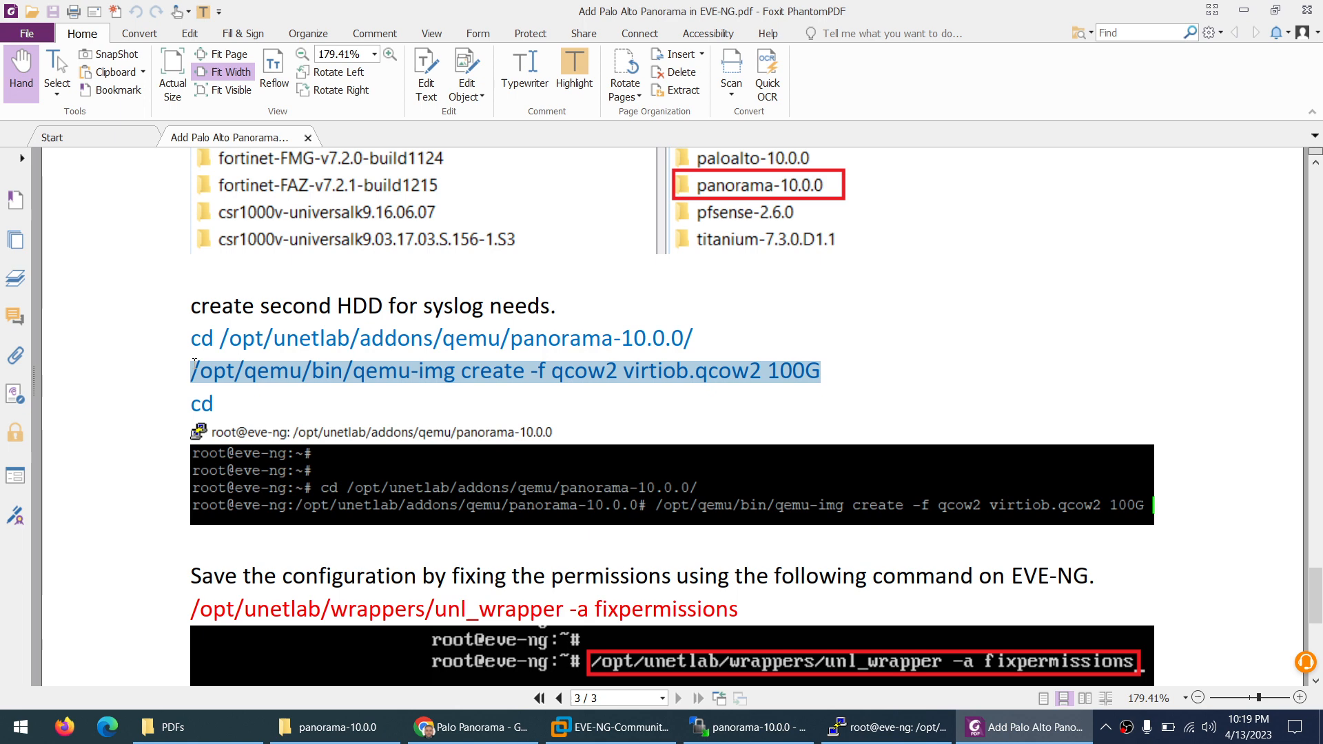
{"action": "mouse_move", "coordinate": [592, 379]}
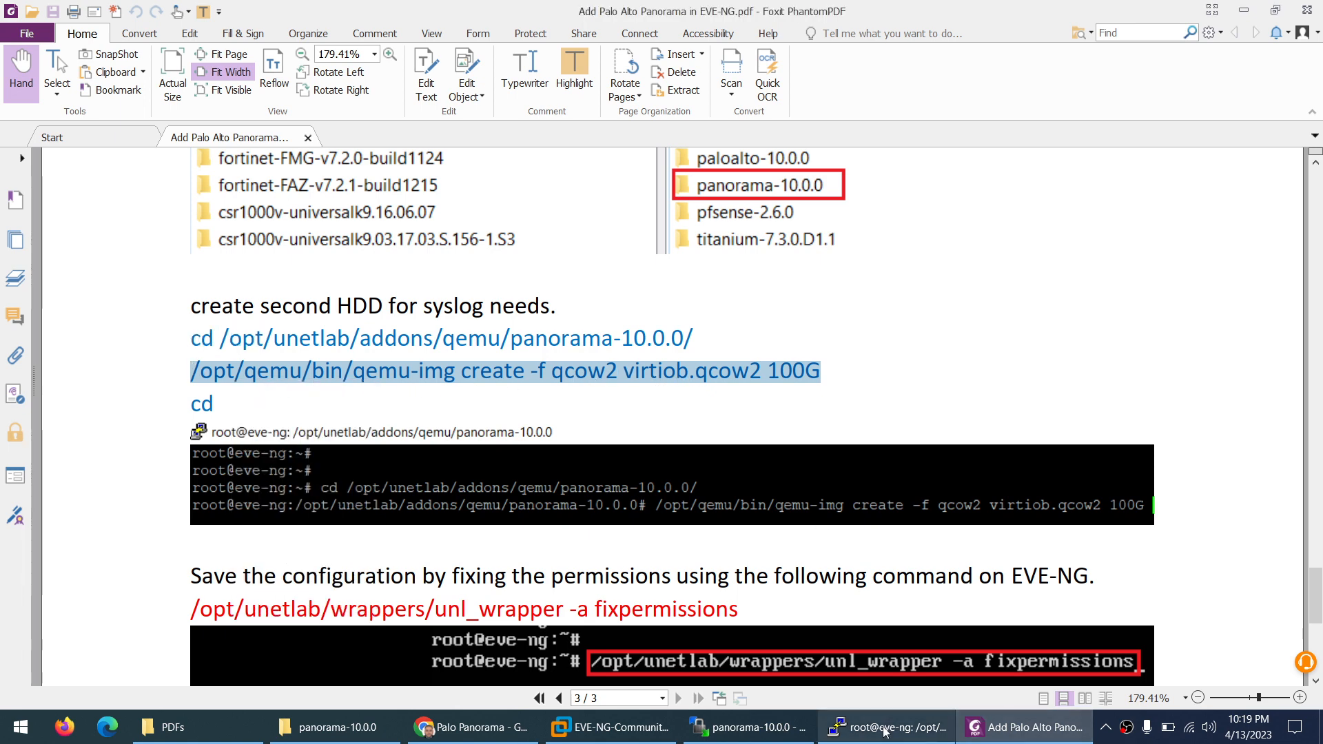
{"action": "left_click", "coordinate": [885, 731]}
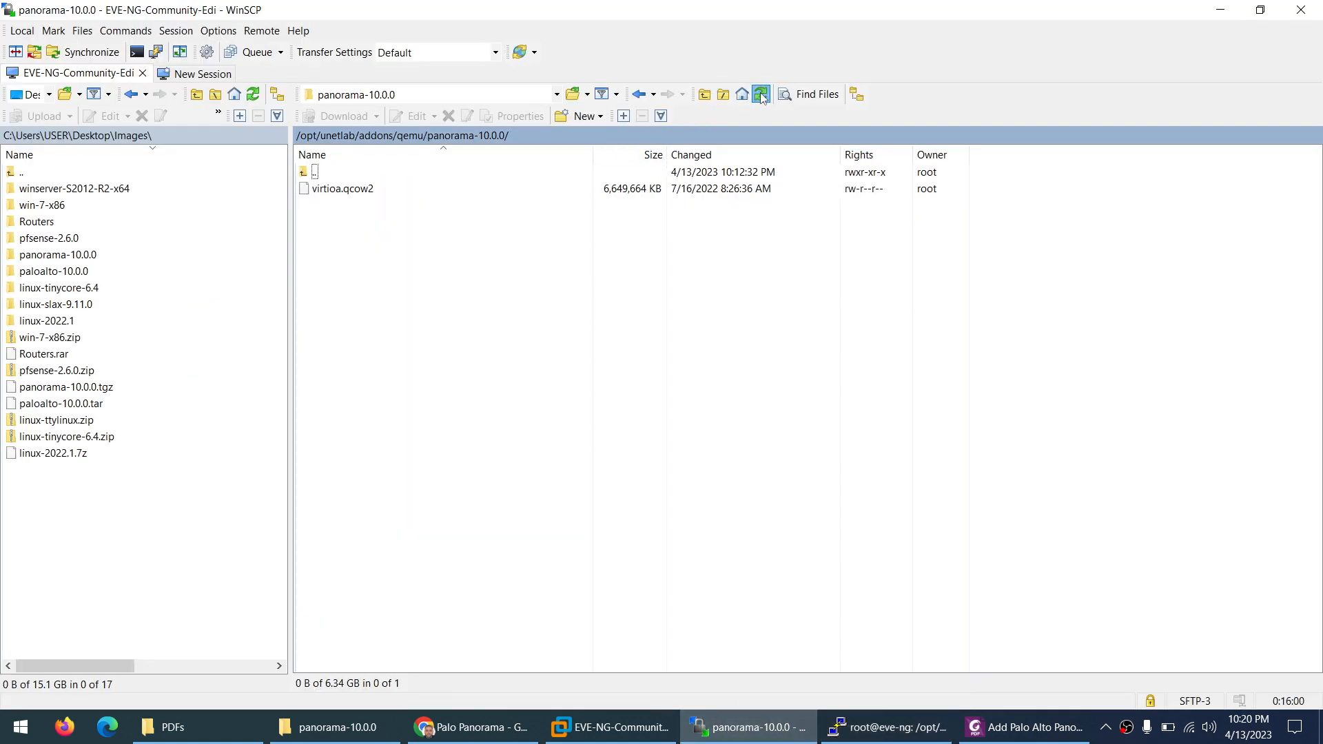
{"action": "left_click", "coordinate": [761, 93]}
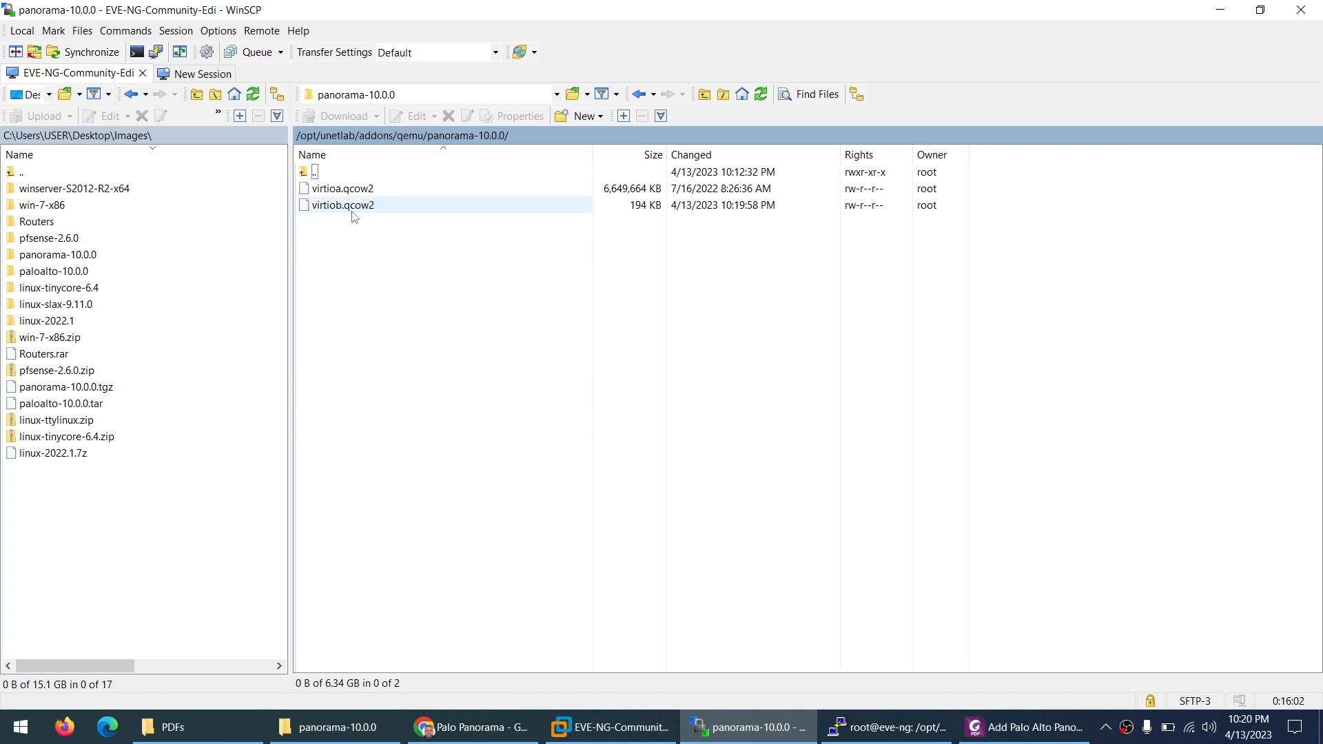
{"action": "left_click", "coordinate": [885, 727]}
{"action": "type", "text": "cd"}
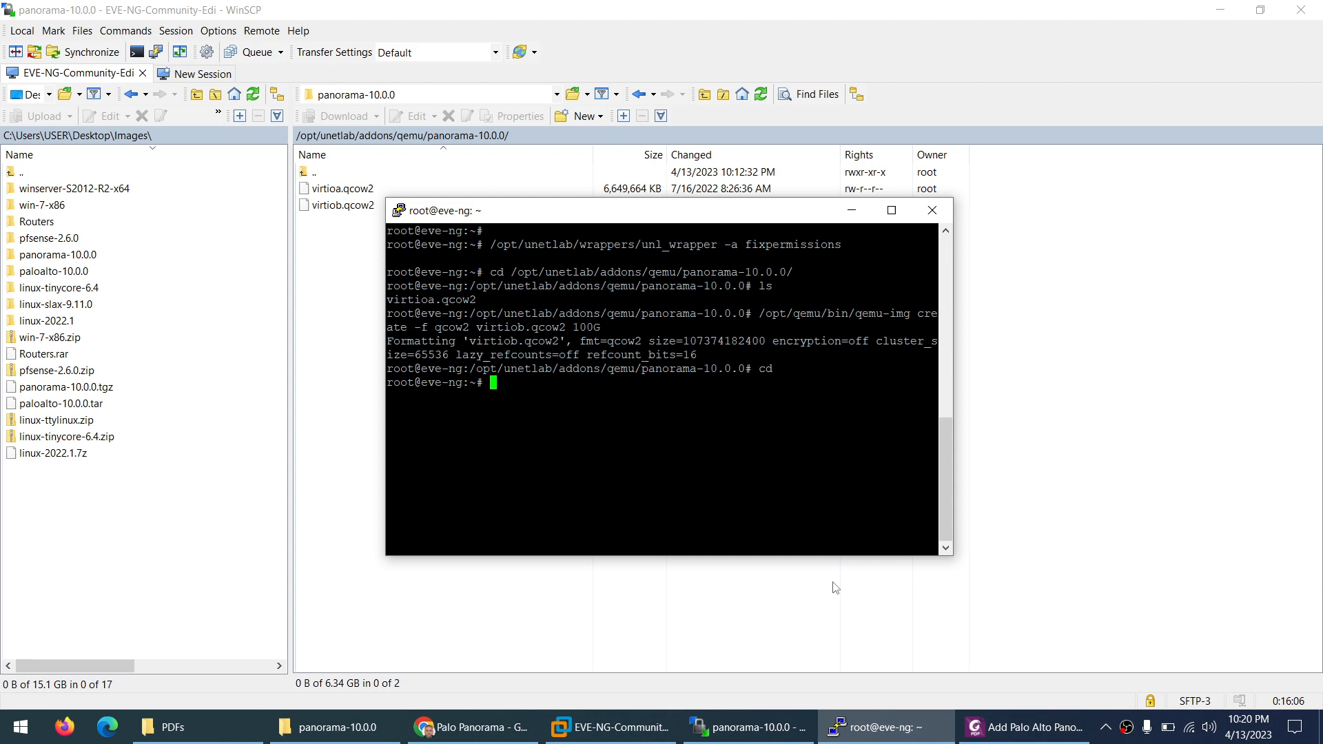
{"action": "left_click", "coordinate": [1037, 727]}
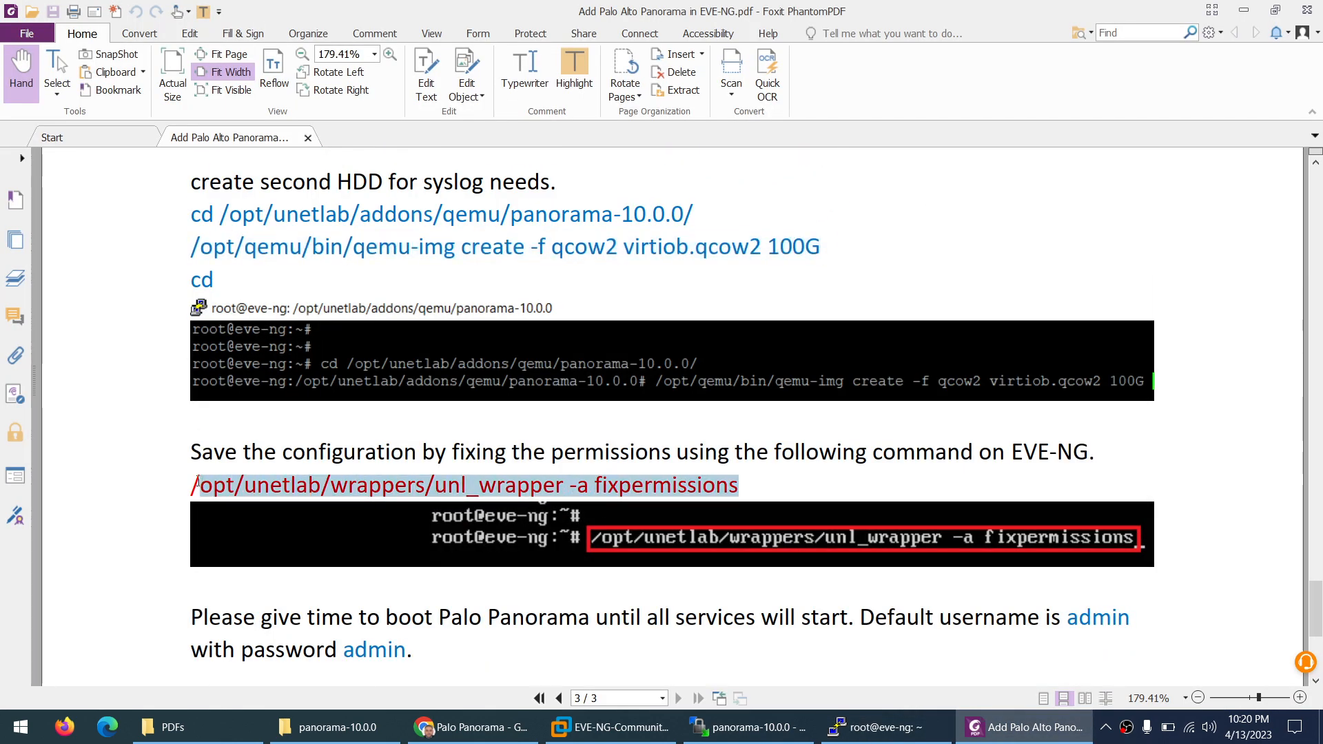
Step: Switch back to PuTTY and run unl_wrapper -a fixpermissions from the home directory
{"action": "left_click", "coordinate": [885, 727]}
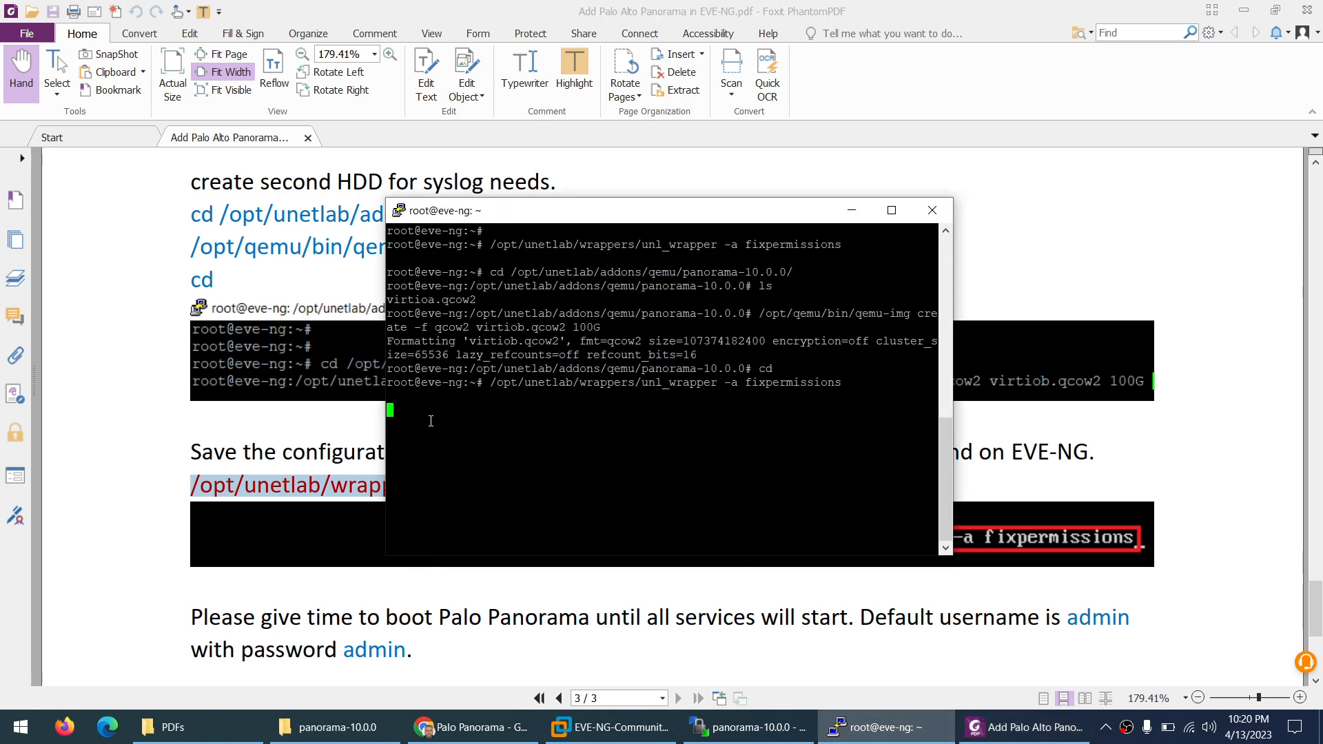
{"action": "mouse_move", "coordinate": [484, 700]}
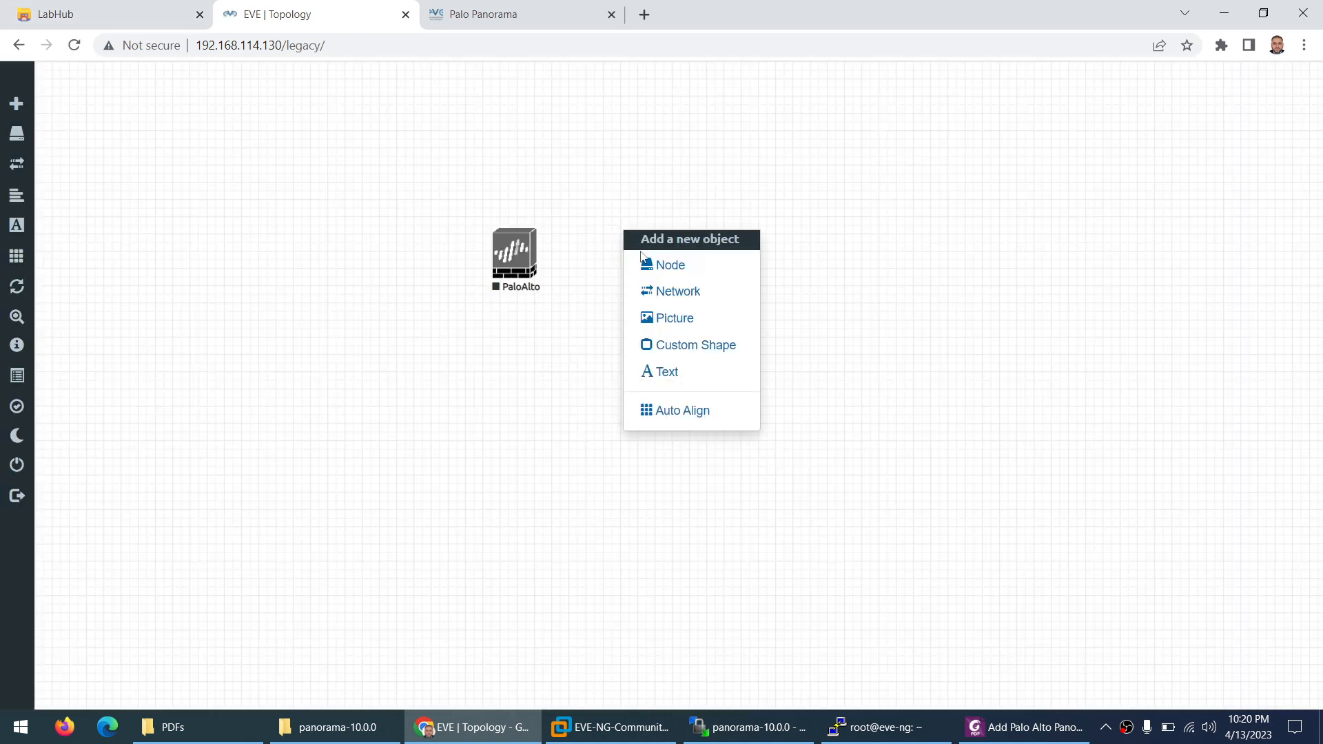
Step: Add a Palo Alto Panorama node with a telnet console beside PaloAlto and save it
{"action": "left_click", "coordinate": [671, 266]}
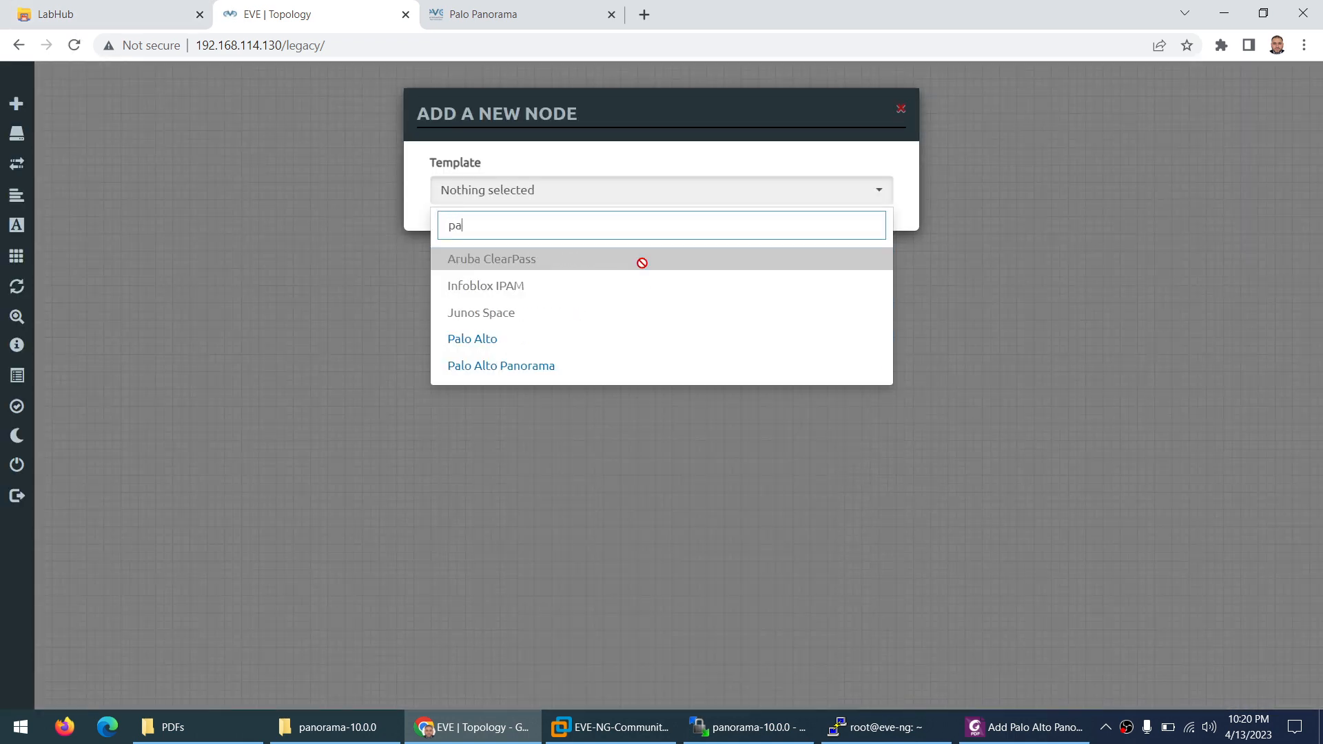
{"action": "type", "text": "n"}
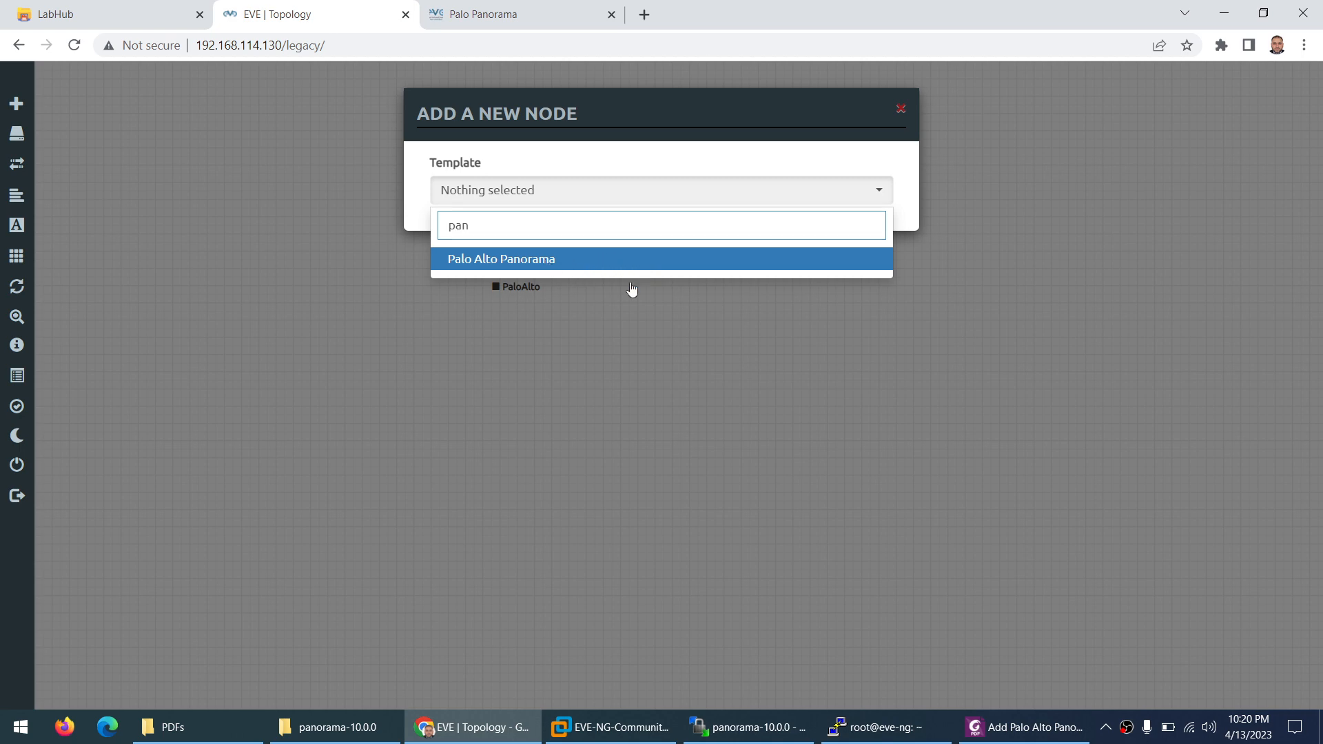
{"action": "left_click", "coordinate": [501, 259]}
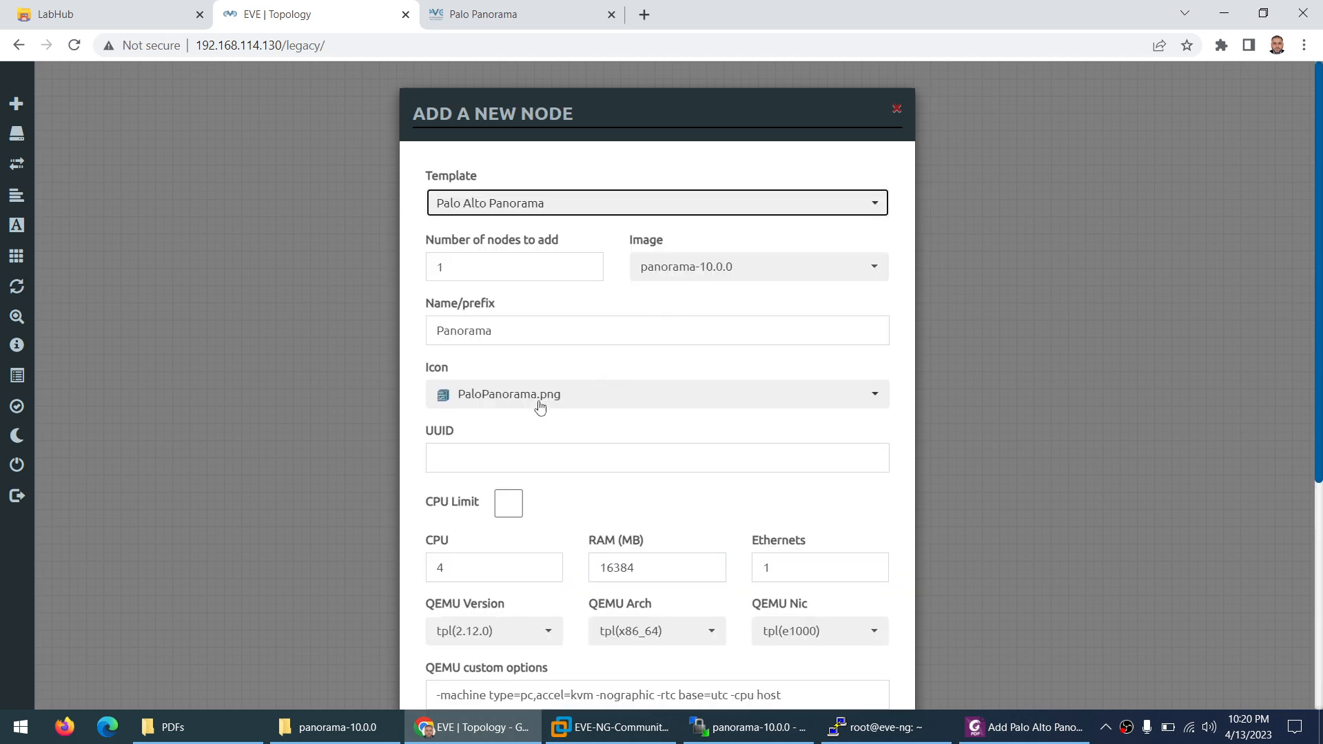
{"action": "scroll", "scroll_direction": "down", "scroll_amount": 3}
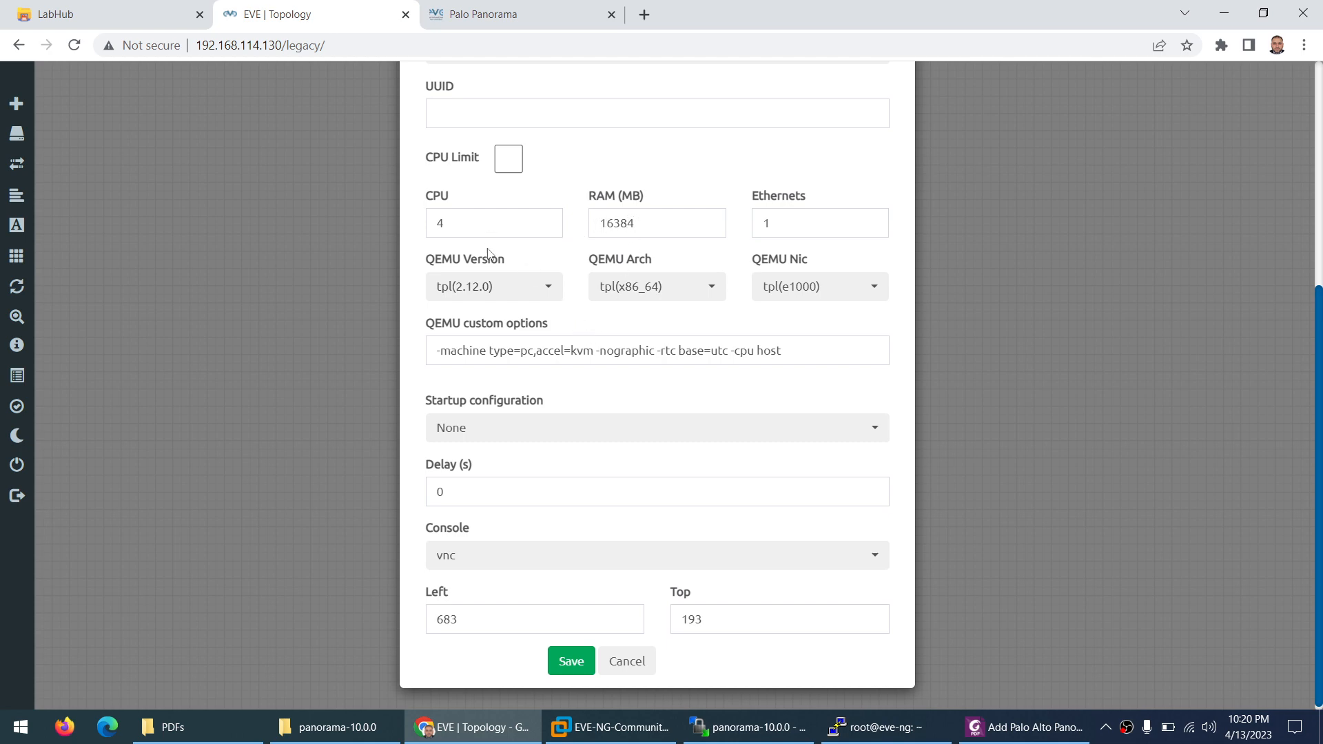
{"action": "scroll", "scroll_direction": "down", "scroll_amount": 3}
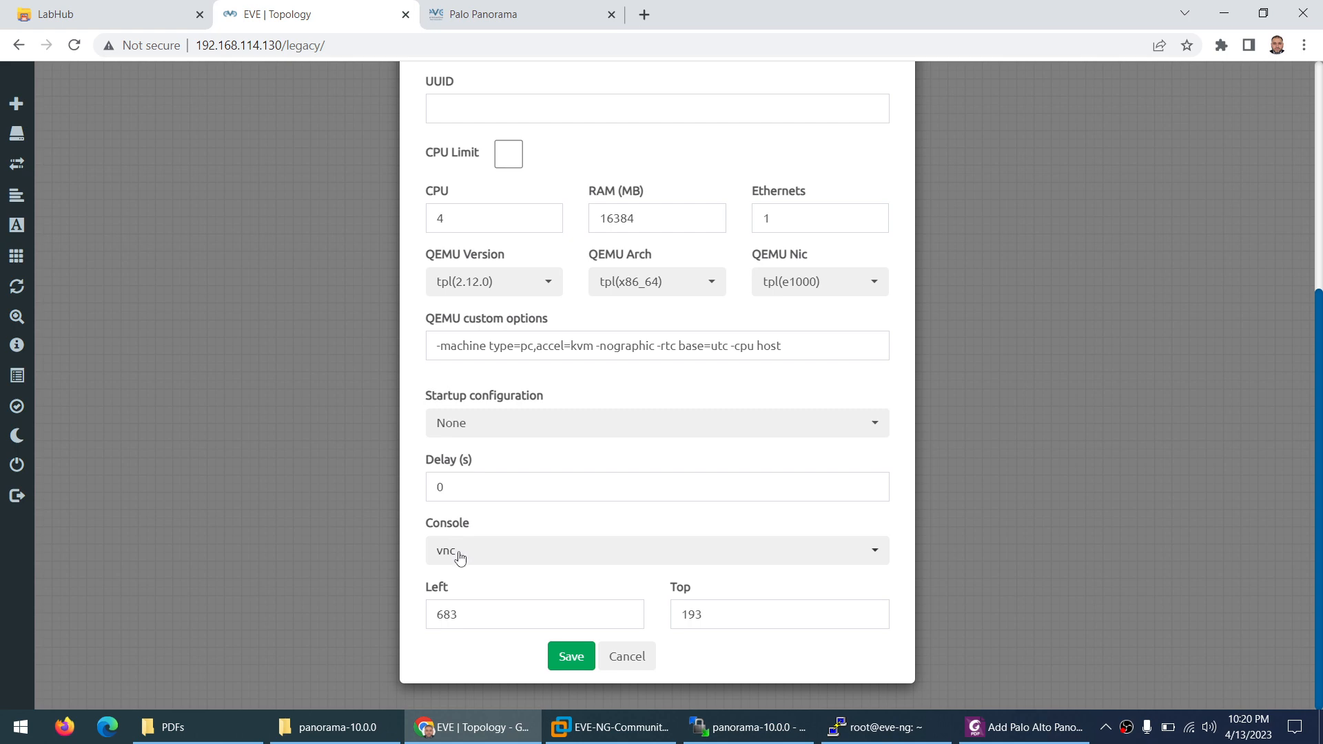
{"action": "left_click", "coordinate": [656, 550]}
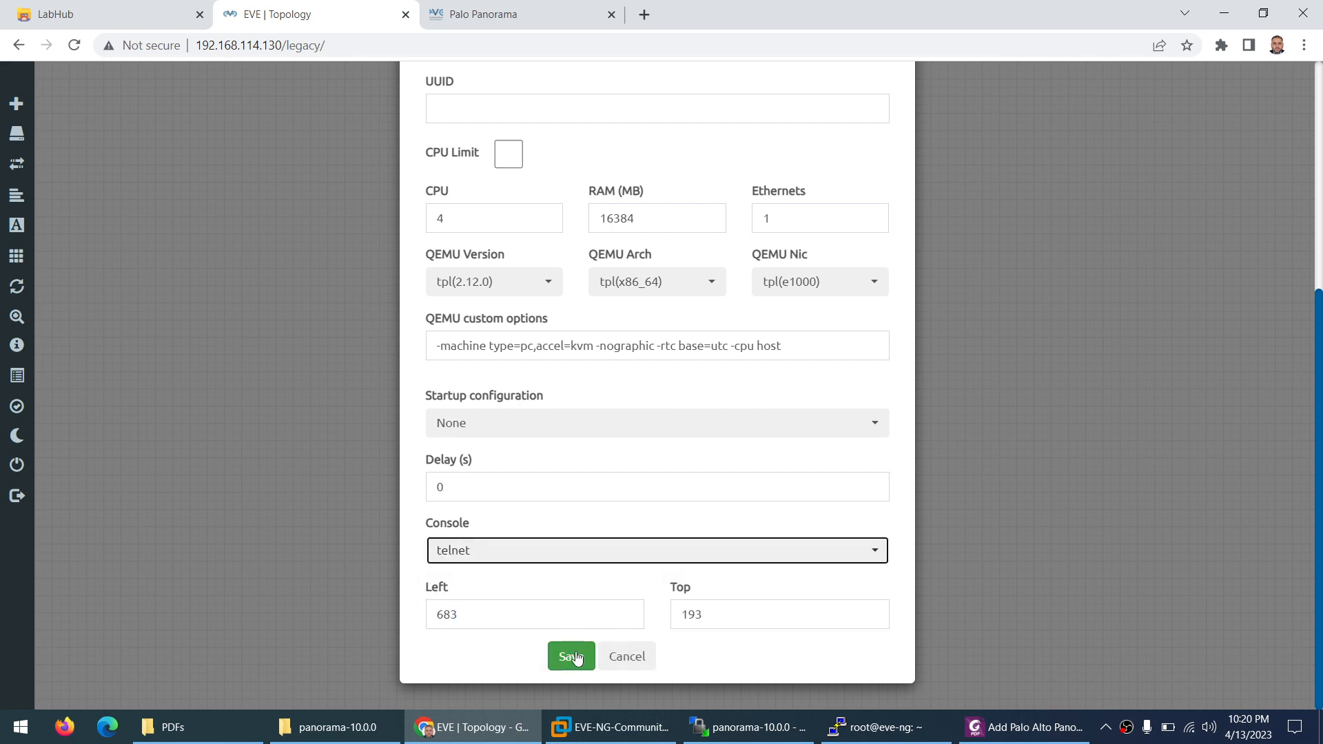
{"action": "left_click", "coordinate": [570, 656]}
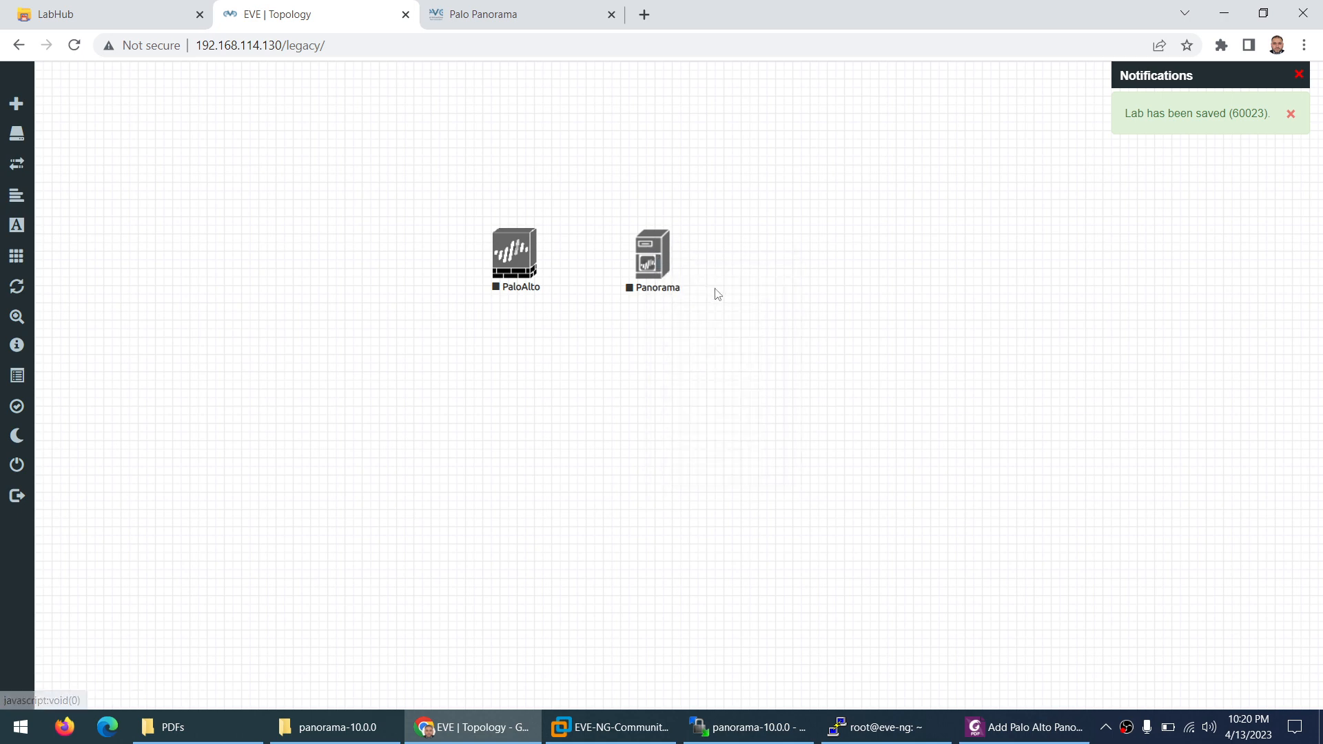
{"action": "left_click", "coordinate": [651, 255]}
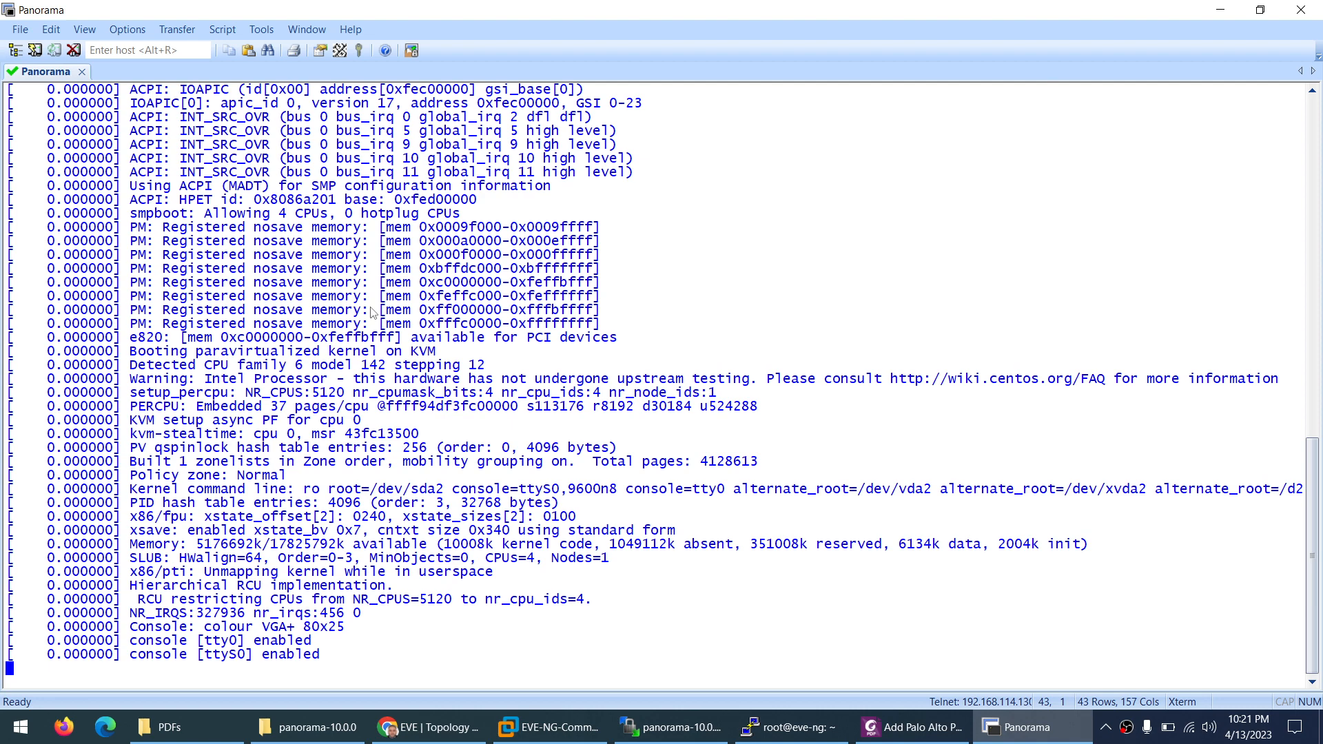
Step: Watch the Panorama console boot, checking the guide's admin/admin login note in Foxit
{"action": "scroll", "scroll_direction": "down", "scroll_amount": 3}
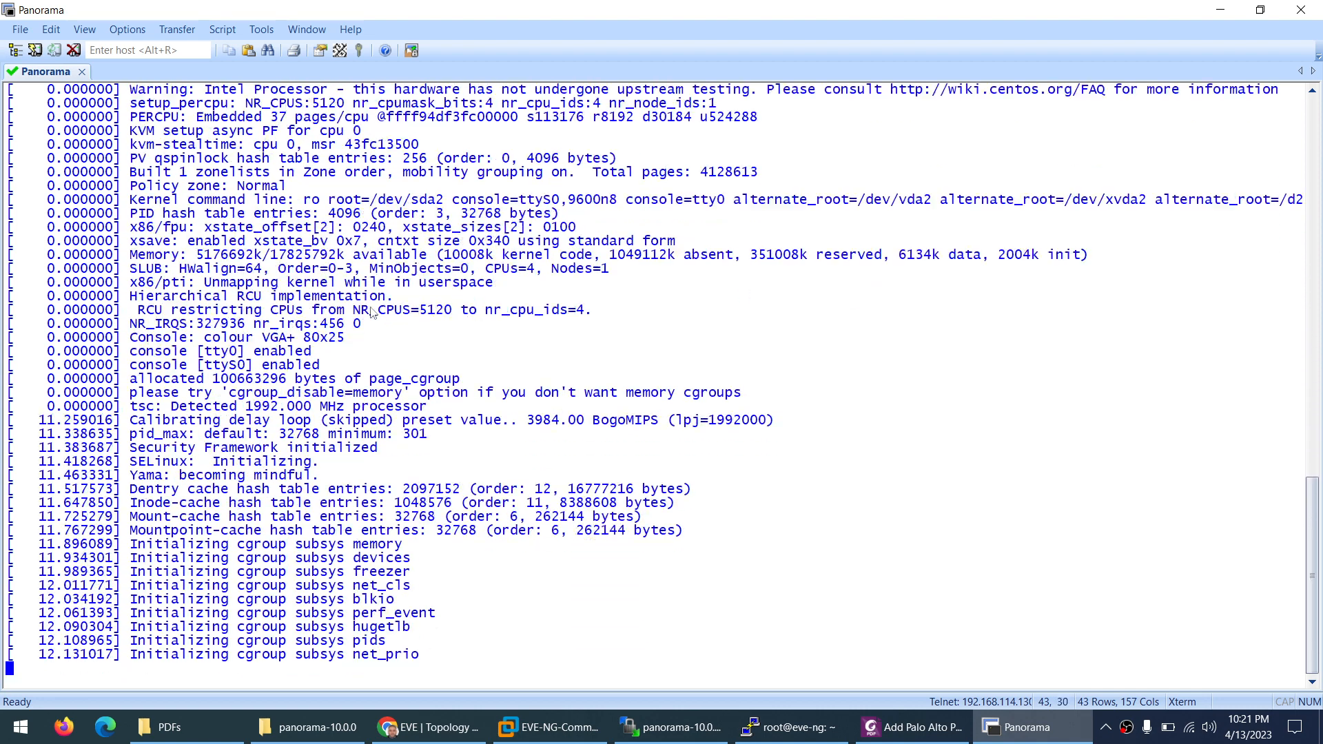
{"action": "scroll", "scroll_direction": "down", "scroll_amount": 3}
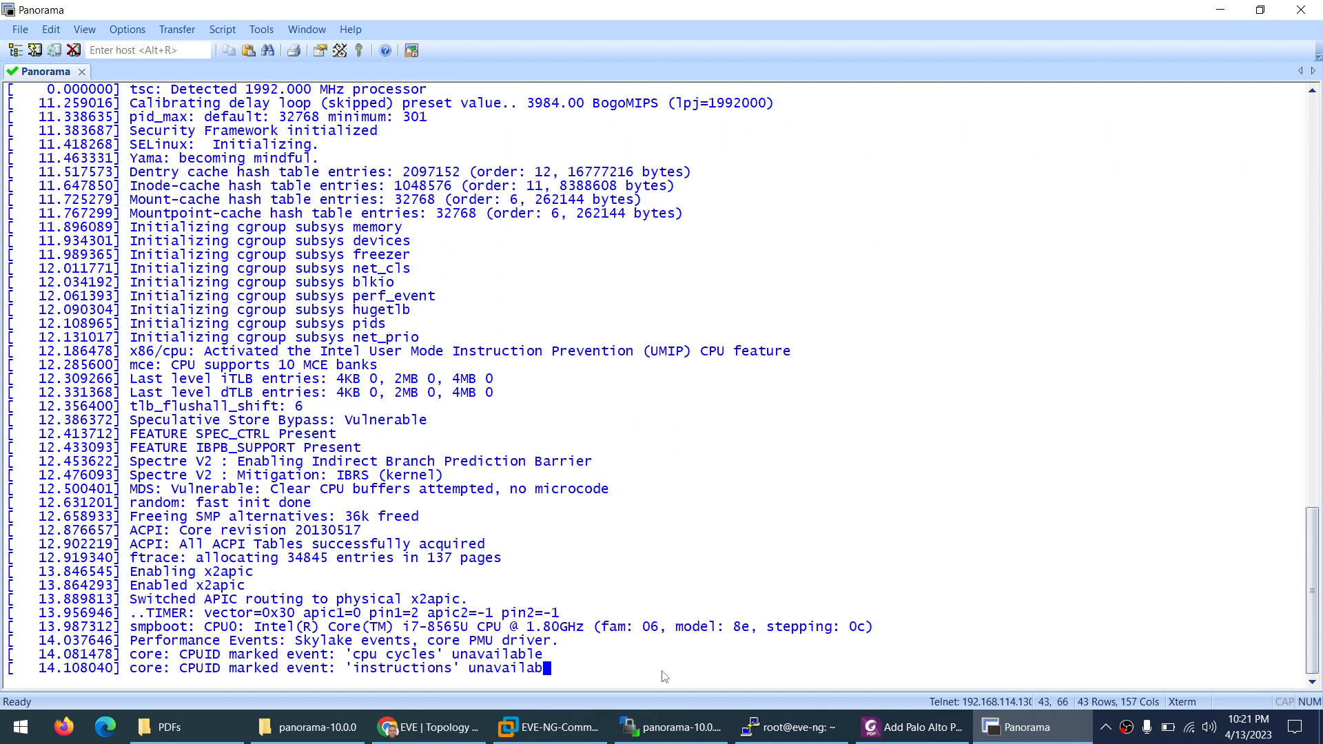
{"action": "left_click", "coordinate": [909, 727]}
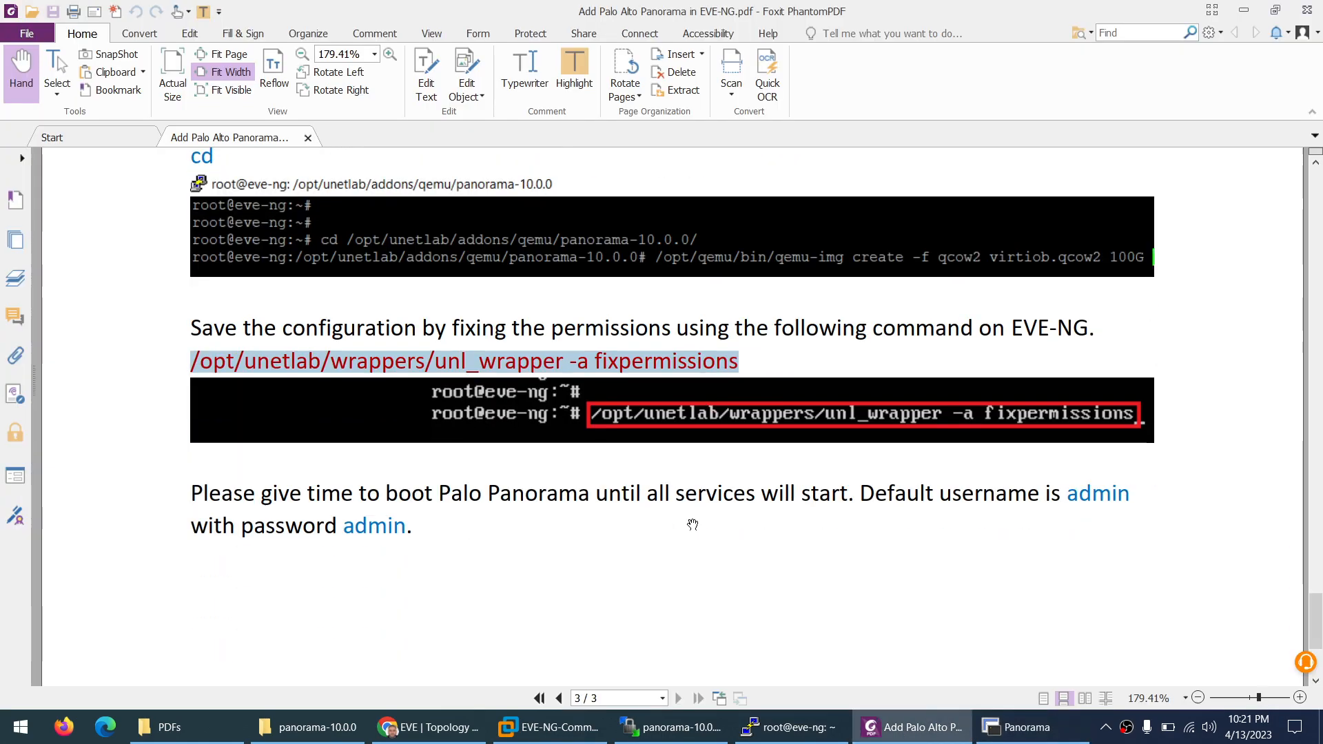
{"action": "mouse_move", "coordinate": [459, 575]}
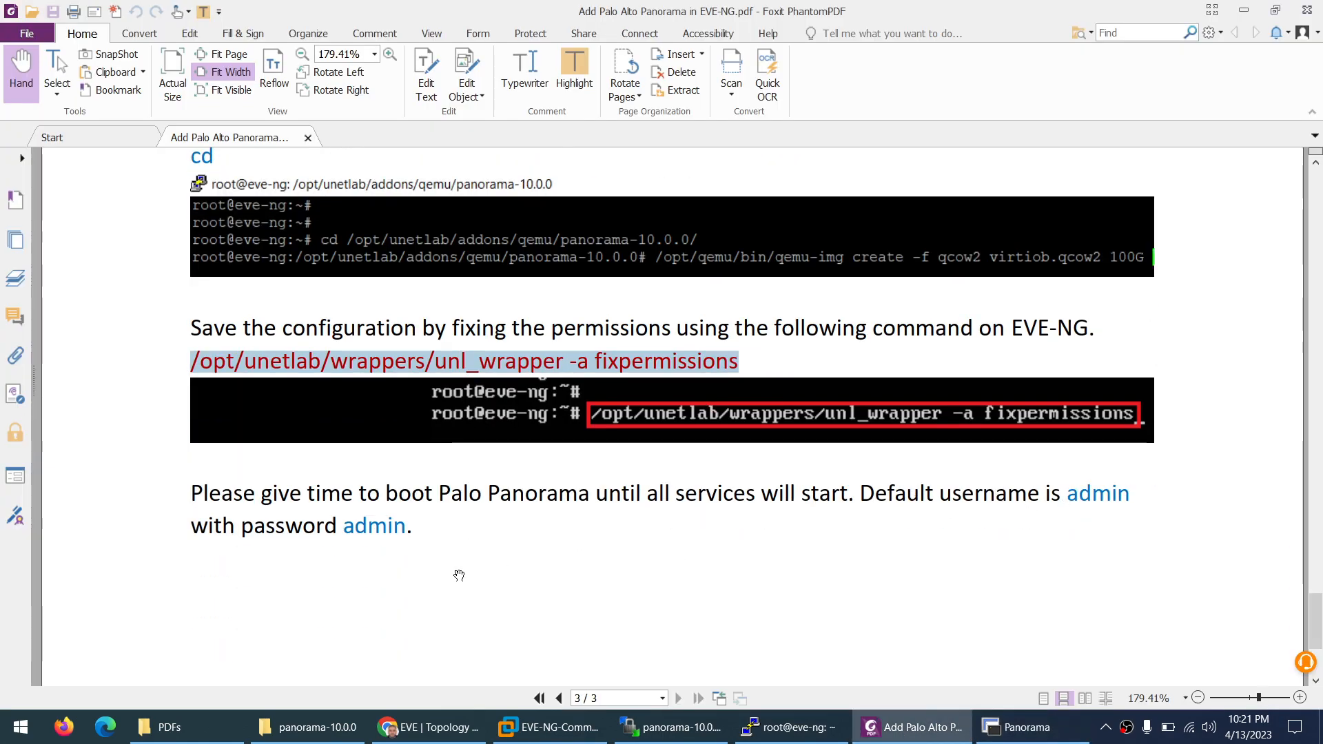
{"action": "left_click", "coordinate": [1026, 727]}
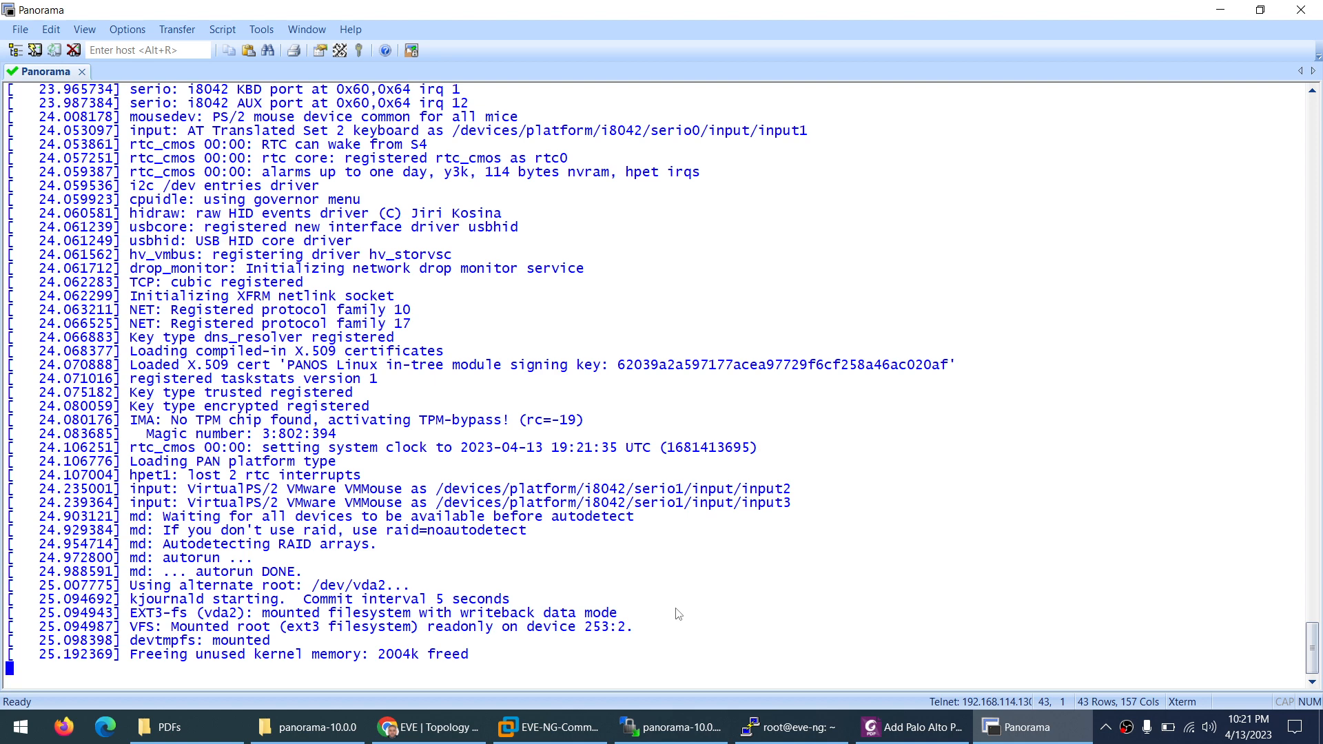
{"action": "mouse_move", "coordinate": [699, 647]}
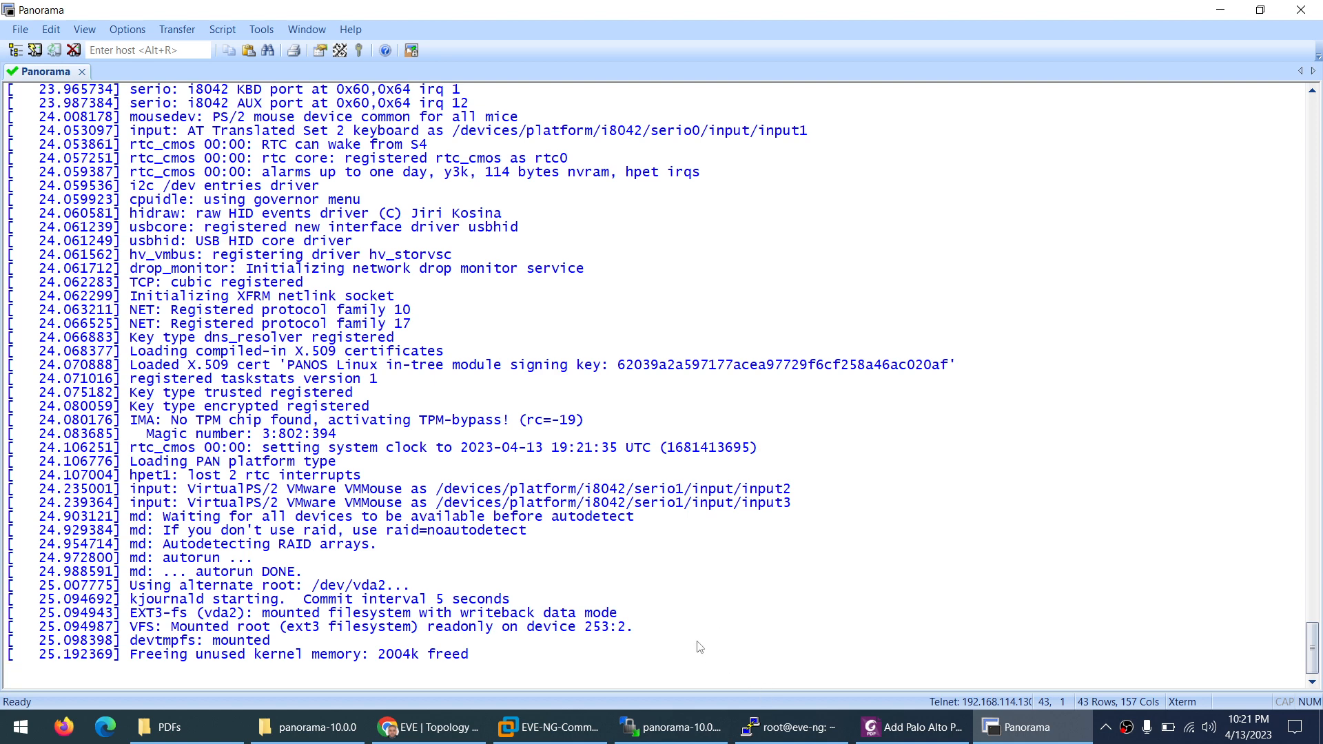